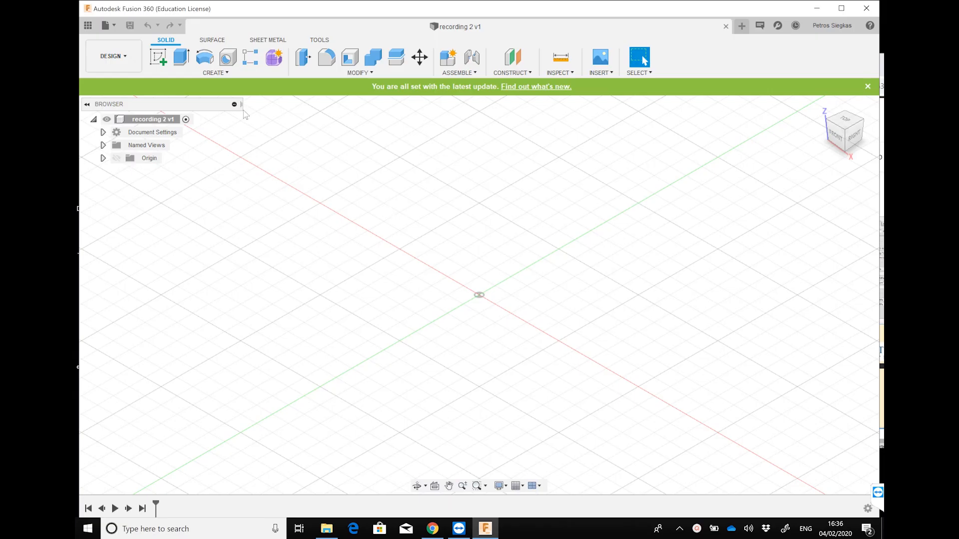
pyautogui.moveTo(162, 84)
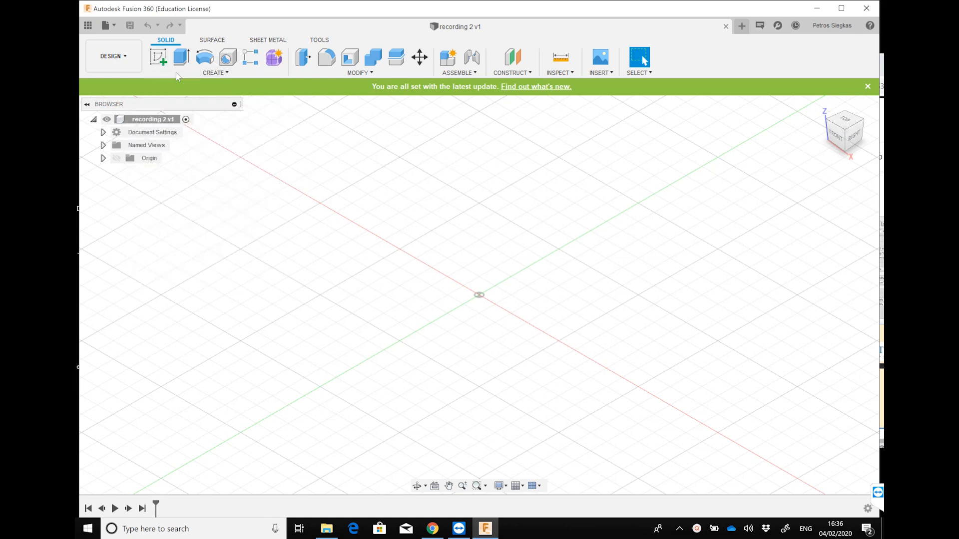
# Sketch a tall plate rectangle with a small slot rectangle on the right plane.
pyautogui.click(158, 57)
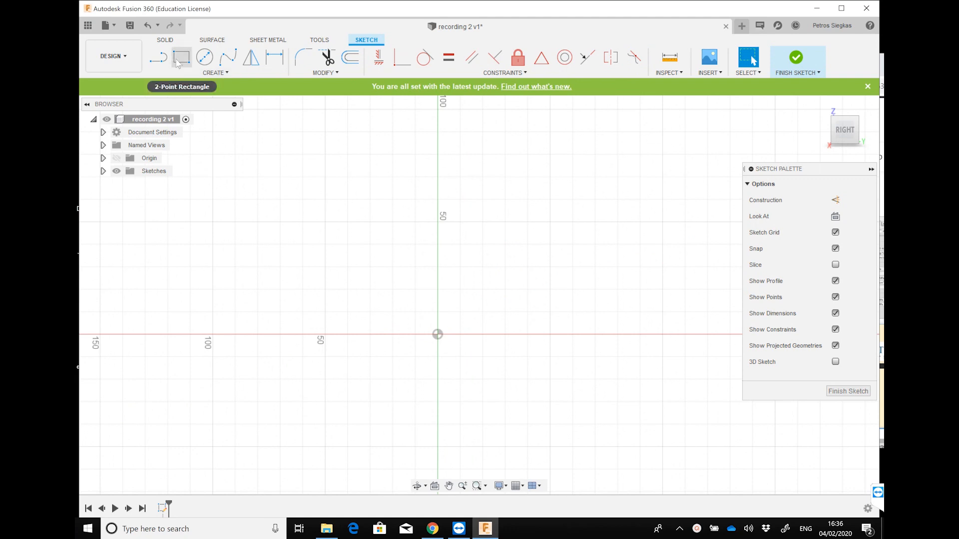
pyautogui.click(181, 57)
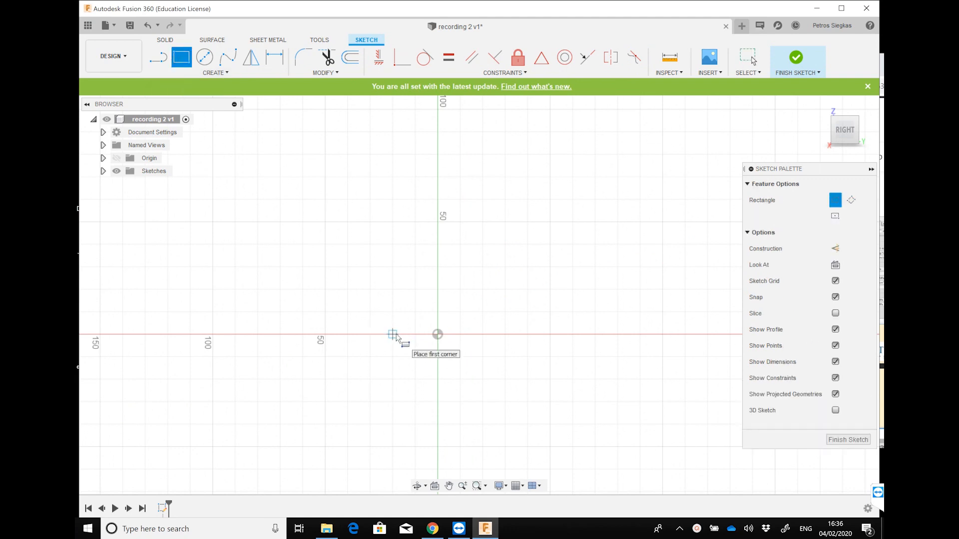
pyautogui.click(393, 334)
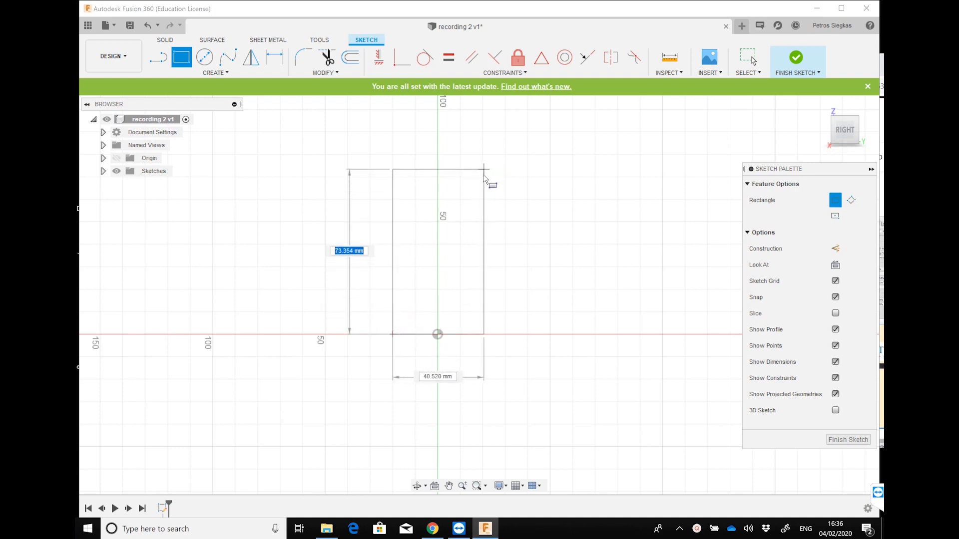
pyautogui.click(484, 168)
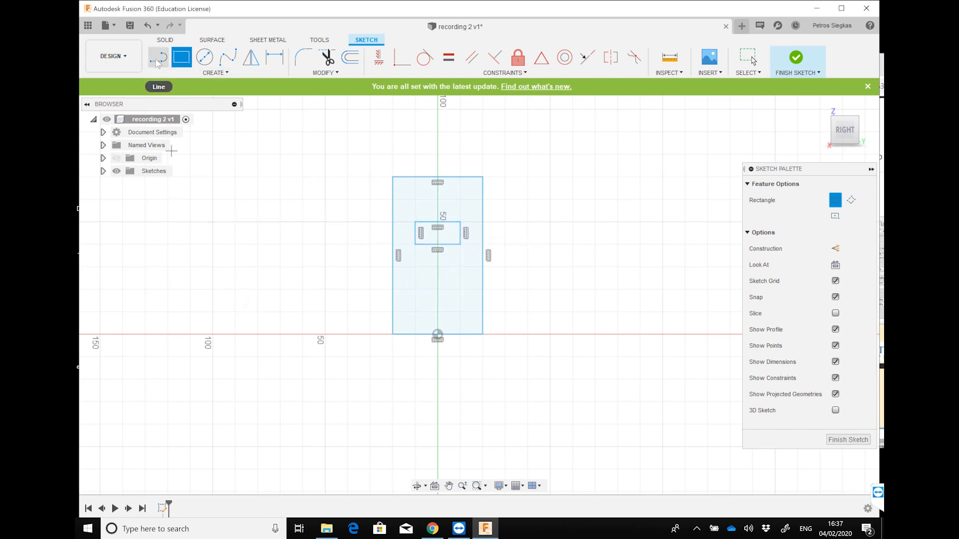
# Draw a line outline below the origin: a rectangle topped by a chamfered tab.
pyautogui.click(158, 57)
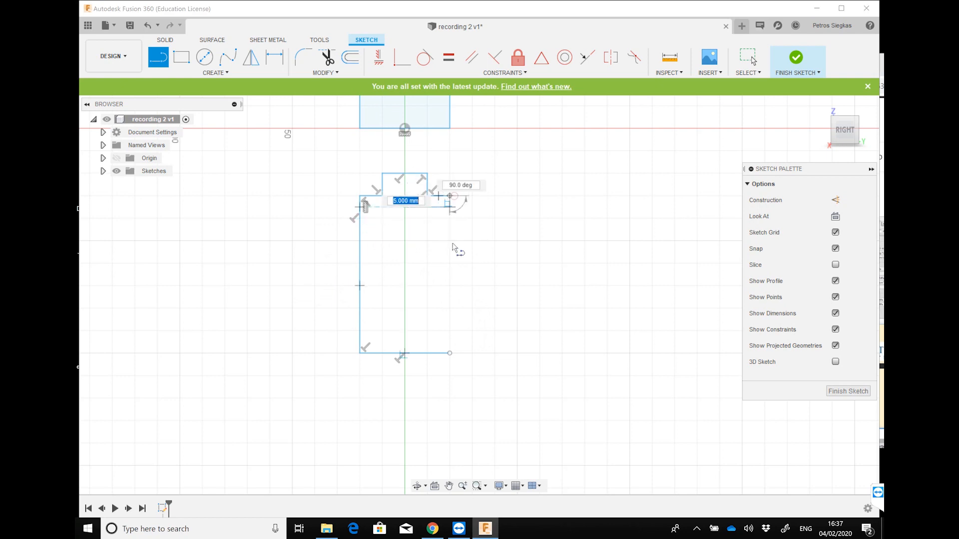
pyautogui.click(449, 353)
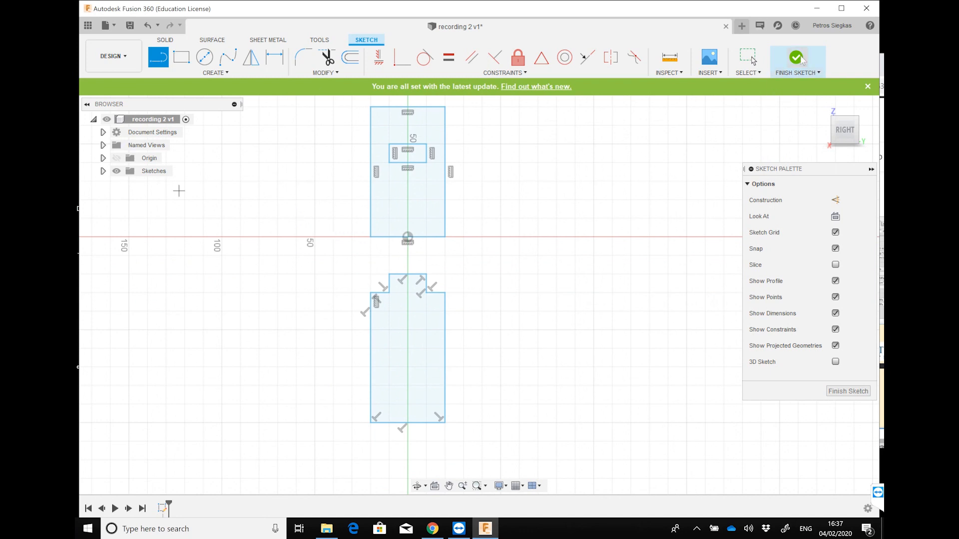
# Finish the sketch, locate Sketch1 under Sketches, and launch Extrude.
pyautogui.click(796, 58)
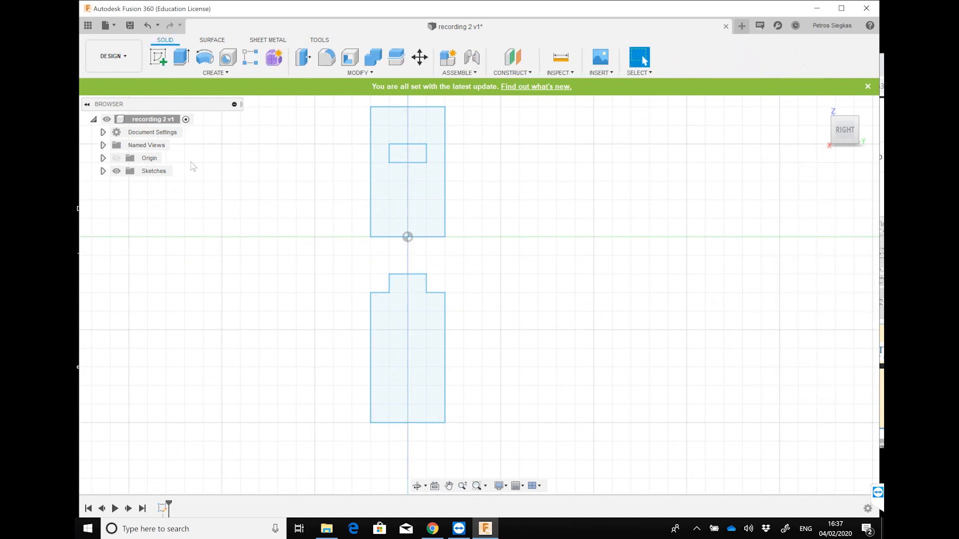
pyautogui.click(102, 170)
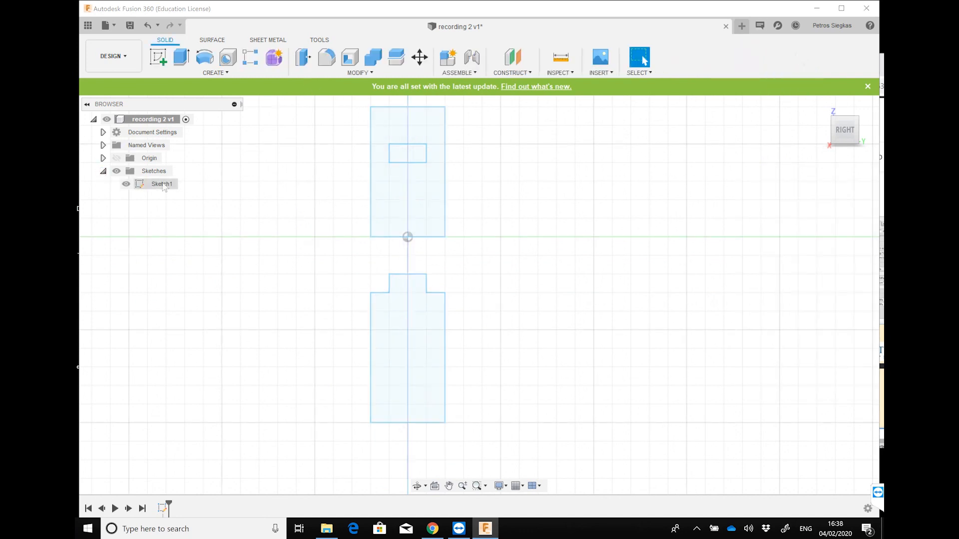
pyautogui.rightClick(161, 184)
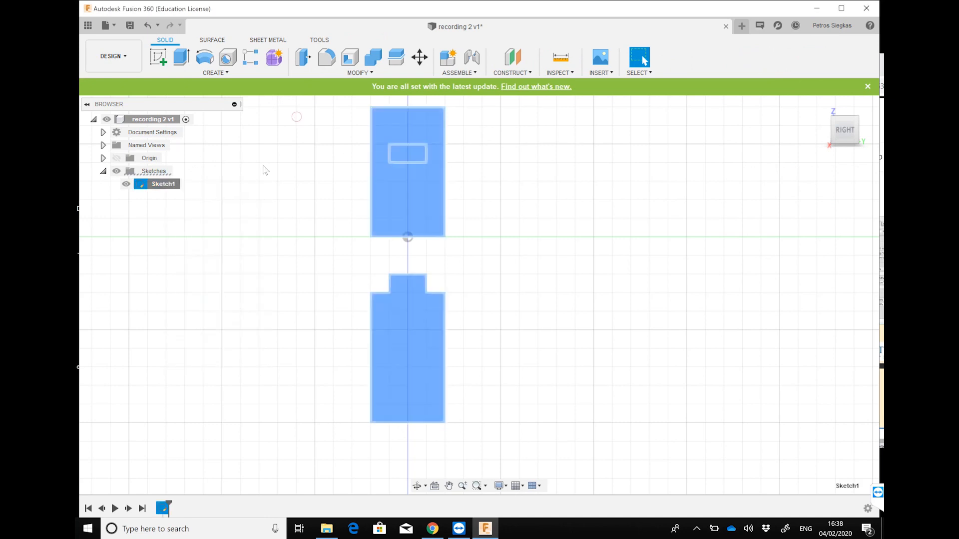
pyautogui.click(158, 57)
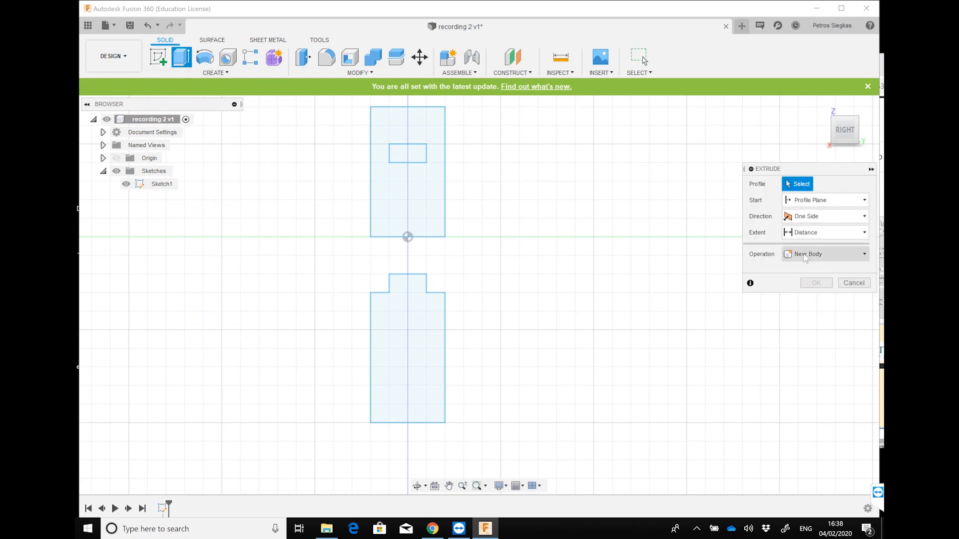
# Extrude the slotted plate and tabbed profiles together by 10 mm.
pyautogui.click(425, 190)
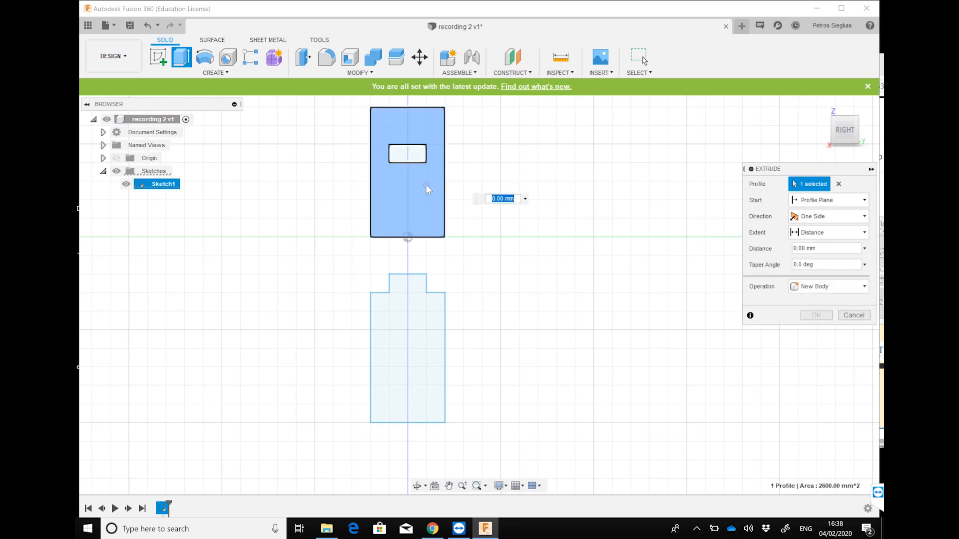
pyautogui.click(407, 348)
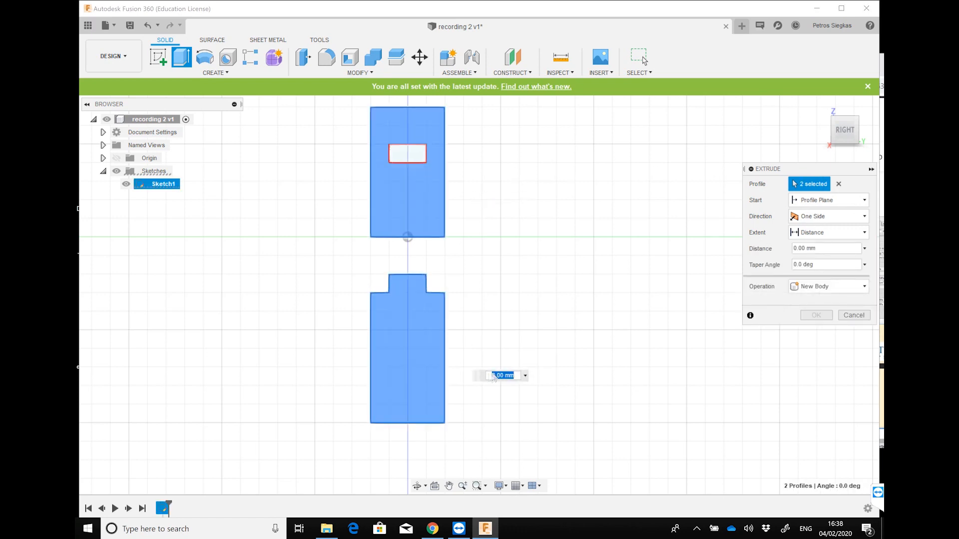
pyautogui.moveTo(499, 375)
pyautogui.write('10')
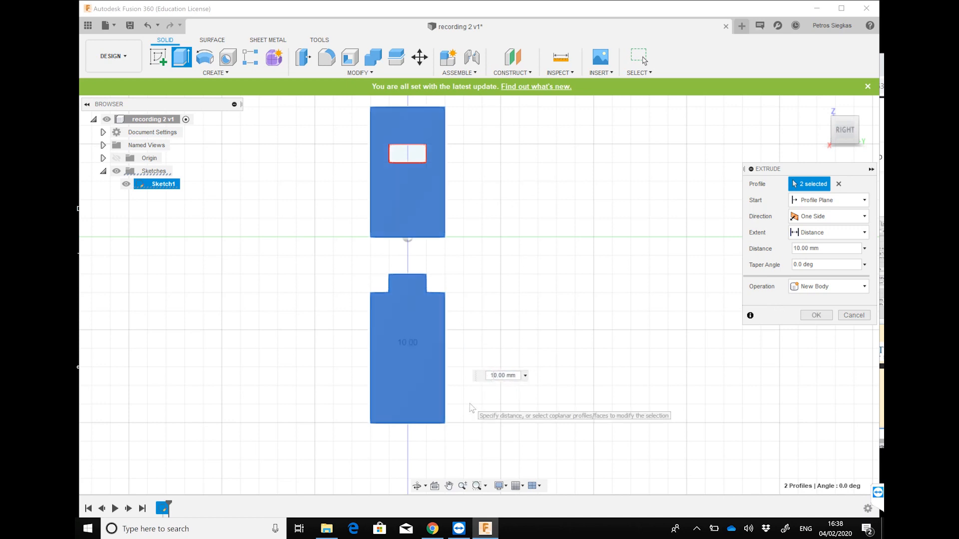
pyautogui.click(815, 315)
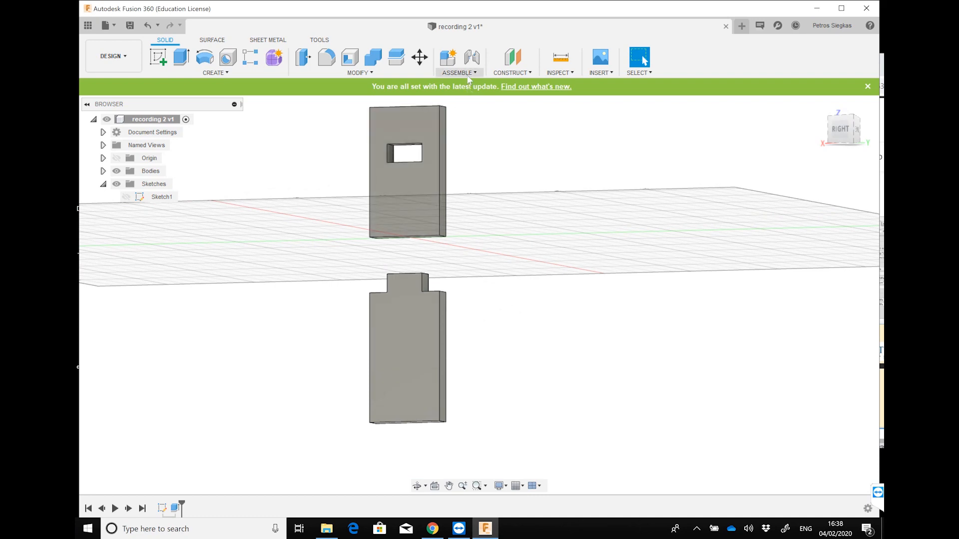
# Create Component1 from the first body with New Component.
pyautogui.click(456, 61)
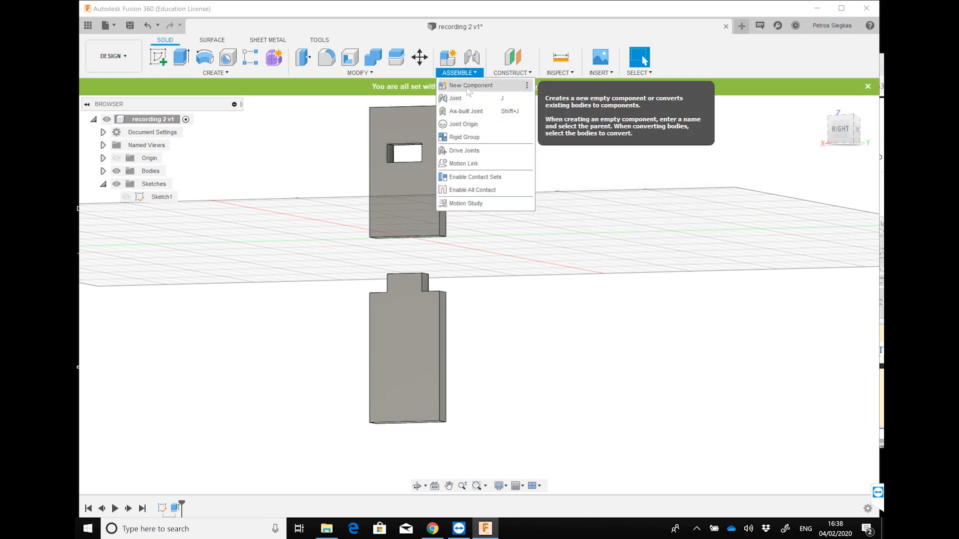
pyautogui.click(470, 84)
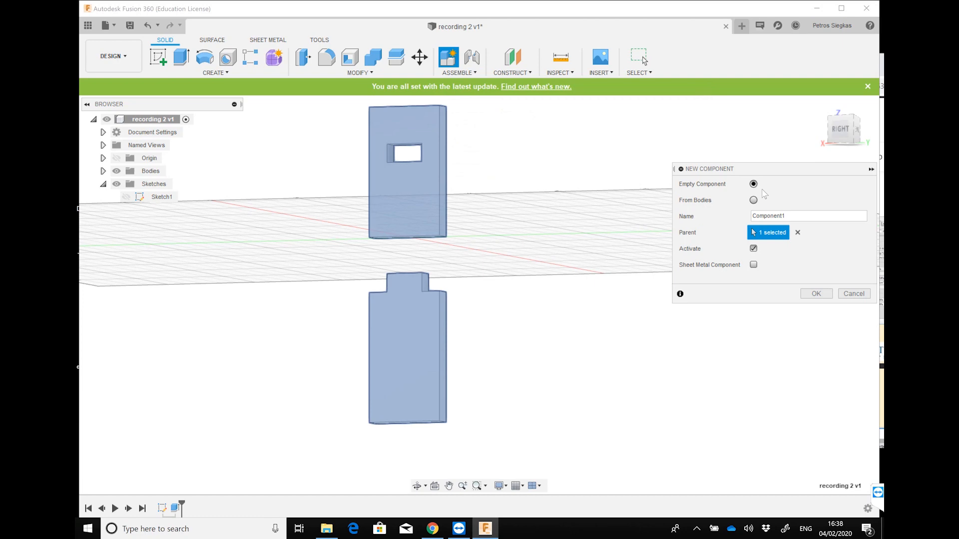
pyautogui.click(738, 200)
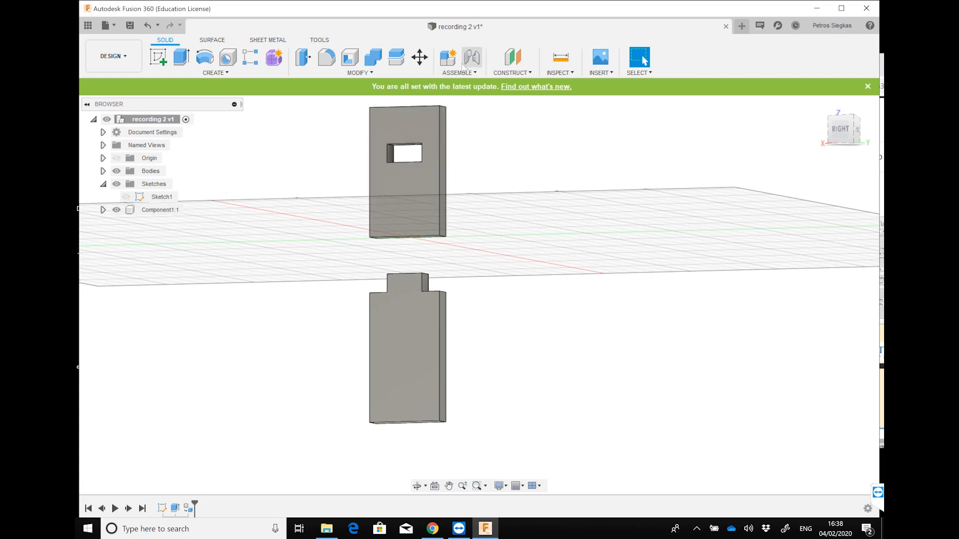
# Convert the tabbed body into Component2 using From Bodies.
pyautogui.click(447, 57)
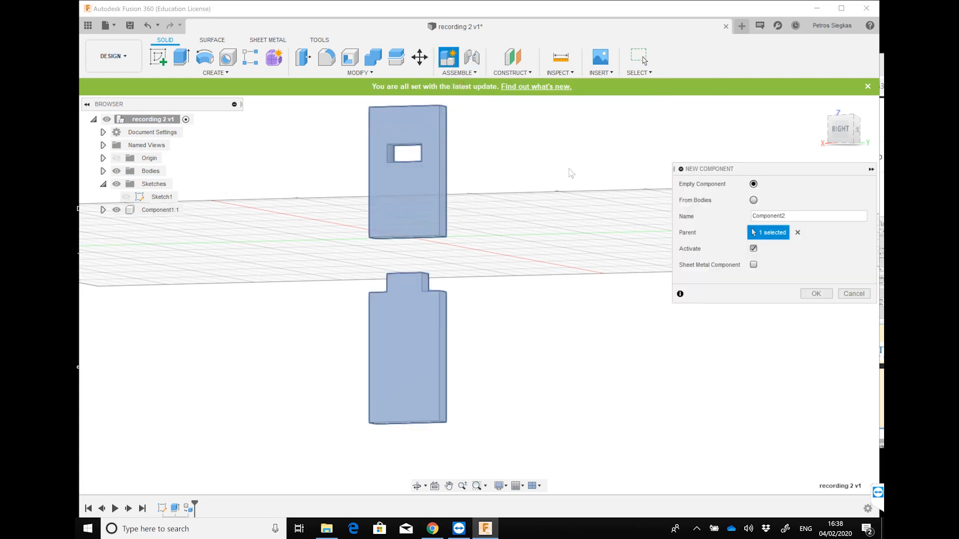
pyautogui.click(753, 200)
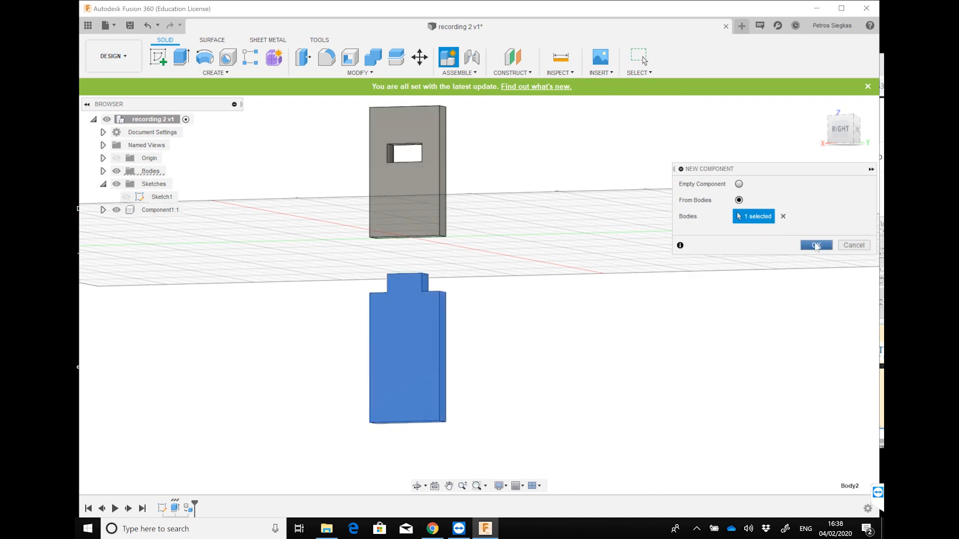
pyautogui.click(816, 245)
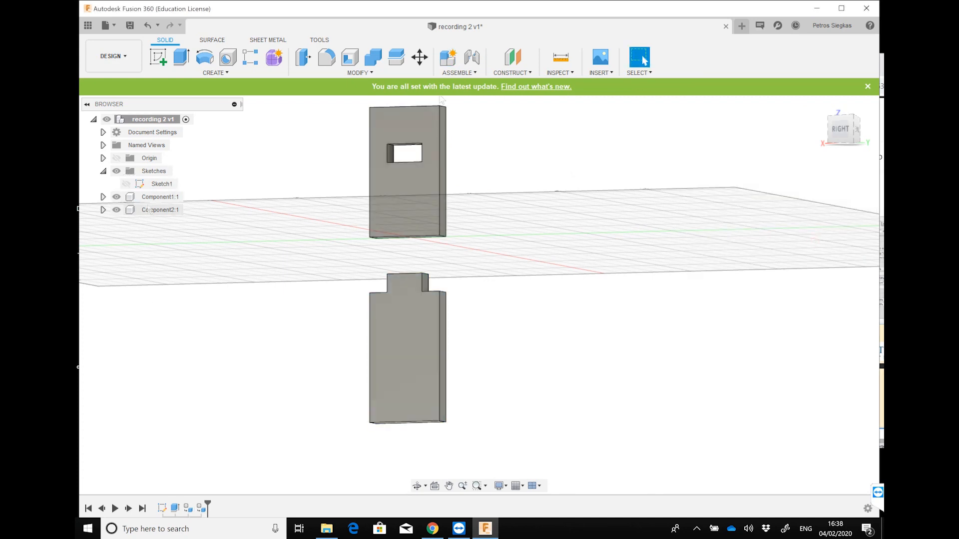
pyautogui.click(457, 61)
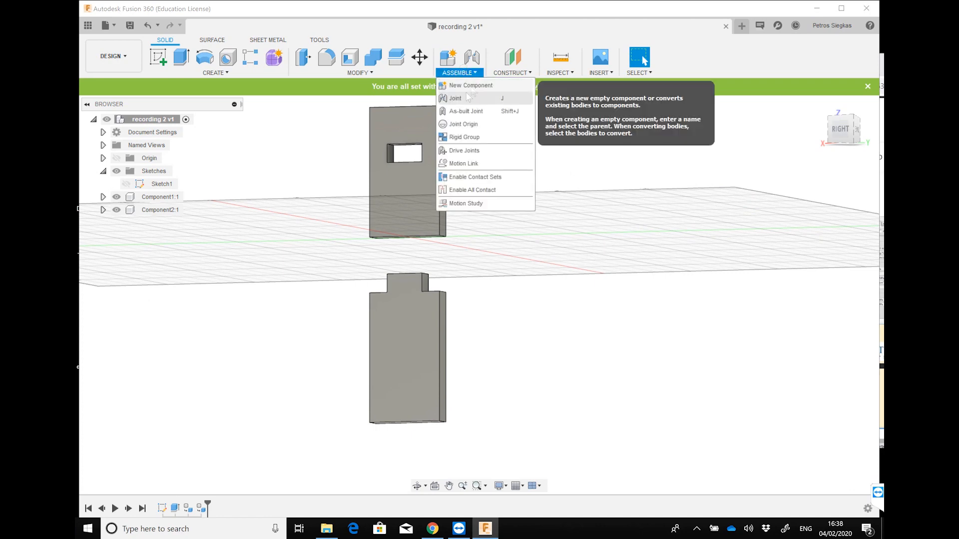
# Add a rigid joint seating the slotted plate onto the tabbed piece's tab.
pyautogui.click(455, 98)
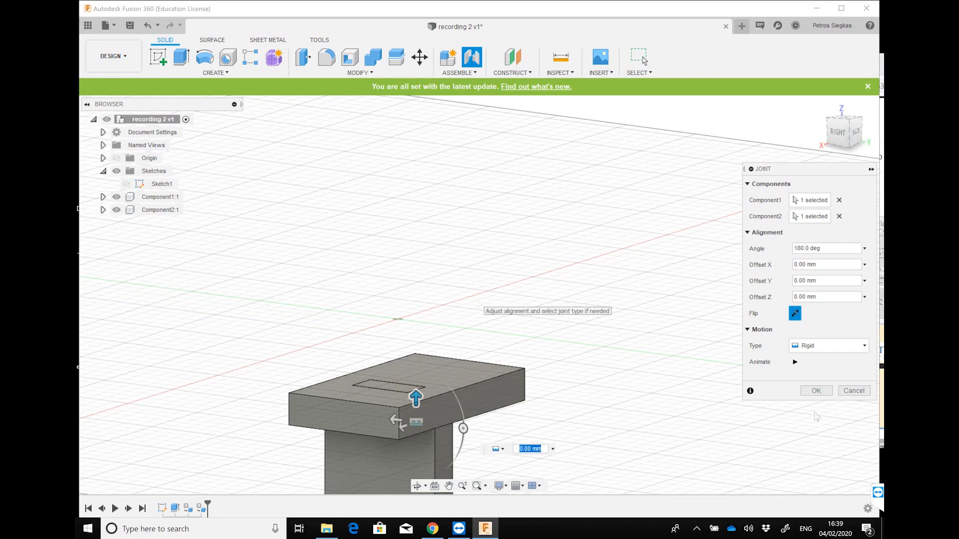
pyautogui.click(816, 390)
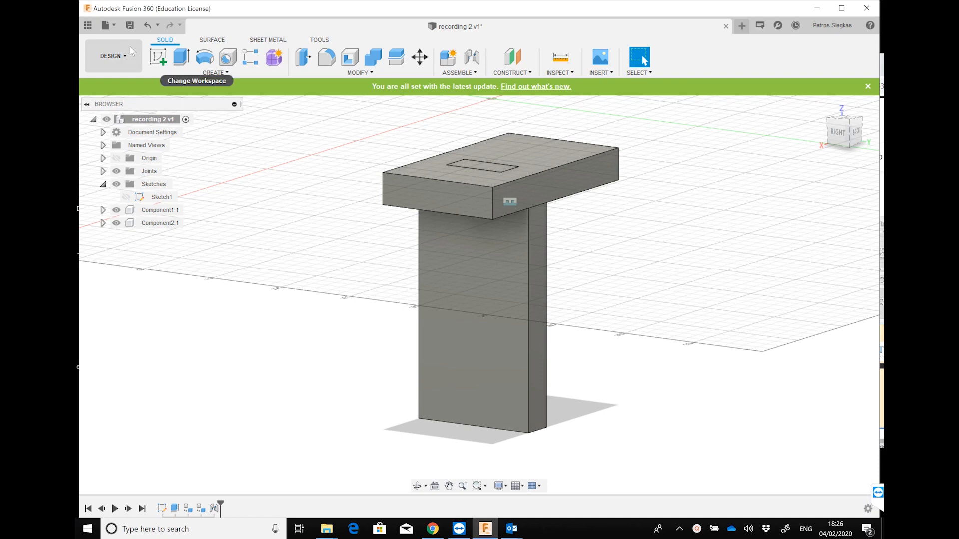
# Switch to the Simulation workspace and create a Static Stress study.
pyautogui.click(111, 55)
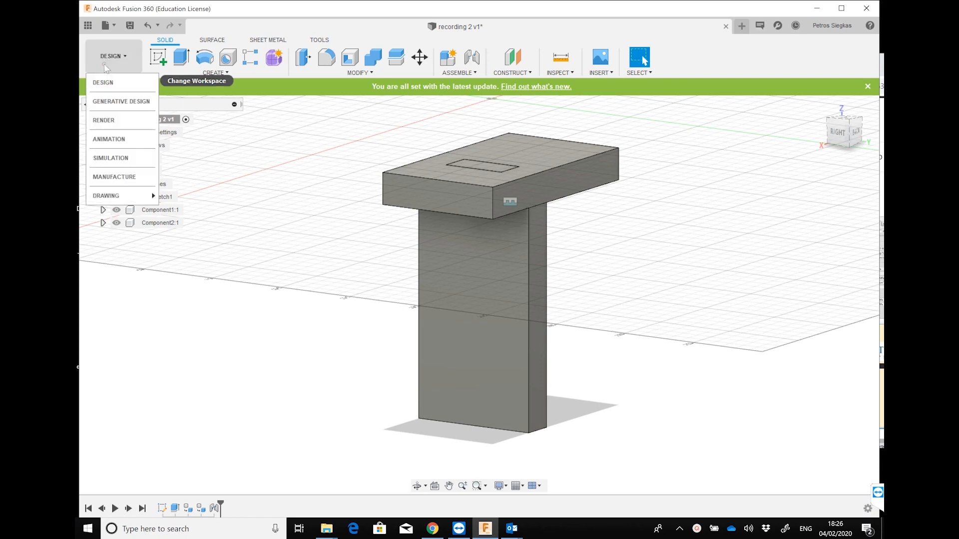
pyautogui.moveTo(110, 158)
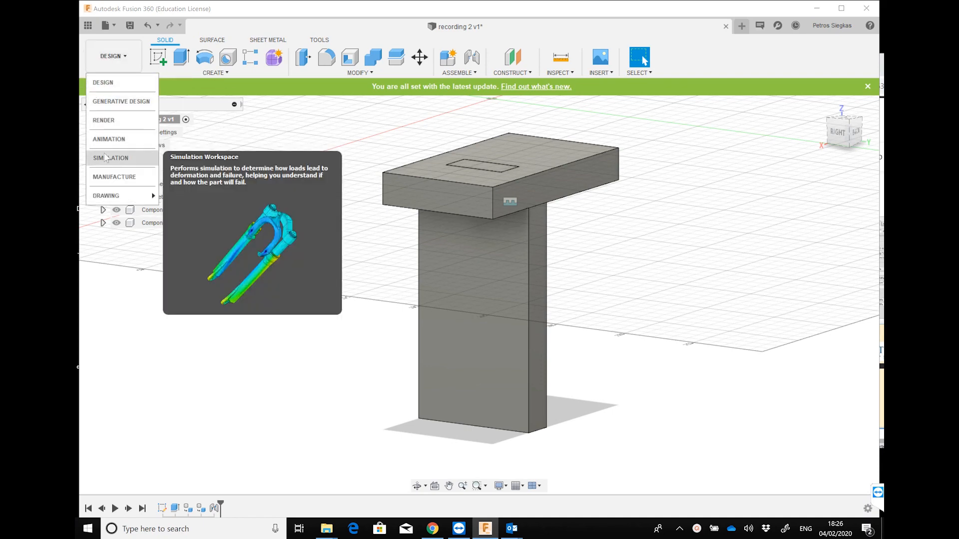
pyautogui.click(111, 158)
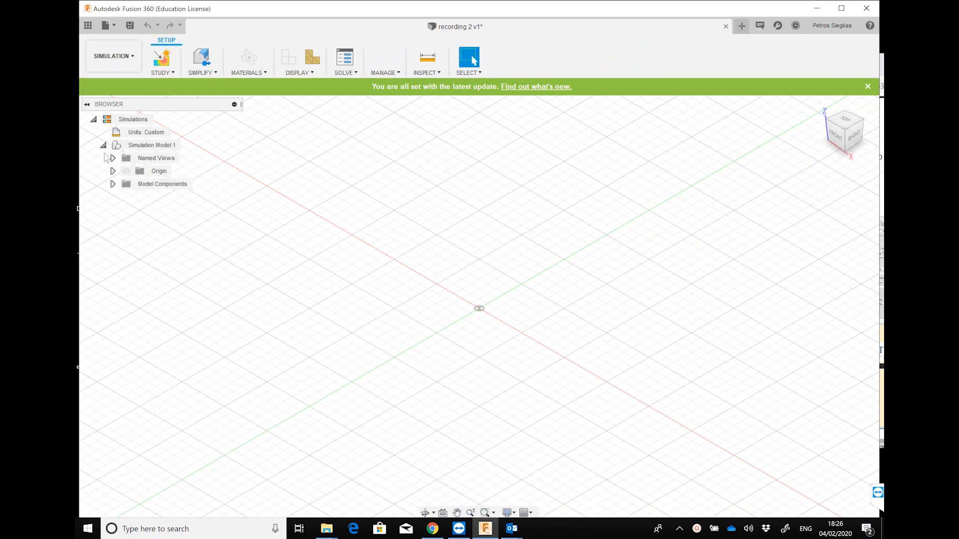
pyautogui.click(161, 58)
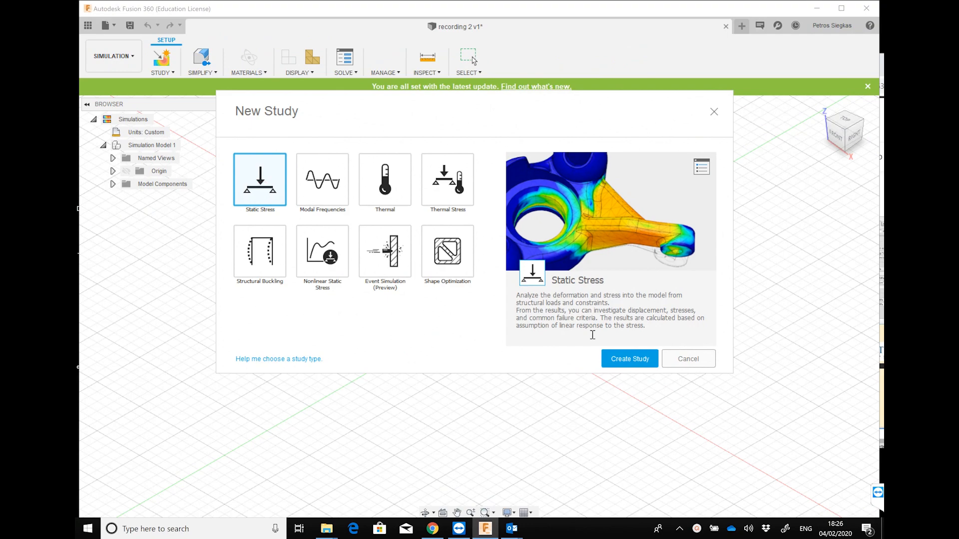
pyautogui.click(629, 358)
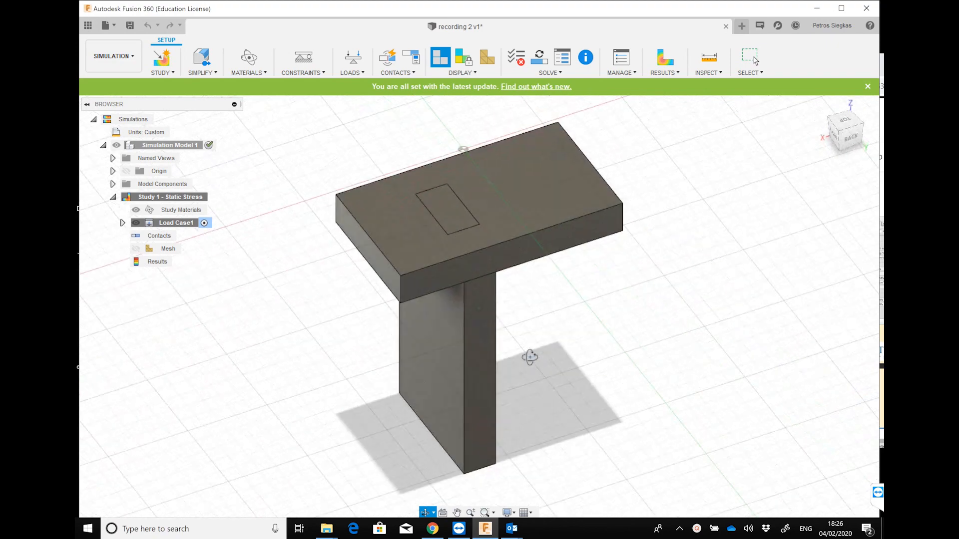
pyautogui.moveTo(528, 357); pyautogui.dragTo(521, 329)
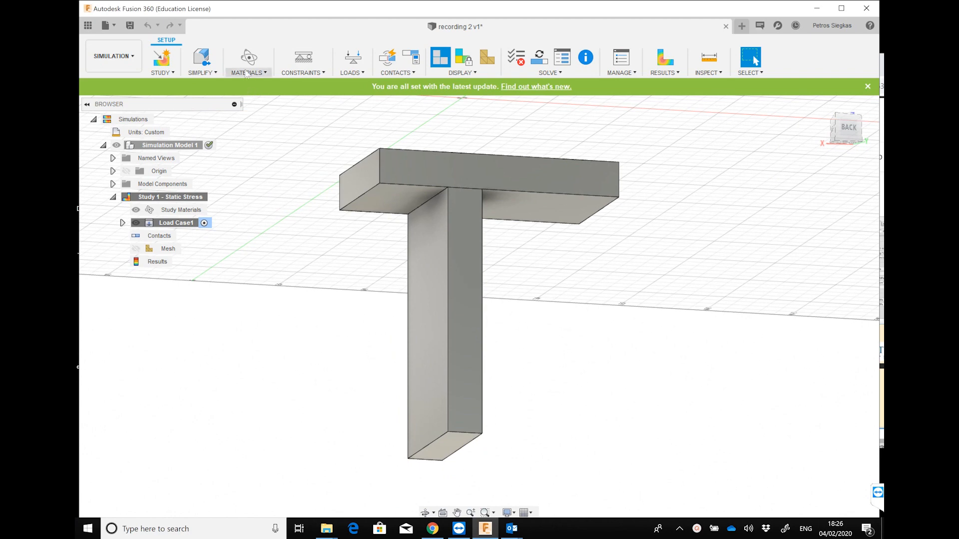
pyautogui.click(247, 61)
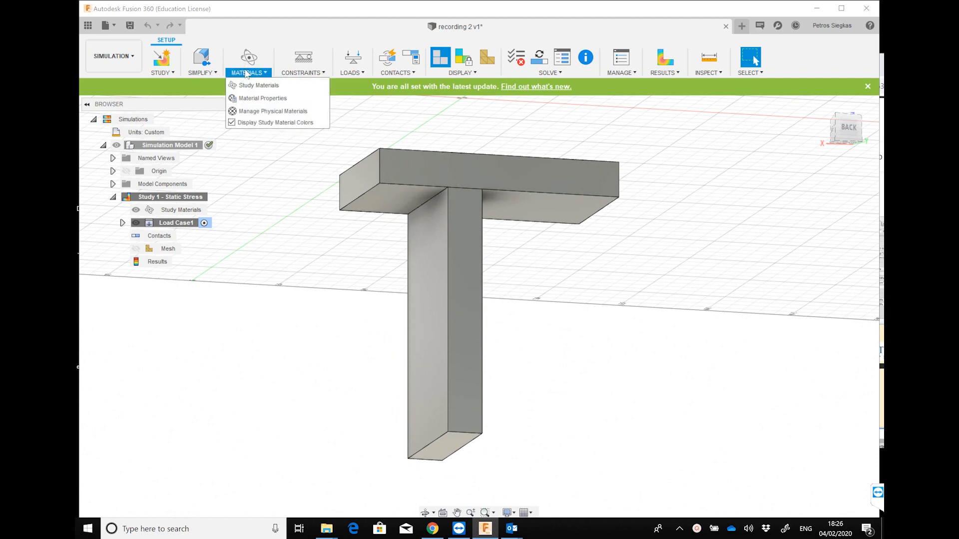
pyautogui.moveTo(272, 111)
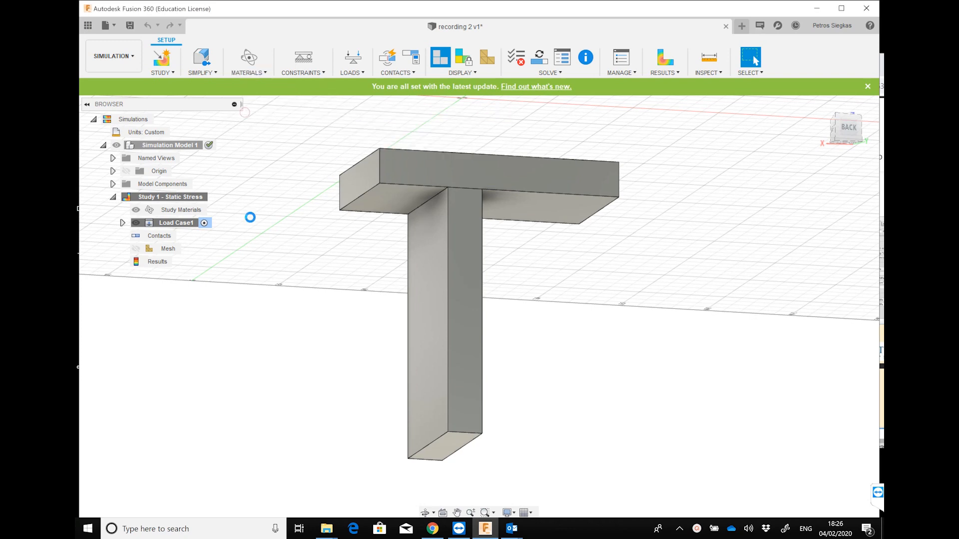
pyautogui.click(248, 57)
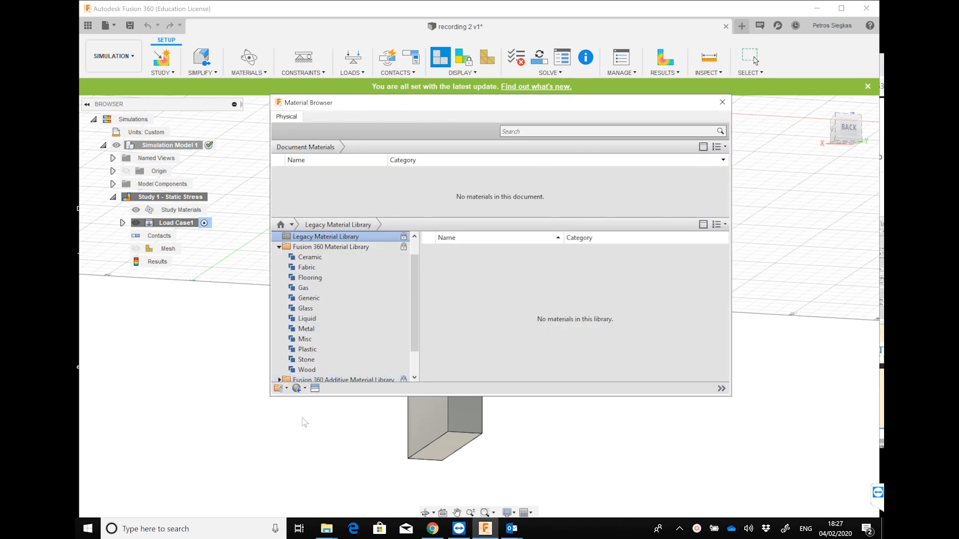
pyautogui.click(297, 389)
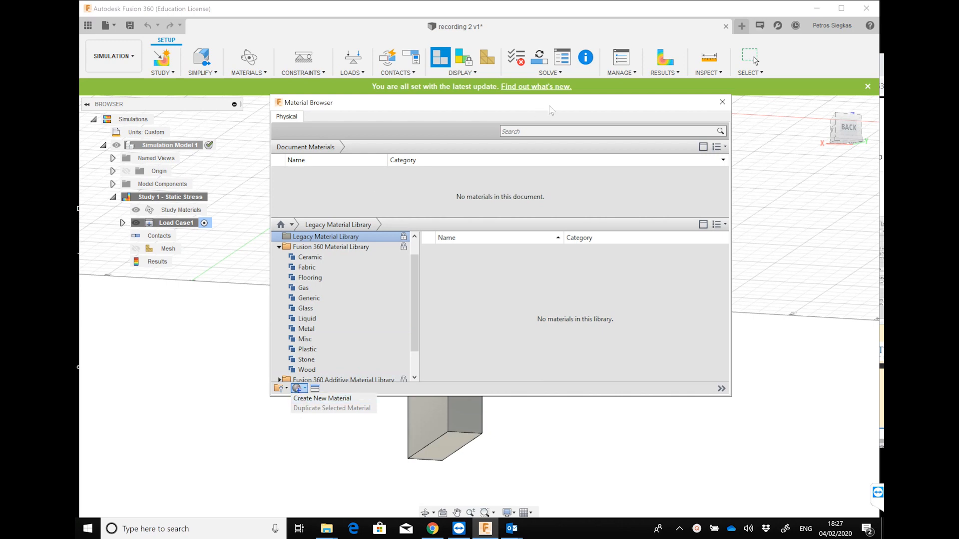
pyautogui.moveTo(700, 109)
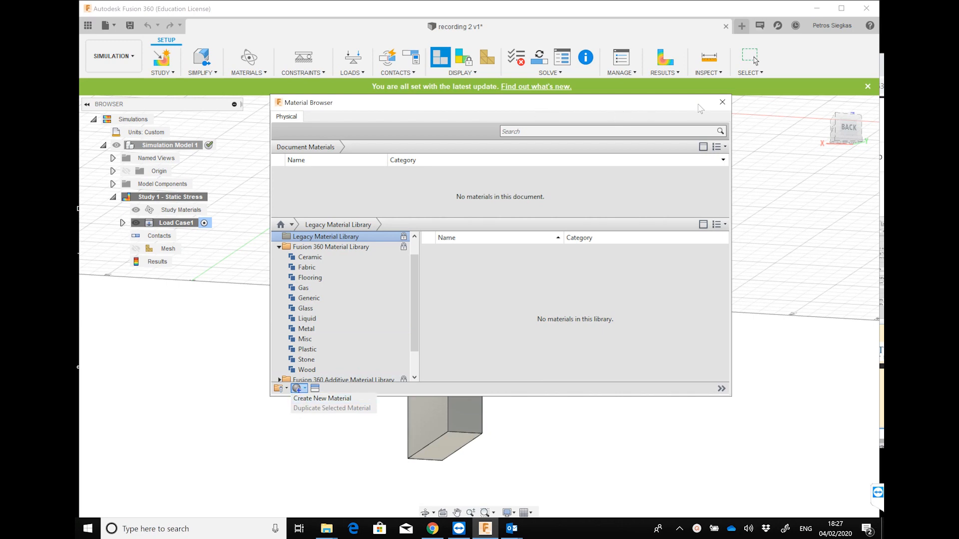
pyautogui.moveTo(723, 108)
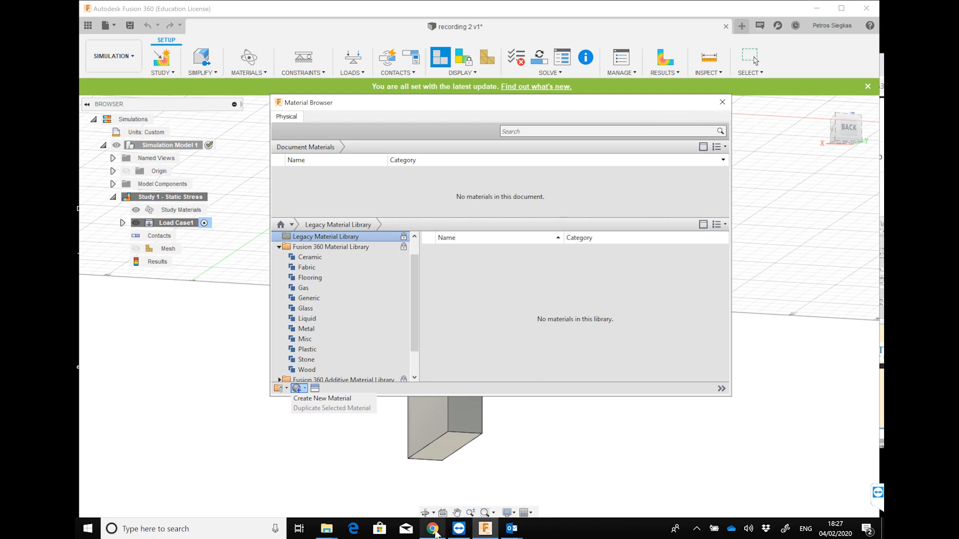
pyautogui.click(431, 528)
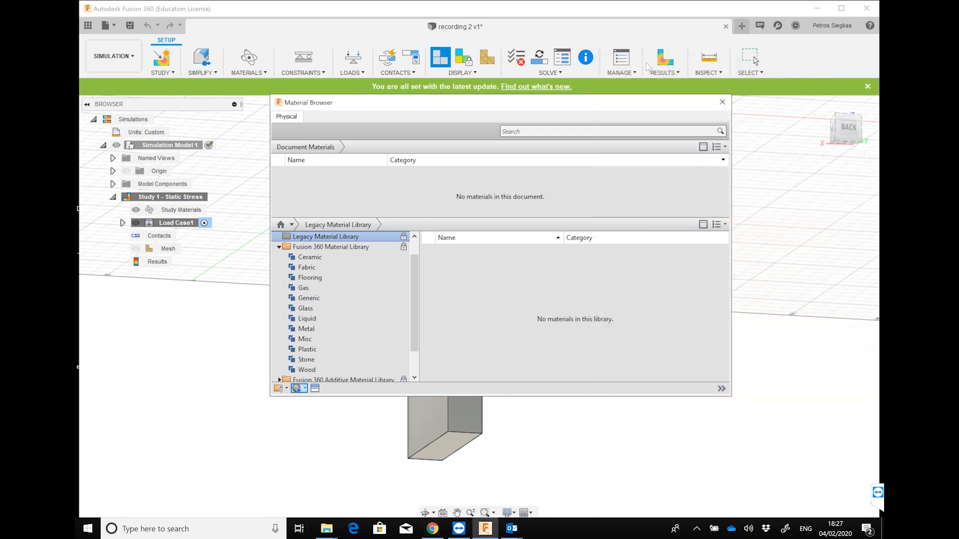
pyautogui.moveTo(721, 102)
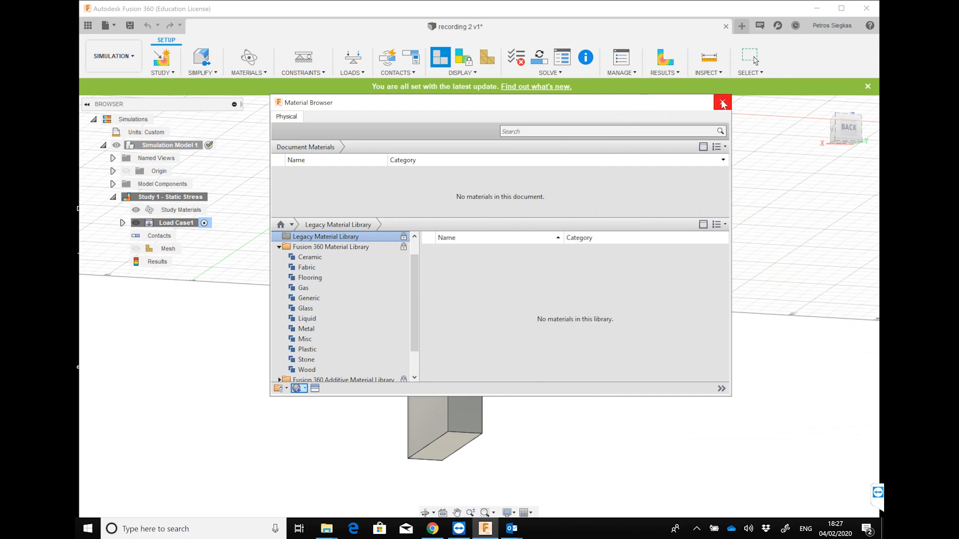
pyautogui.click(721, 102)
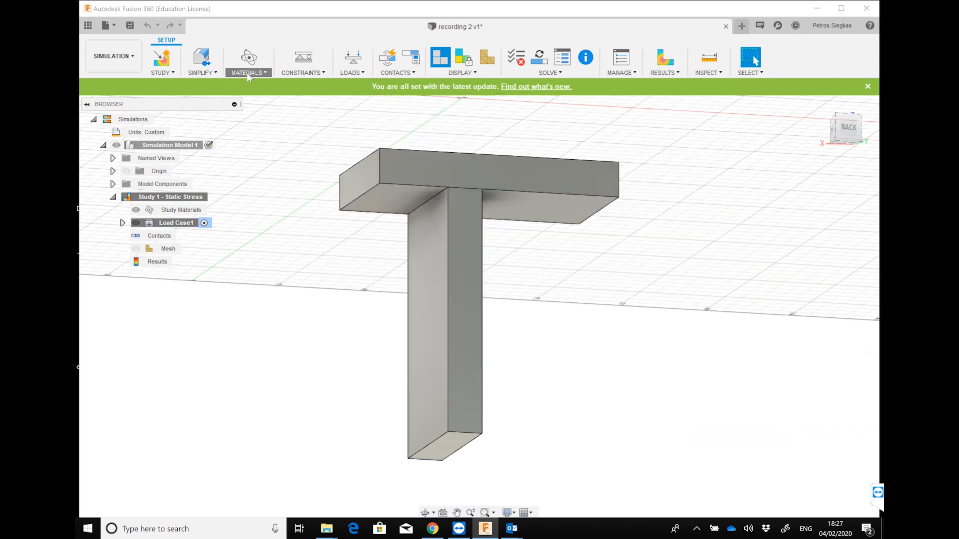
# Open Study Materials and set Component1's override to Default New Material.
pyautogui.click(246, 57)
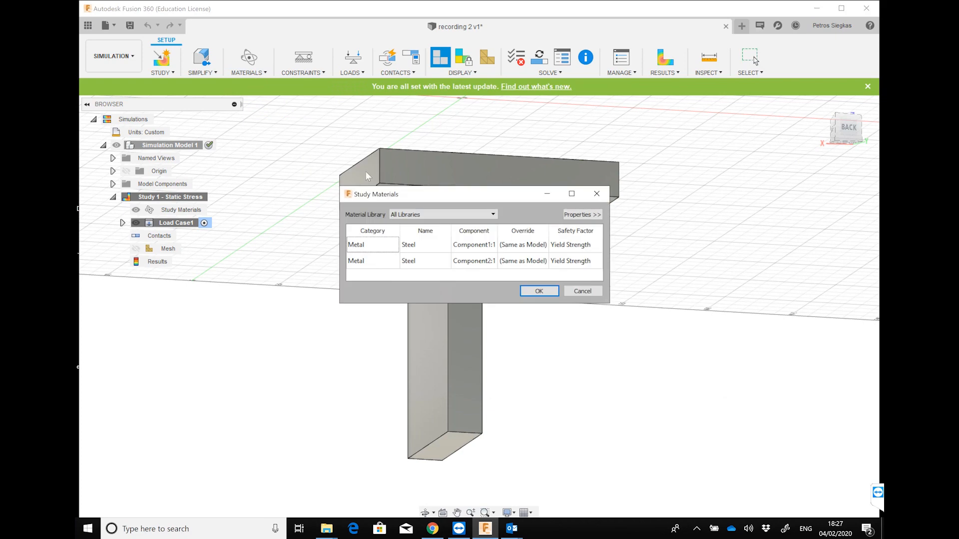
pyautogui.moveTo(483, 246)
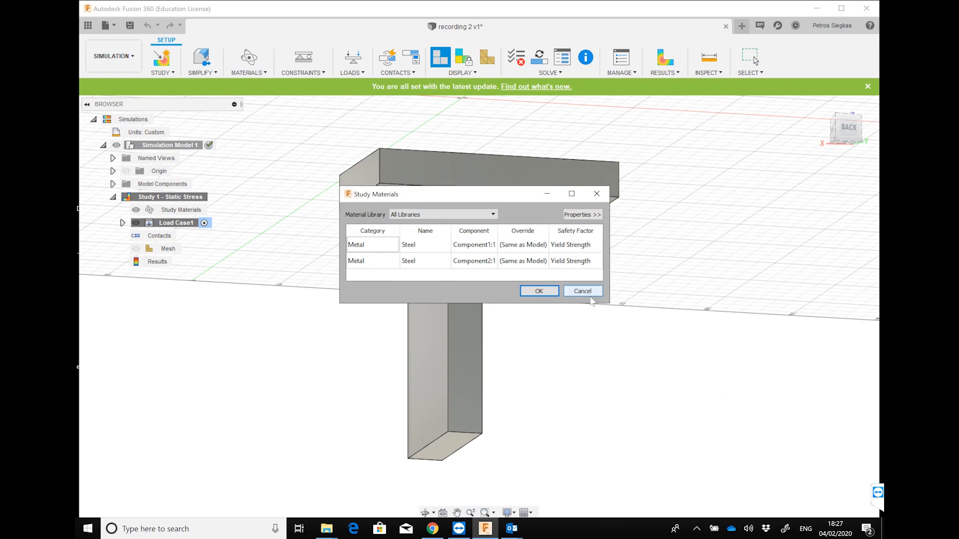
pyautogui.moveTo(604, 304); pyautogui.dragTo(716, 404)
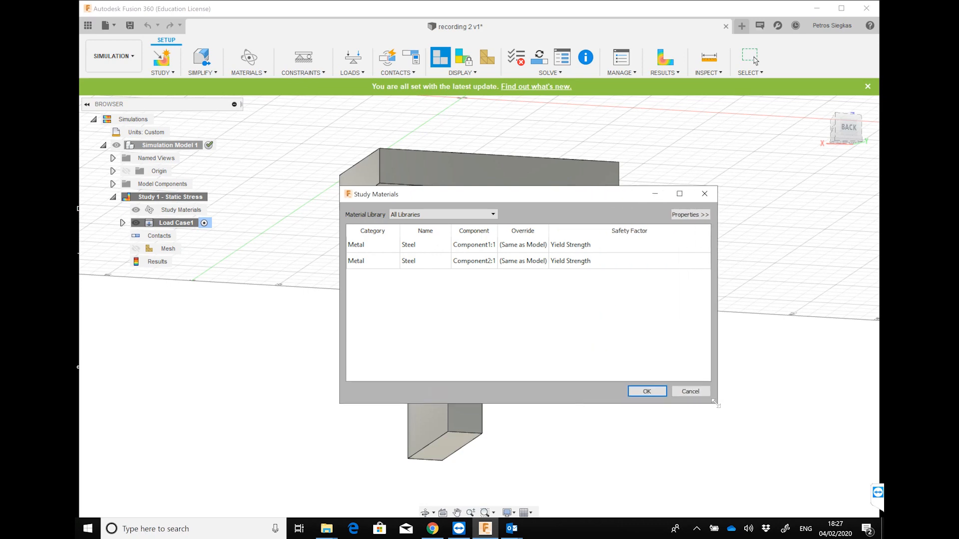
pyautogui.click(521, 245)
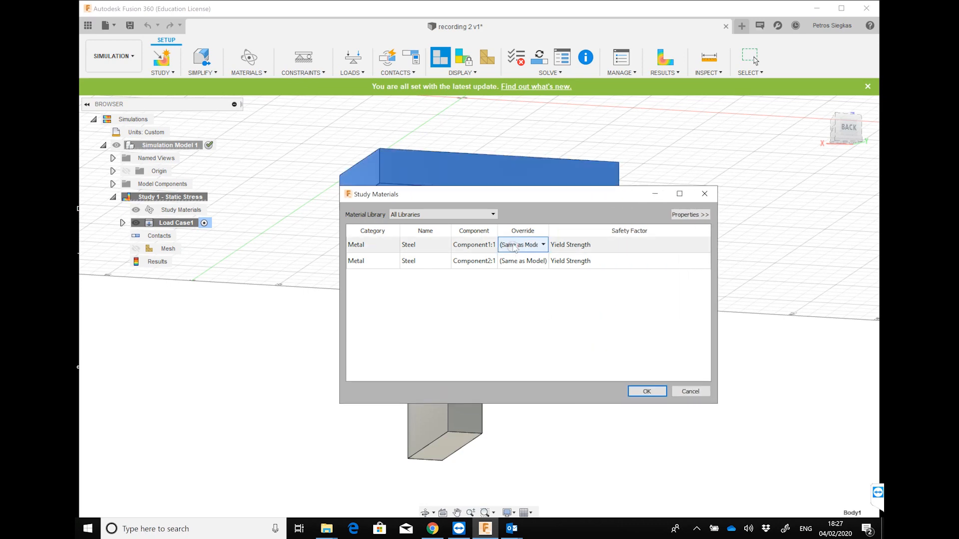
pyautogui.click(542, 245)
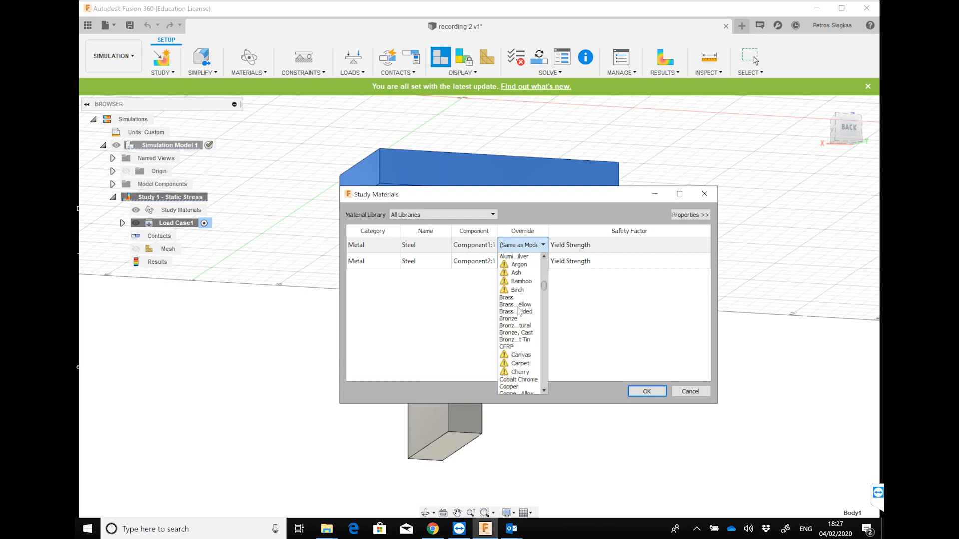
pyautogui.scroll(-3)
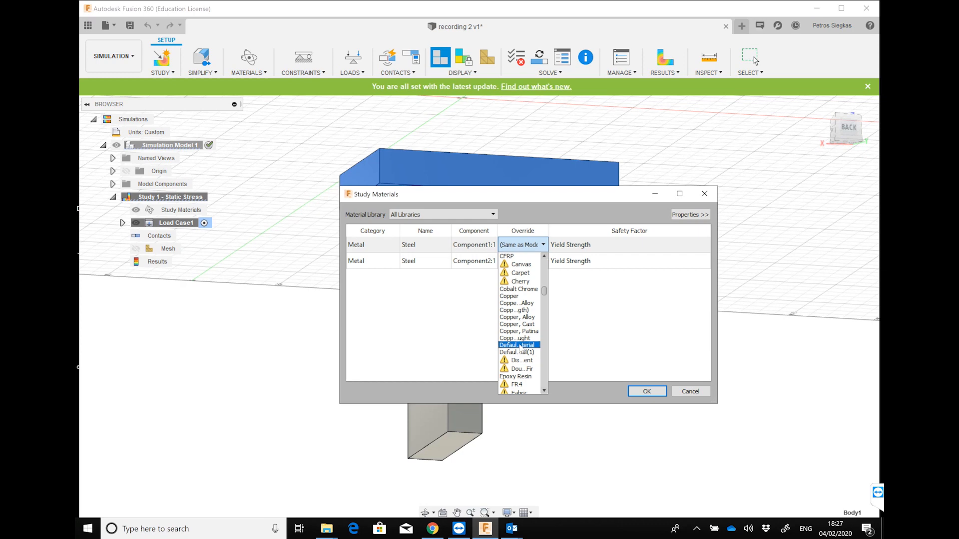
pyautogui.click(517, 345)
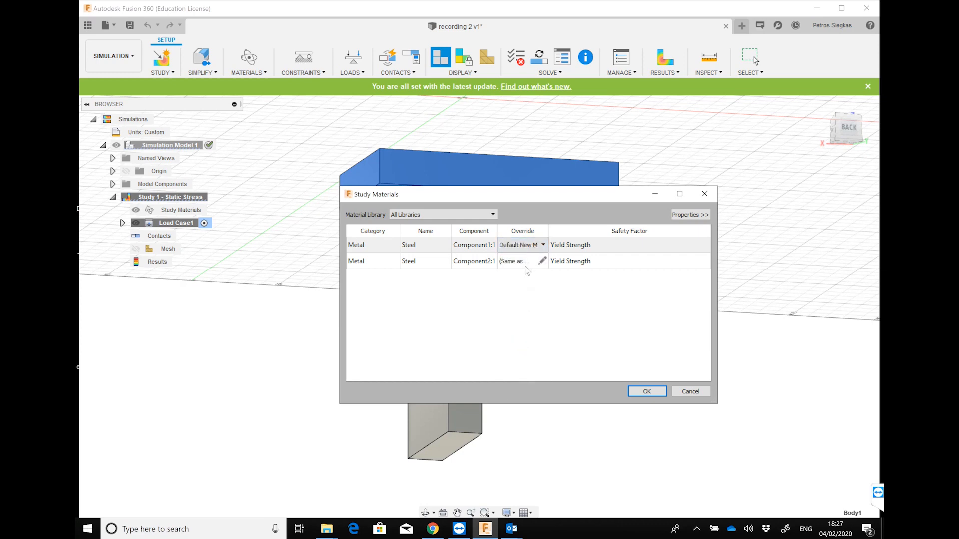
# Set Component2's override to Default New Material and confirm both overrides.
pyautogui.click(540, 261)
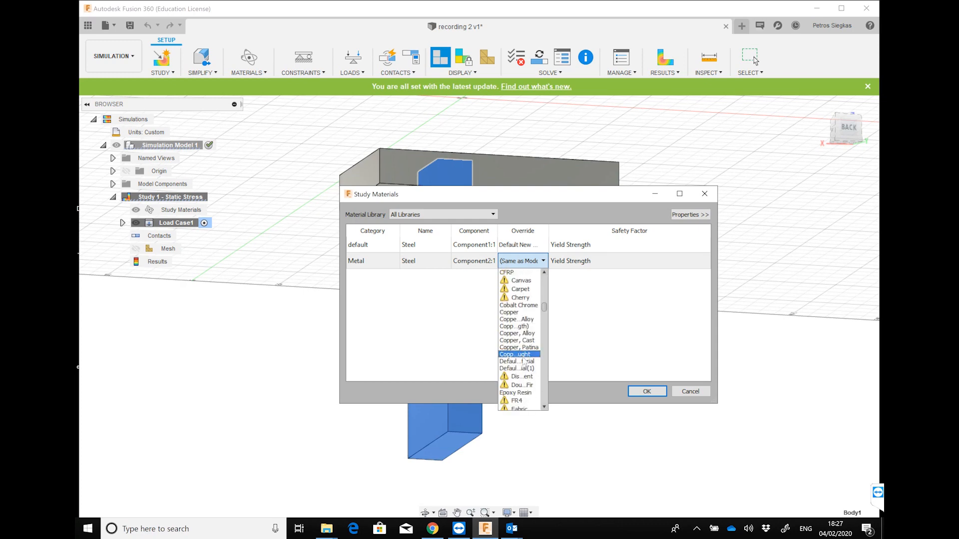
pyautogui.click(518, 361)
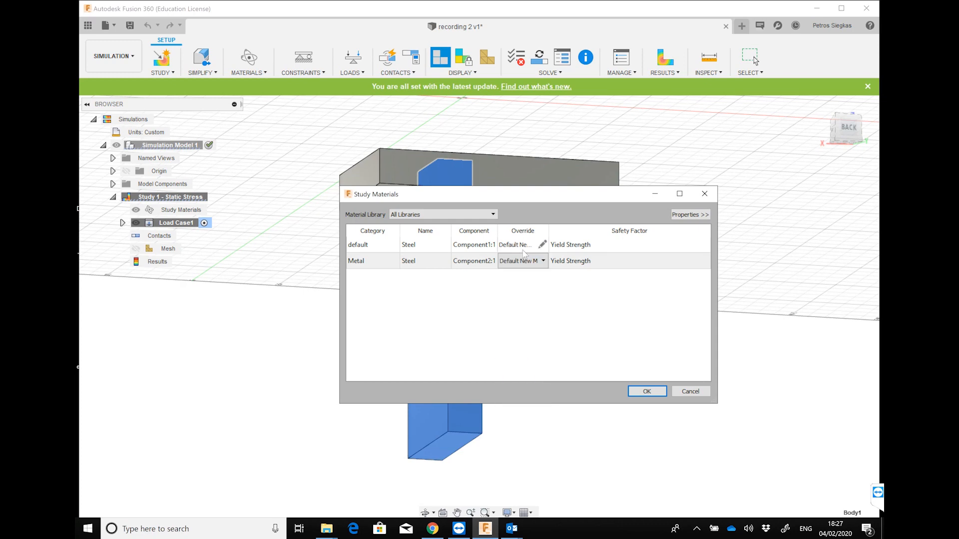
pyautogui.click(679, 194)
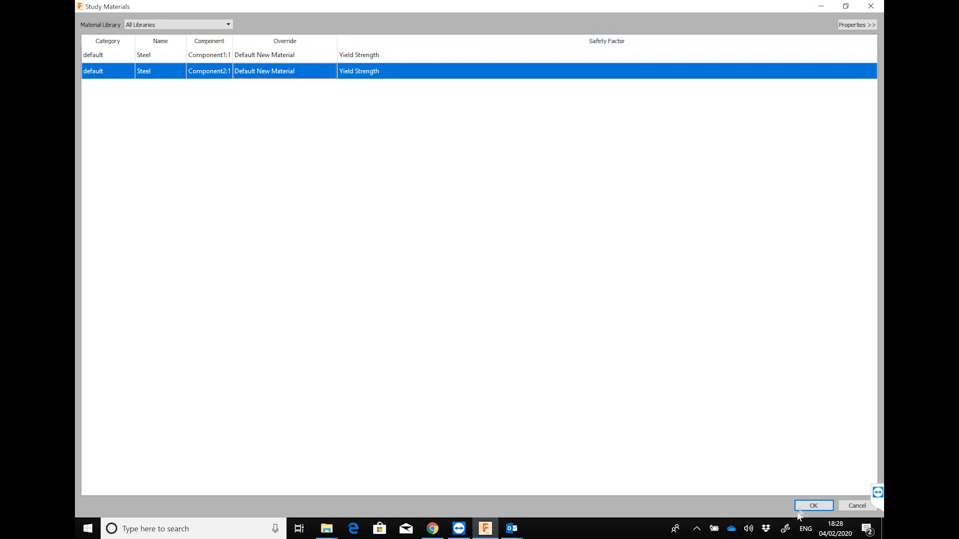
pyautogui.click(813, 505)
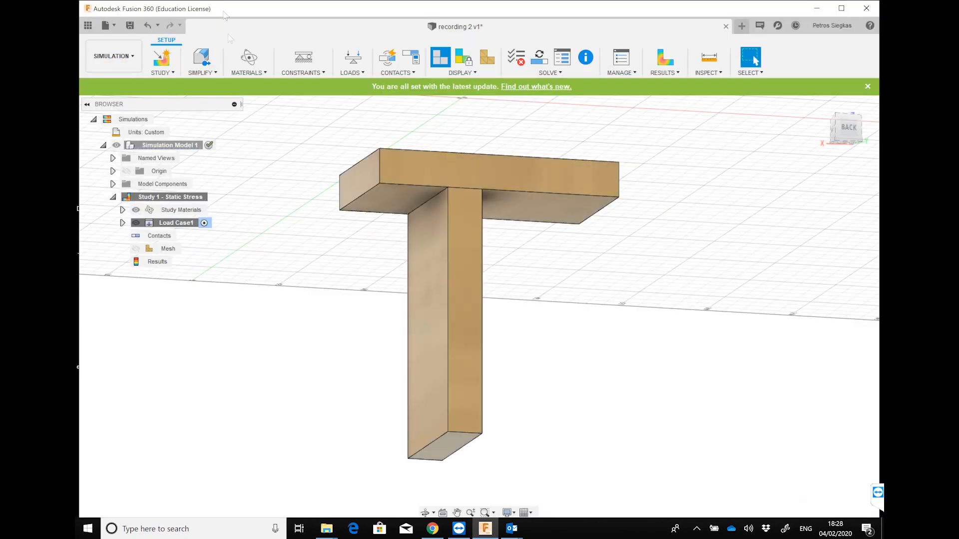
# Apply a fixed structural constraint to the bottom of the stem.
pyautogui.click(301, 61)
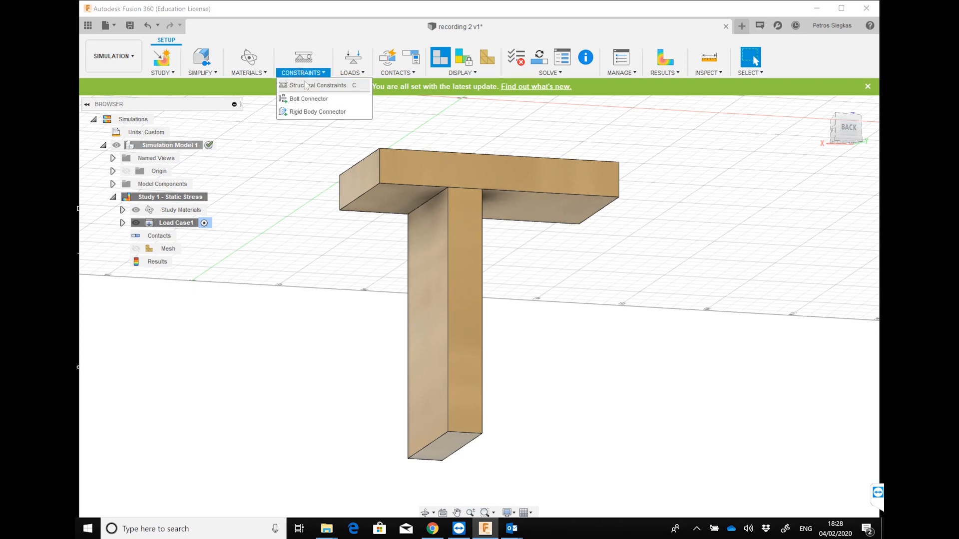
pyautogui.click(320, 85)
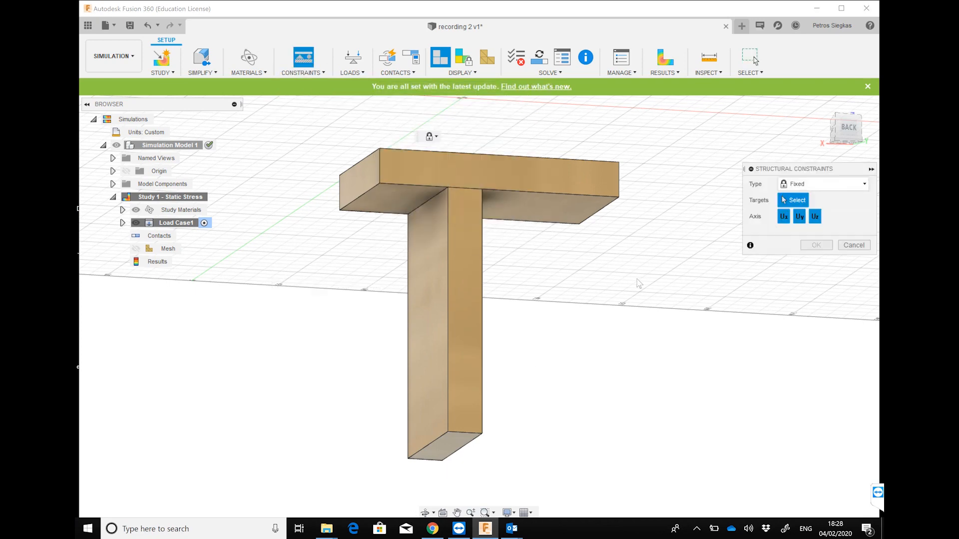
pyautogui.click(441, 444)
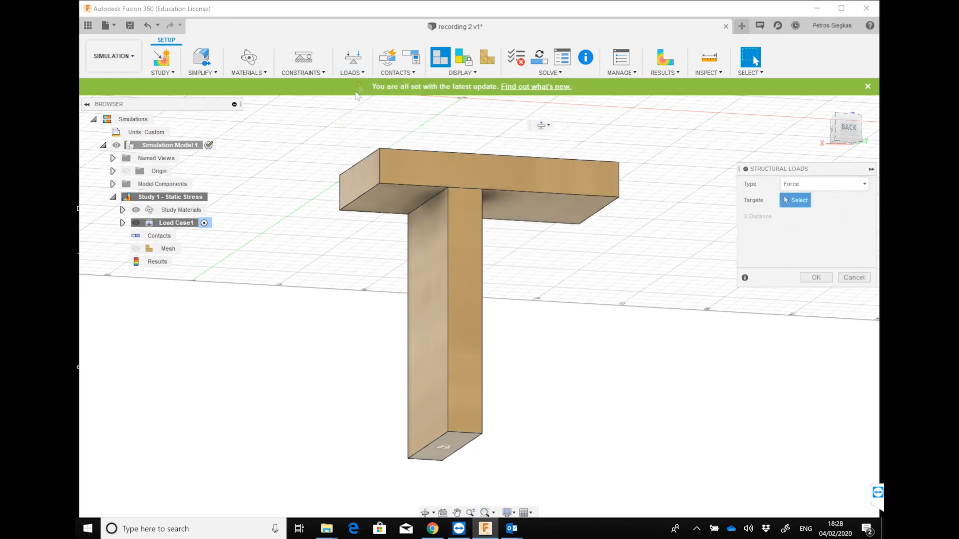
# Apply a 9.81 N downward force to the plate's top face.
pyautogui.click(799, 200)
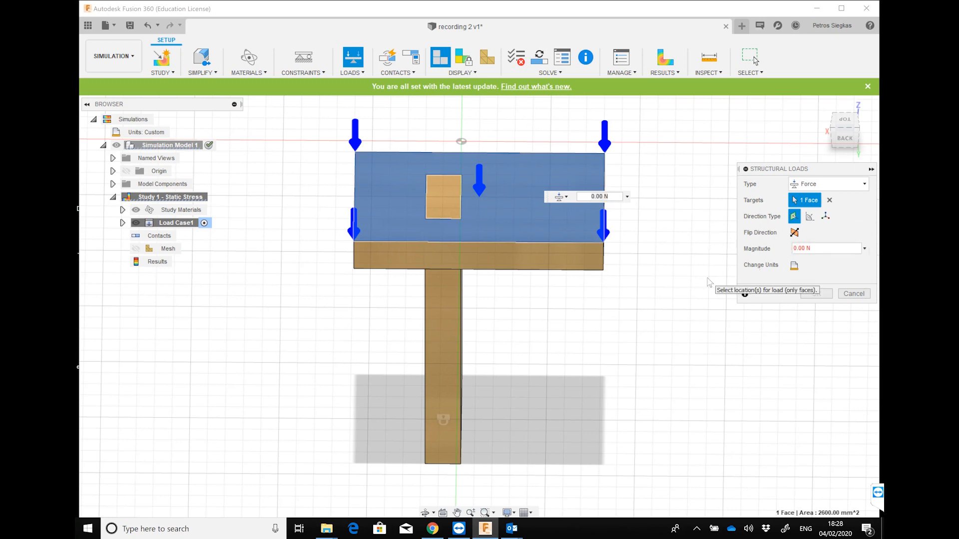
pyautogui.click(823, 248)
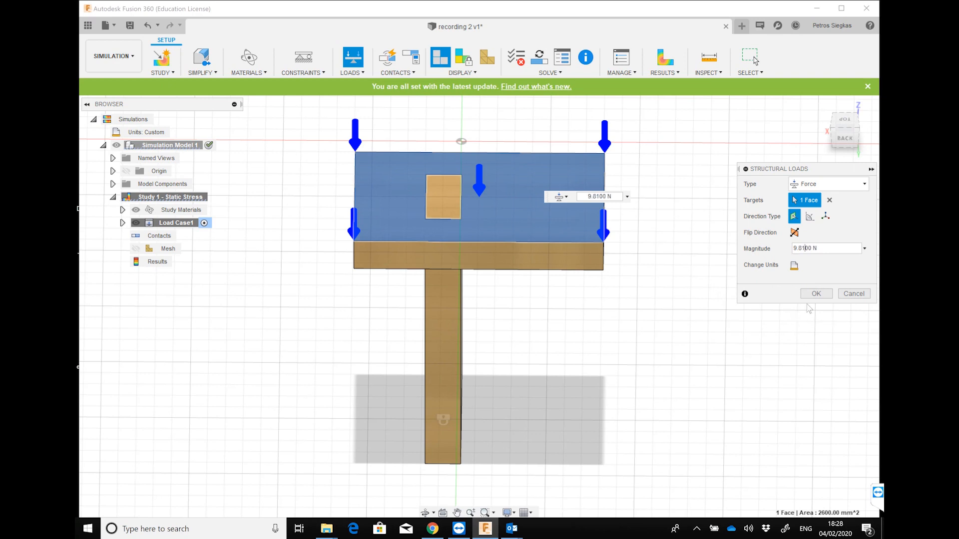
pyautogui.click(816, 293)
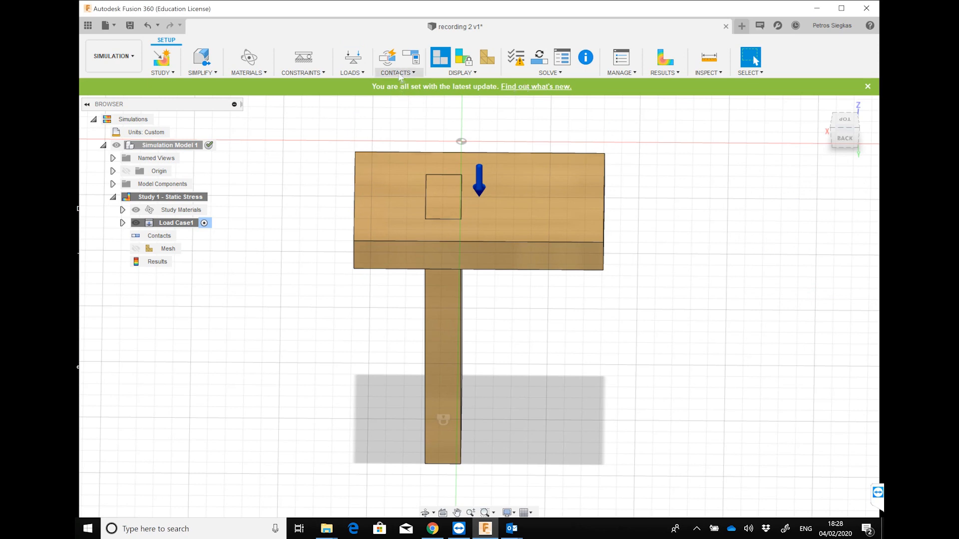
# Generate automatic contacts between the parts, then solve the static stress study.
pyautogui.click(386, 57)
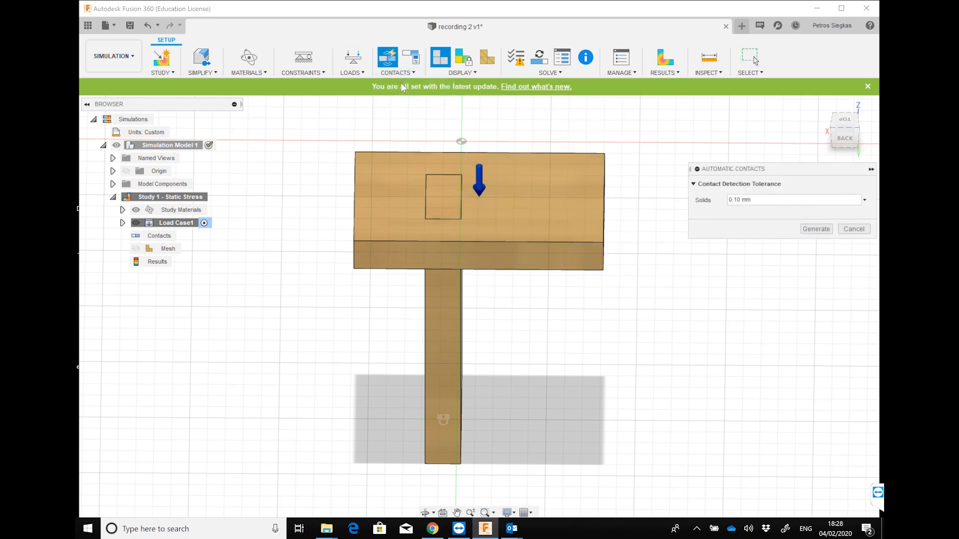
pyautogui.click(815, 229)
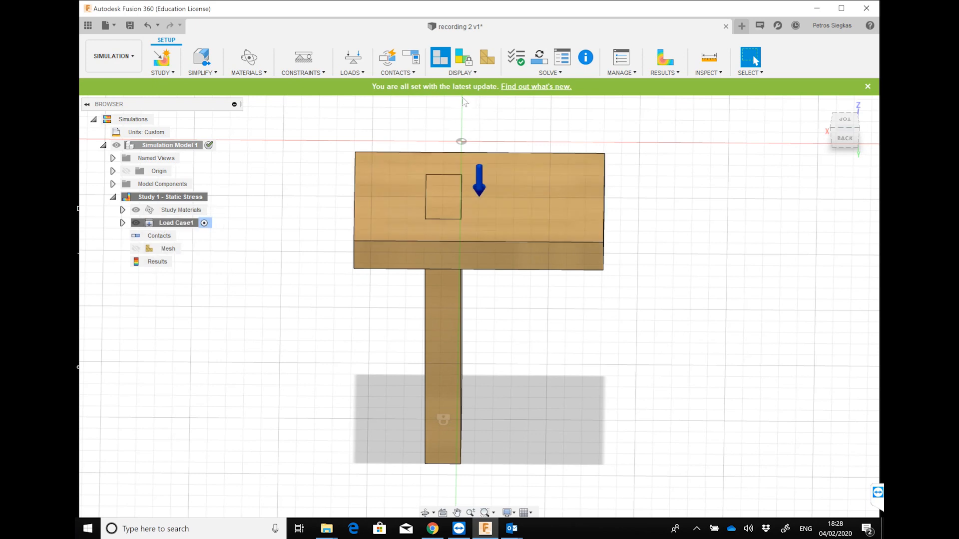
pyautogui.click(548, 61)
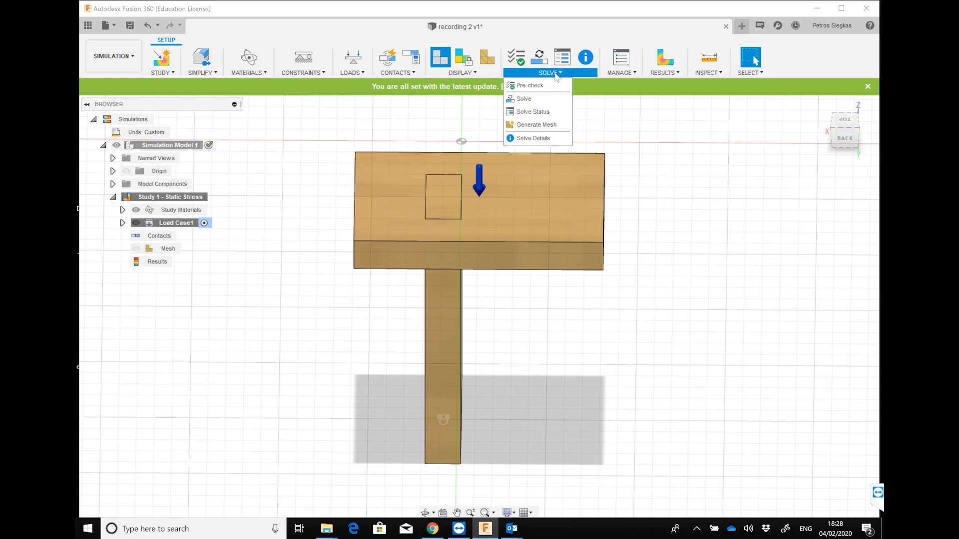
pyautogui.click(523, 99)
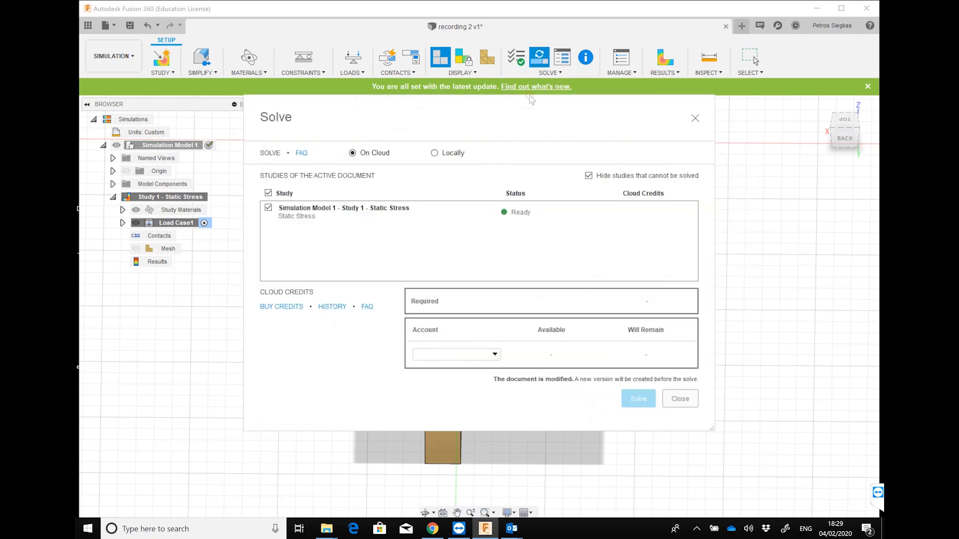
pyautogui.click(637, 398)
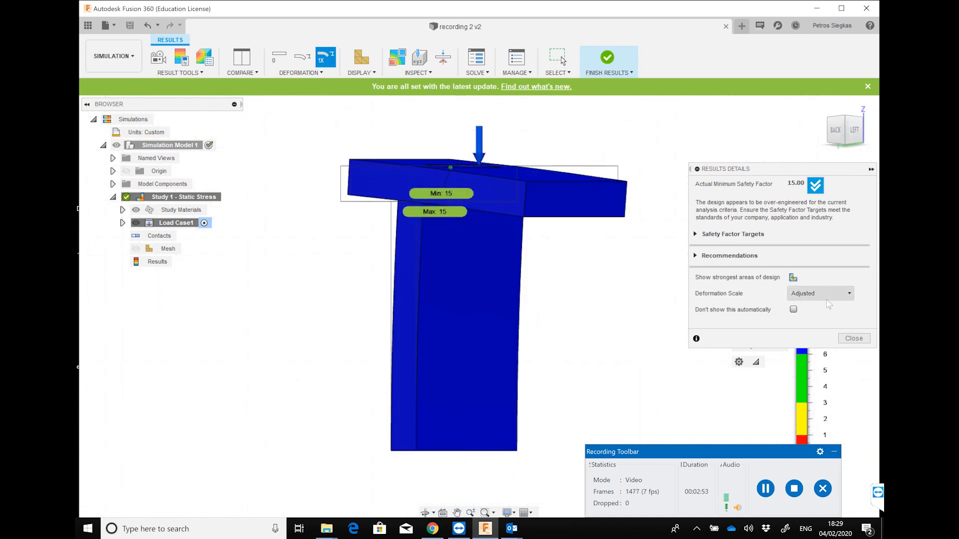
# Show actual-scale deformation, then view stress (0.22 MPa) and displacement peaking at 0.2039 mm.
pyautogui.click(820, 293)
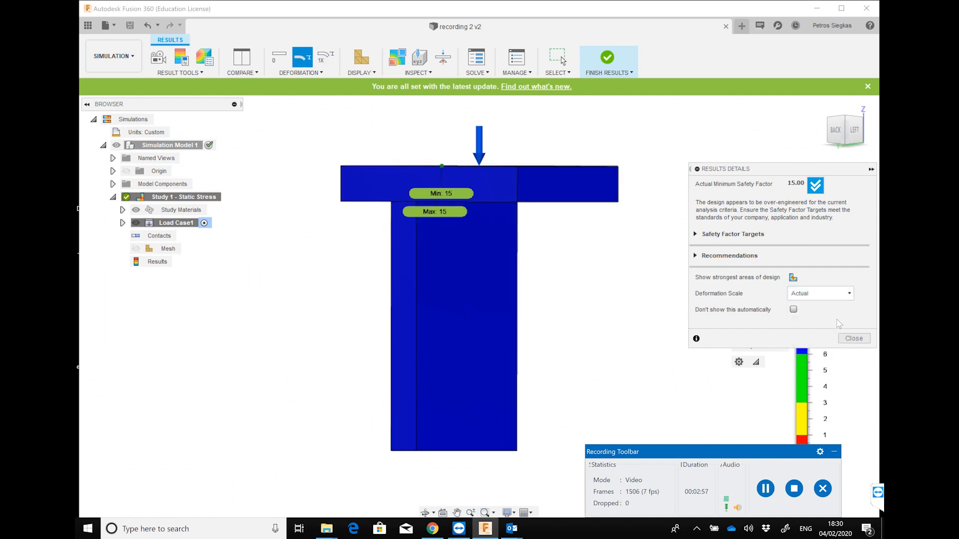
pyautogui.click(853, 338)
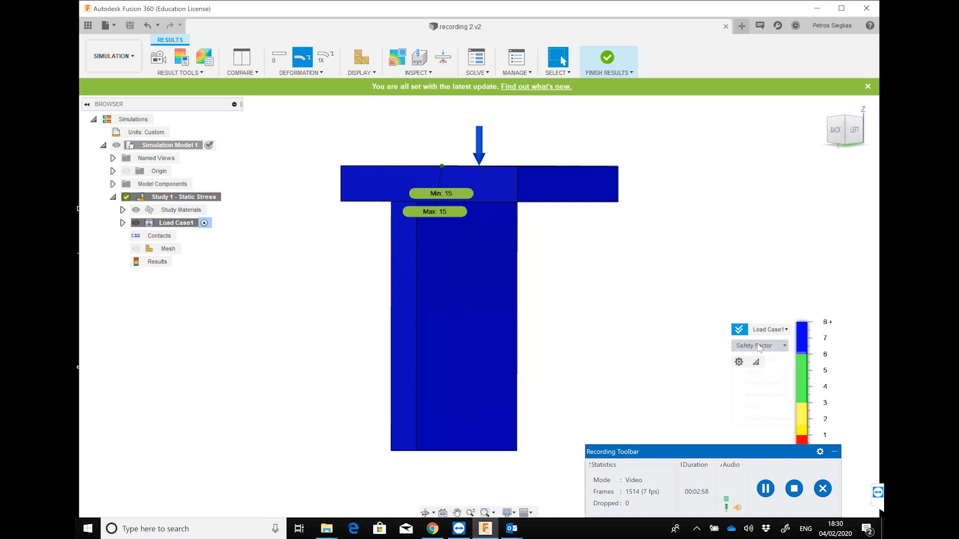
pyautogui.click(758, 345)
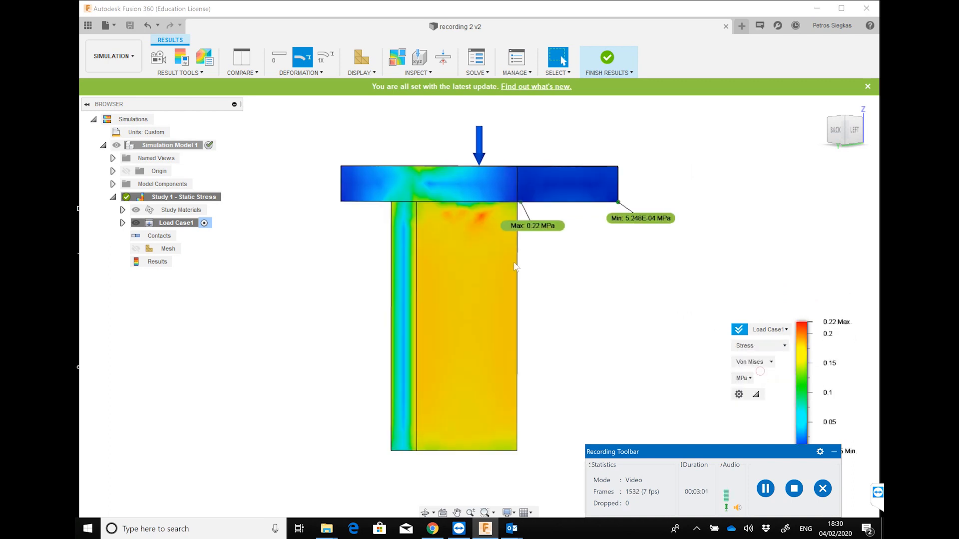
pyautogui.moveTo(585, 270)
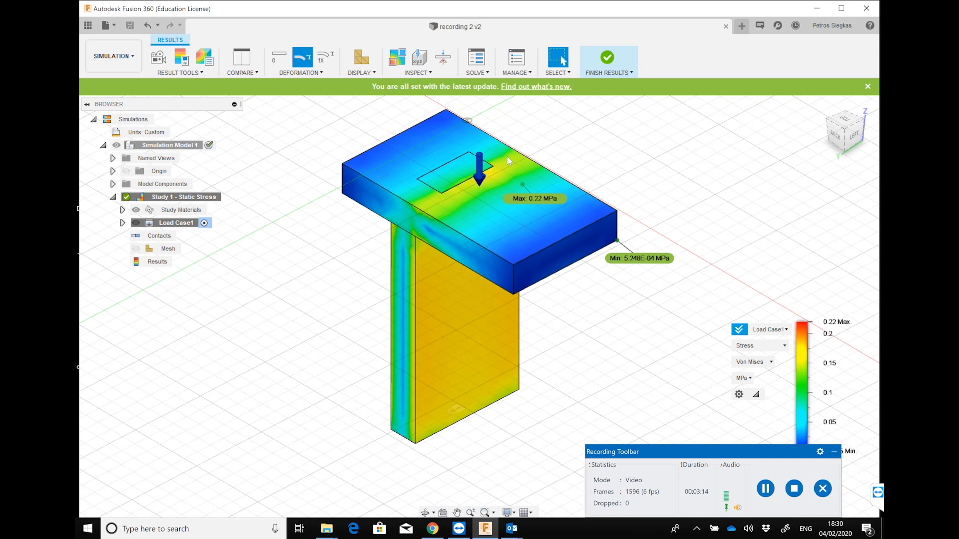
pyautogui.moveTo(389, 273)
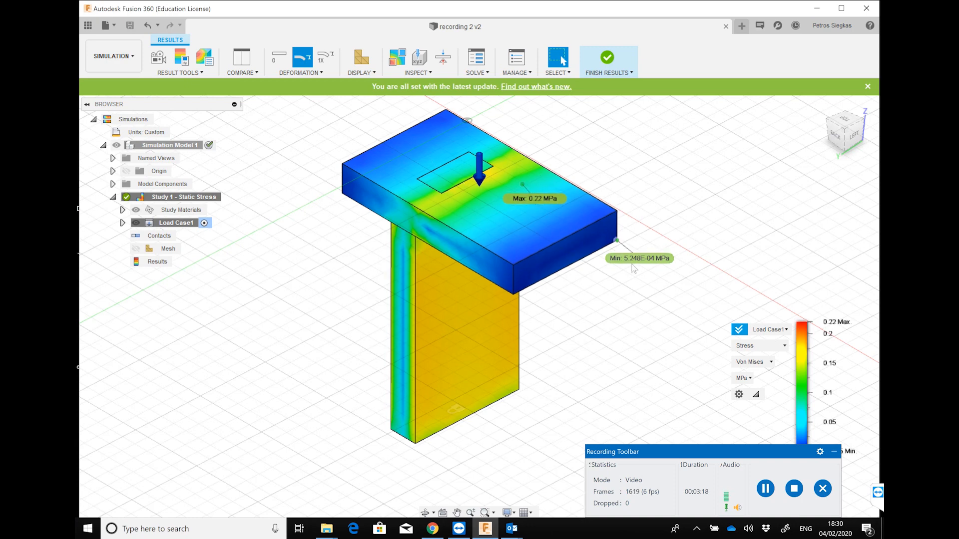
pyautogui.click(758, 346)
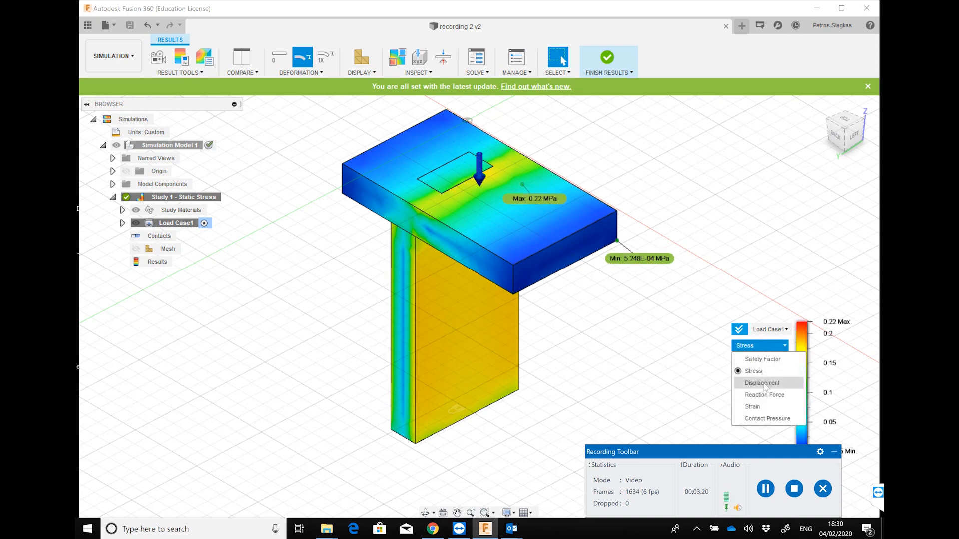
pyautogui.click(761, 383)
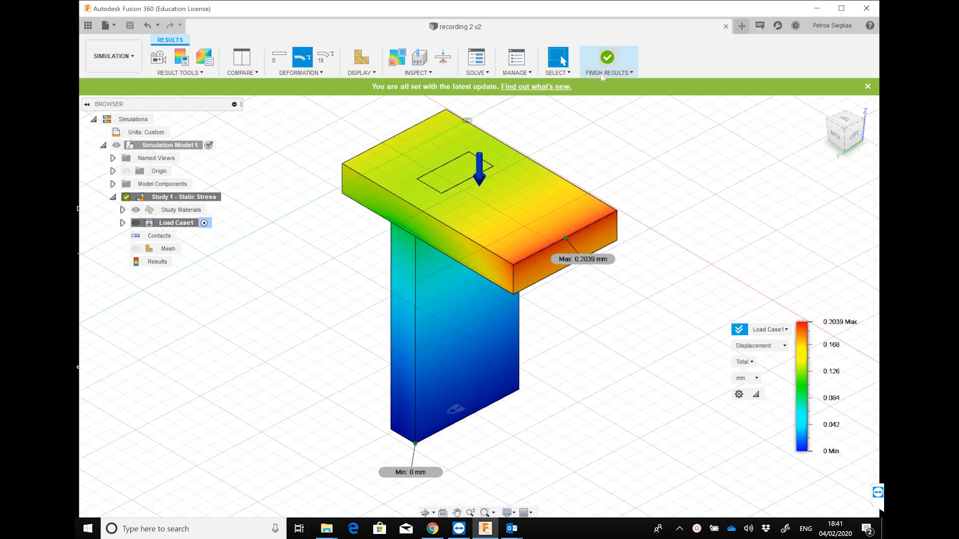
pyautogui.moveTo(606, 57)
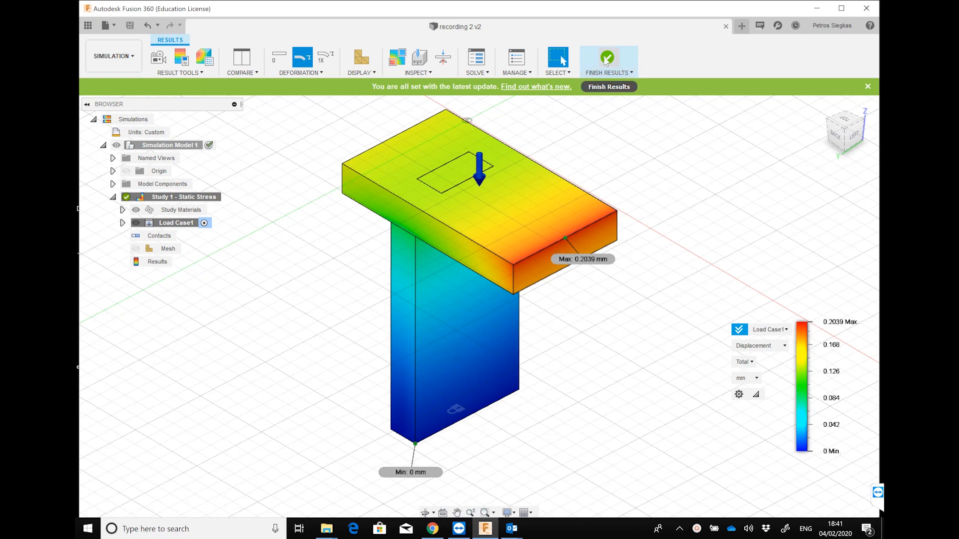
# Finish the simulation results and return to the Design workspace.
pyautogui.click(608, 57)
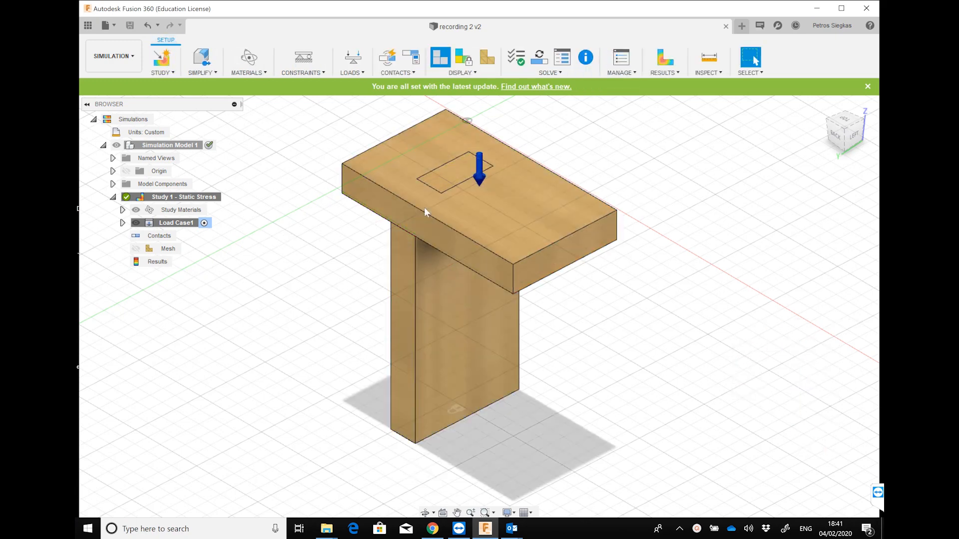
pyautogui.click(114, 55)
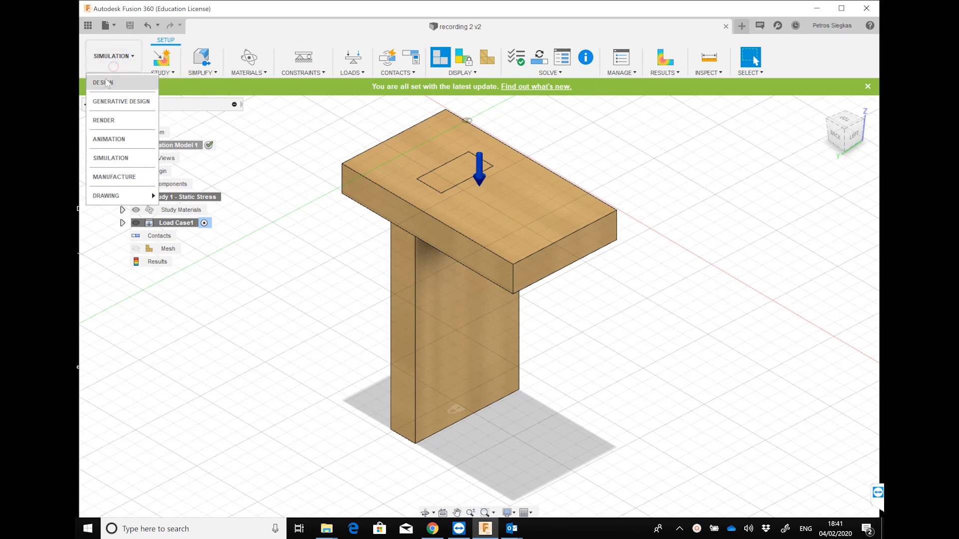
pyautogui.click(103, 82)
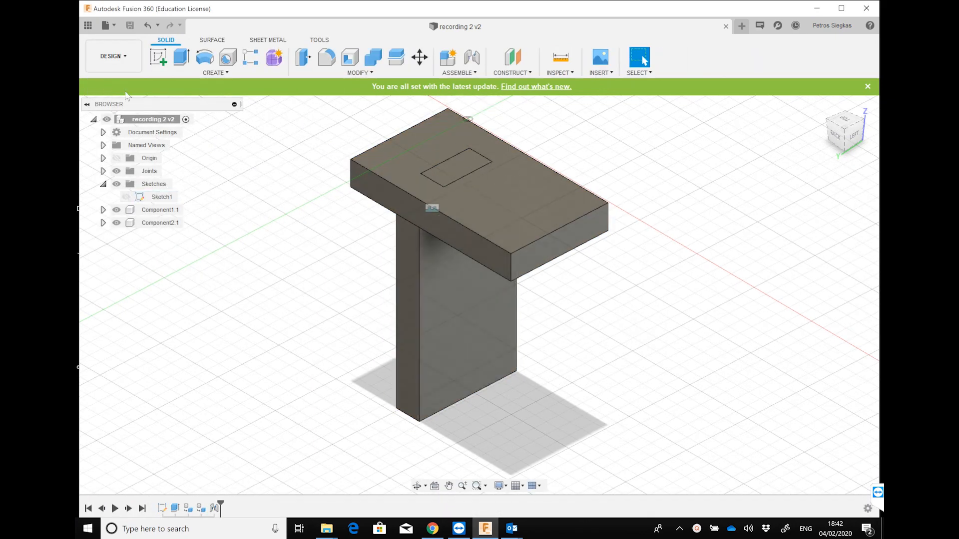
# Reopen the upright's Sketch1 for editing.
pyautogui.click(160, 223)
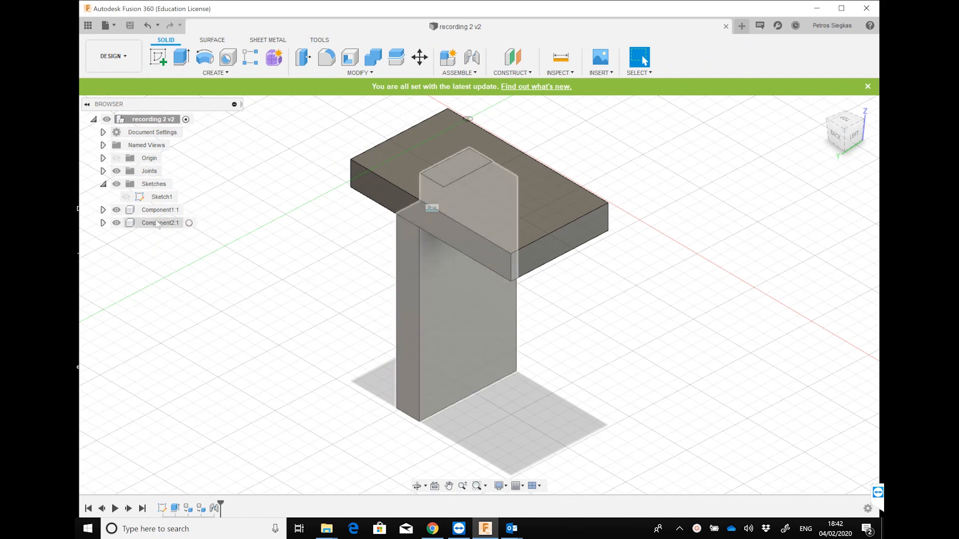
pyautogui.rightClick(161, 196)
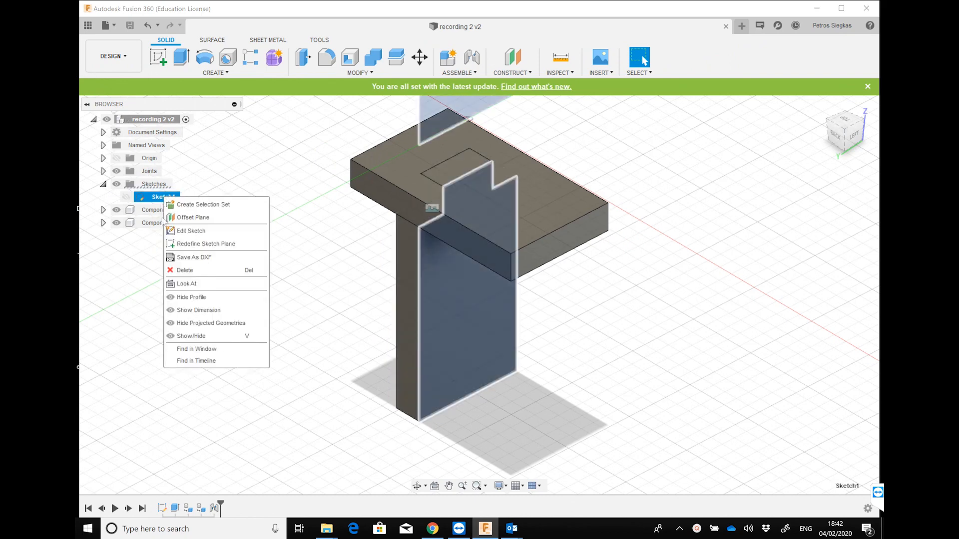
pyautogui.click(191, 231)
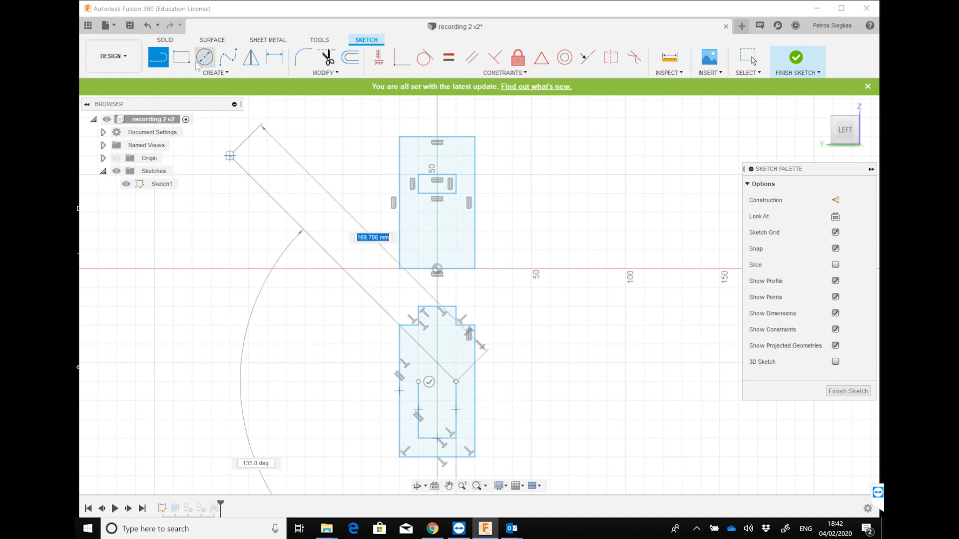
# Draw the keyhole's round head with a 3-point arc and finish Sketch1.
pyautogui.click(215, 72)
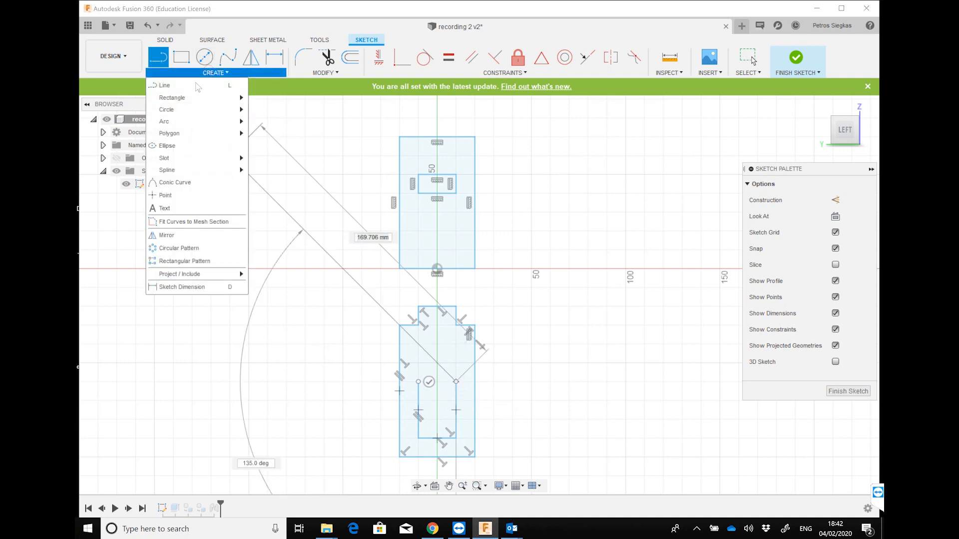
pyautogui.moveTo(163, 120)
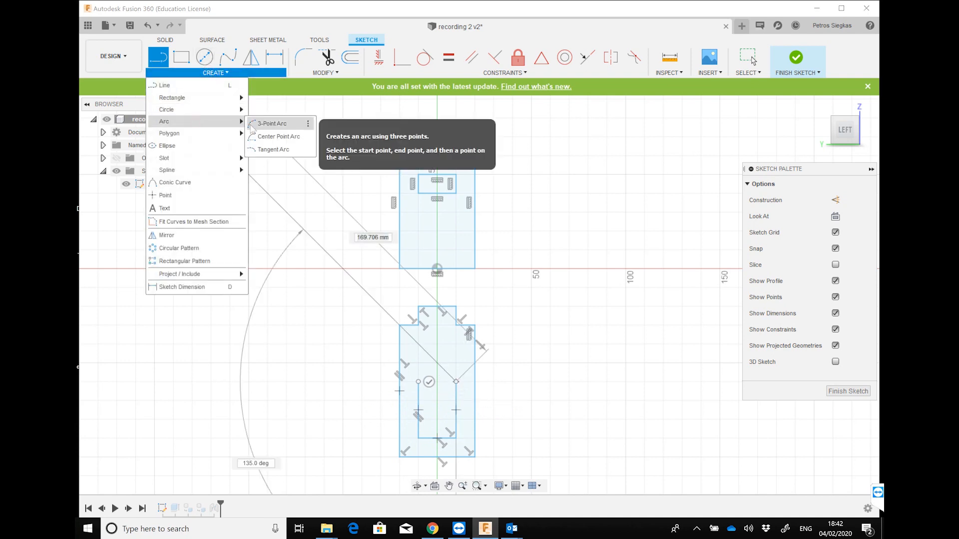
pyautogui.click(271, 123)
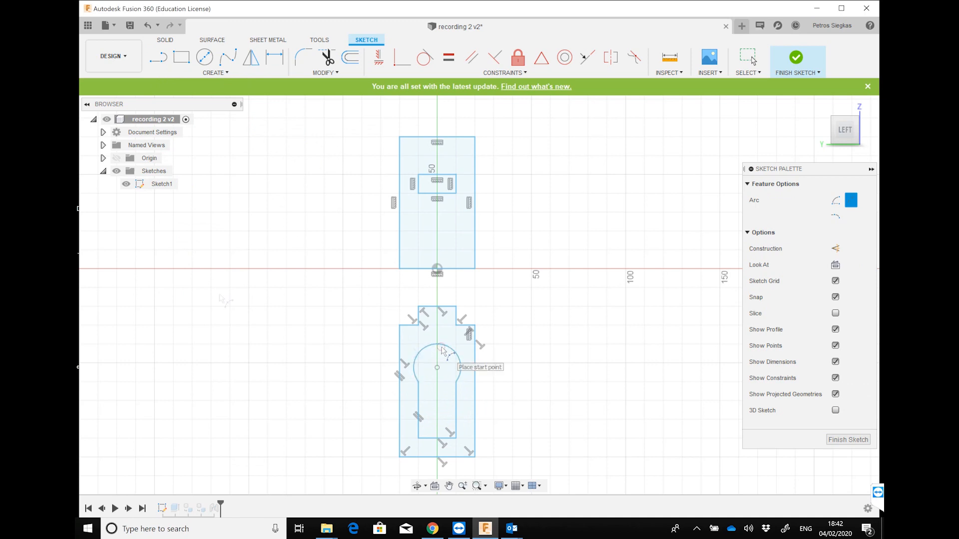
pyautogui.moveTo(218, 297)
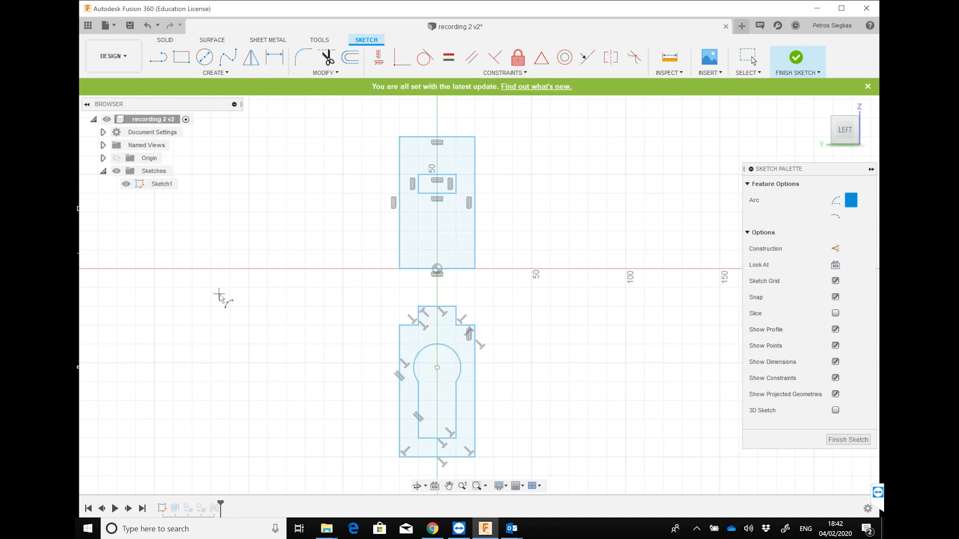
pyautogui.click(795, 57)
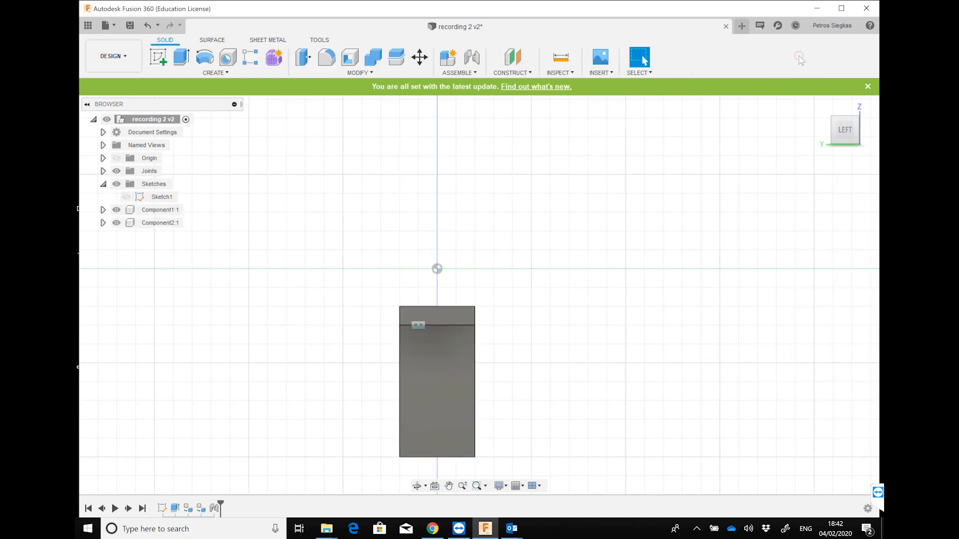
# Extrude-cut the keyhole profile 10 mm through the upright and hide Sketch1.
pyautogui.click(181, 57)
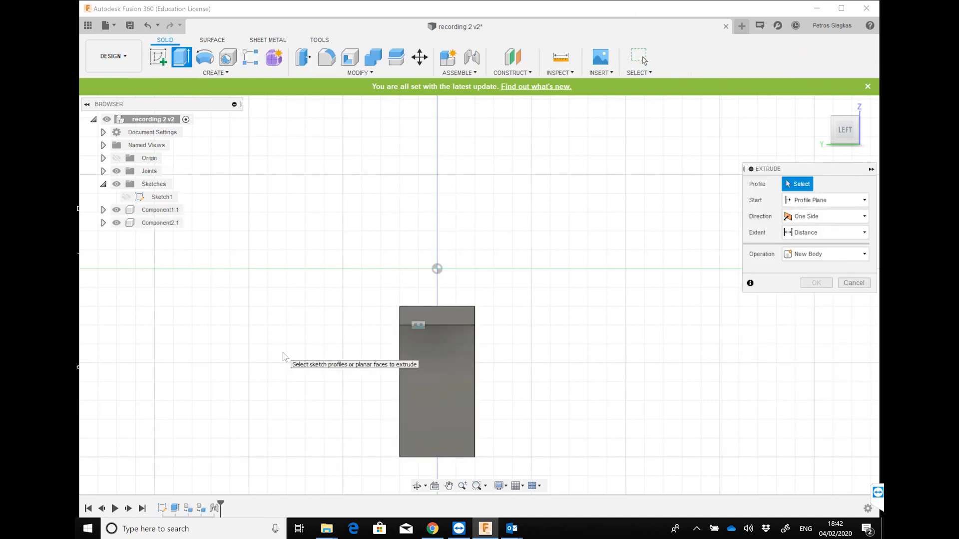
pyautogui.moveTo(844, 129)
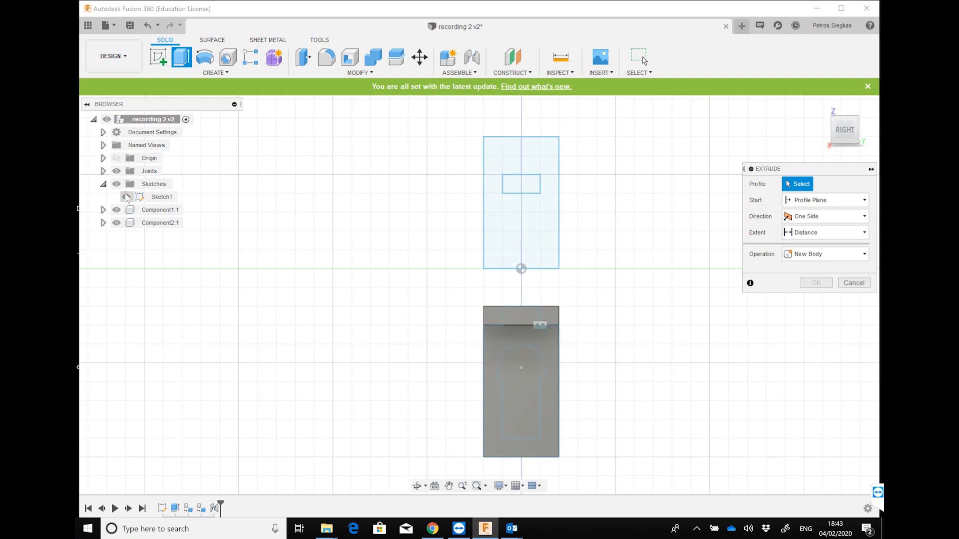
pyautogui.click(125, 196)
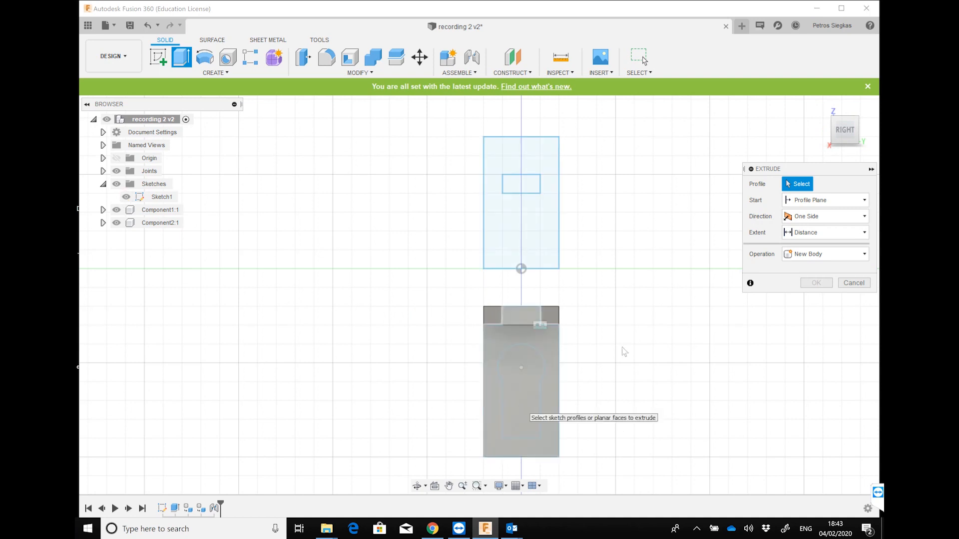
pyautogui.click(824, 253)
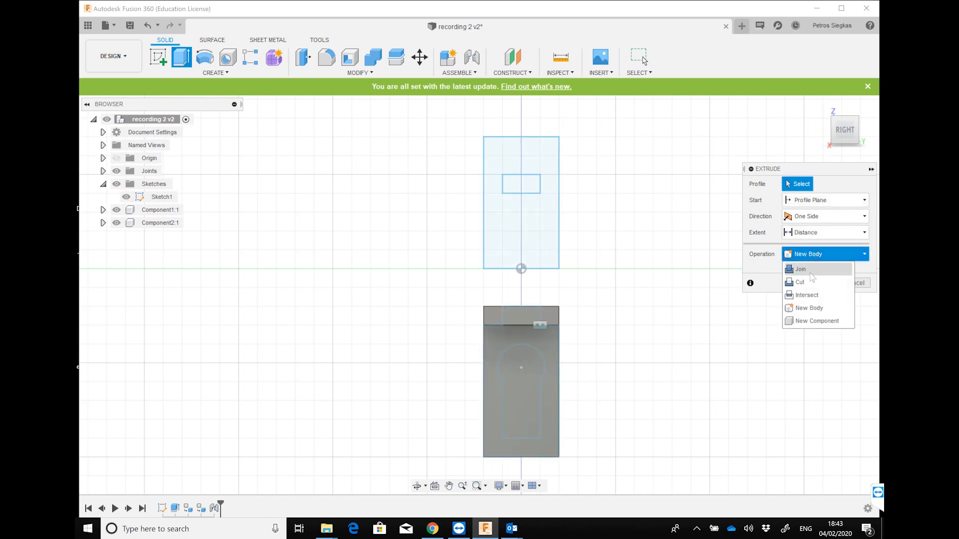
pyautogui.click(800, 282)
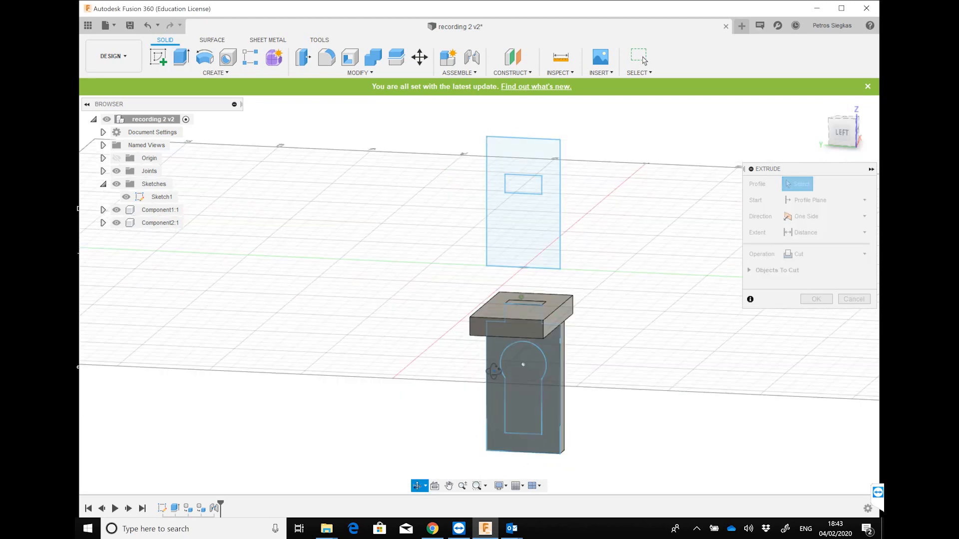
pyautogui.click(523, 385)
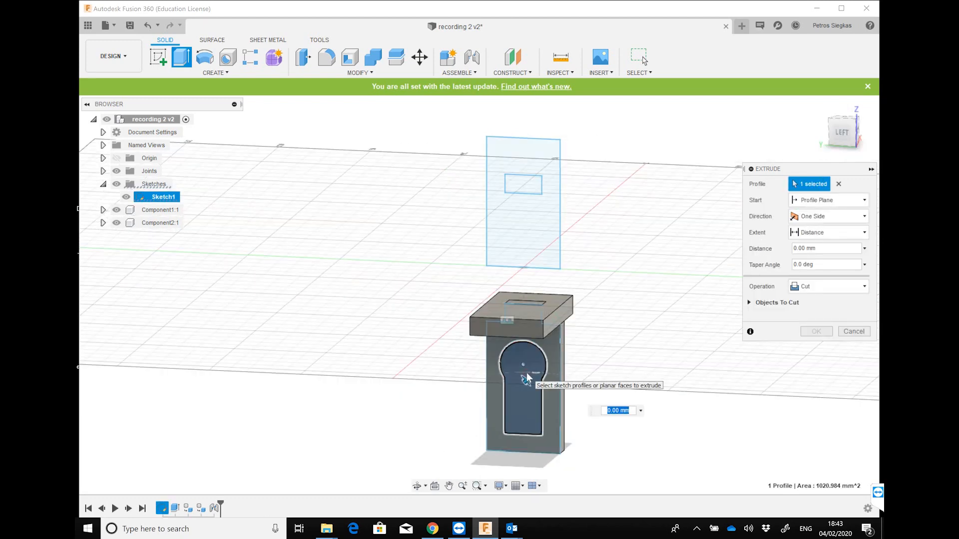
pyautogui.click(522, 379)
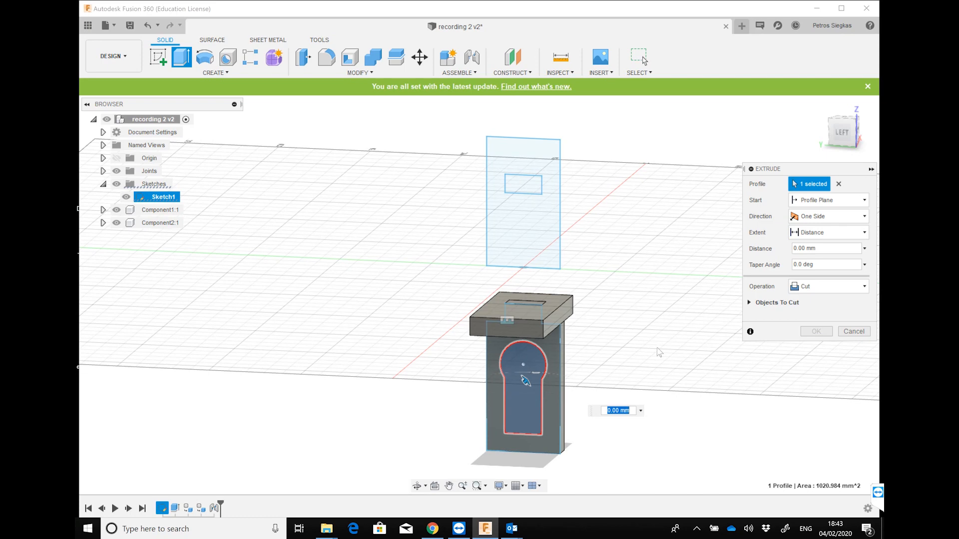
pyautogui.write('10')
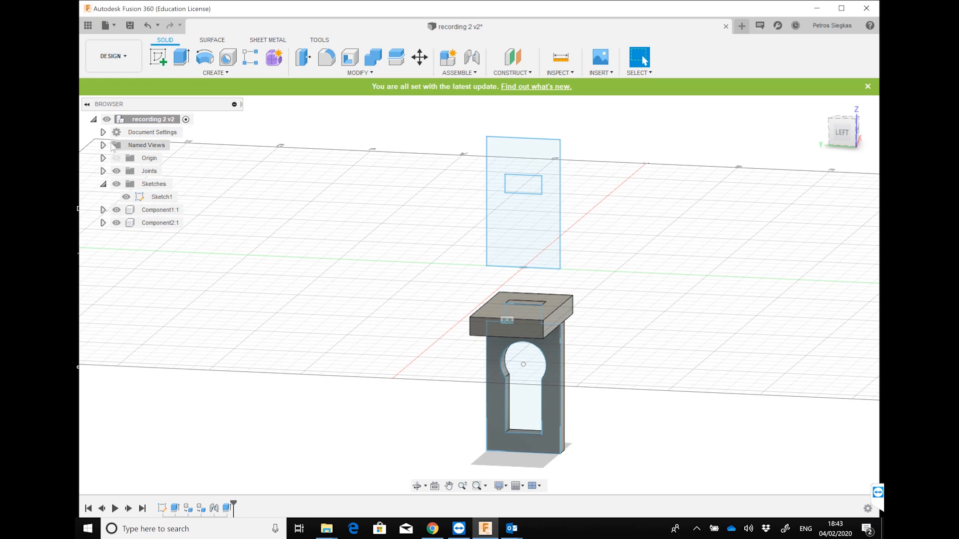
pyautogui.click(125, 197)
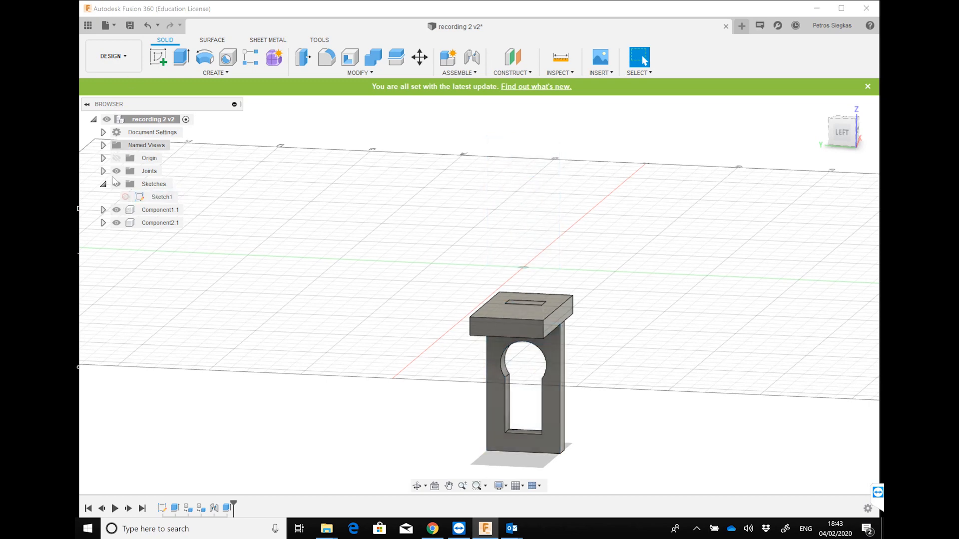
# Switch to the Simulation workspace and re-solve the static stress study.
pyautogui.click(113, 55)
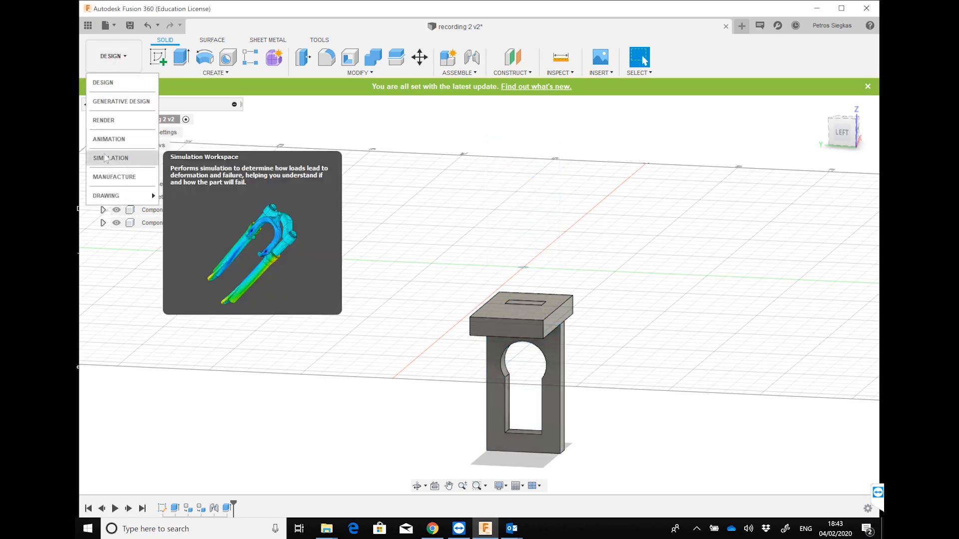
pyautogui.click(111, 158)
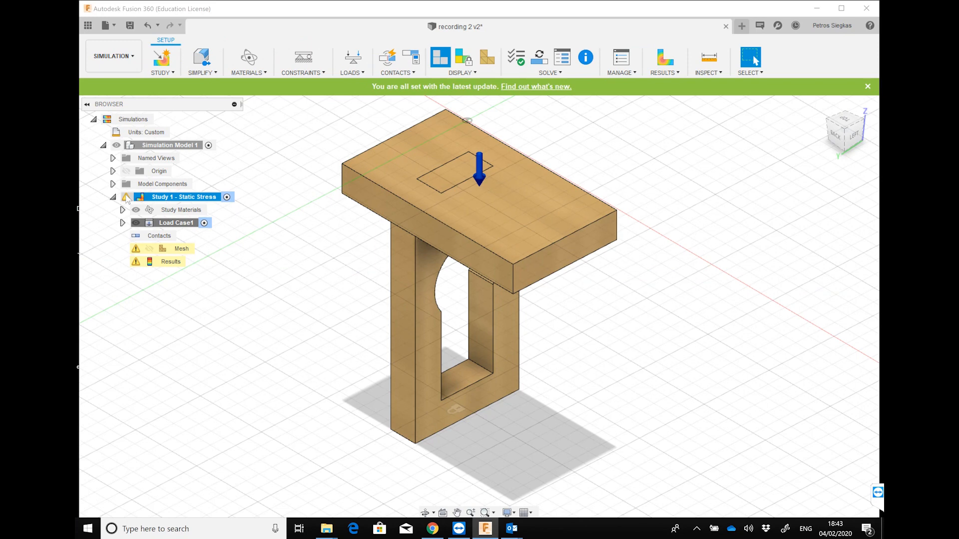
pyautogui.click(550, 58)
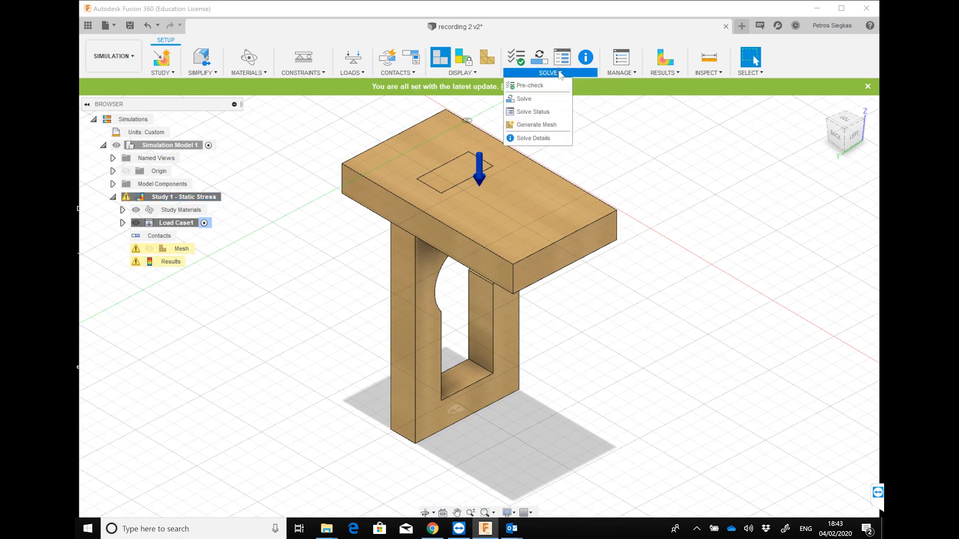
pyautogui.click(523, 99)
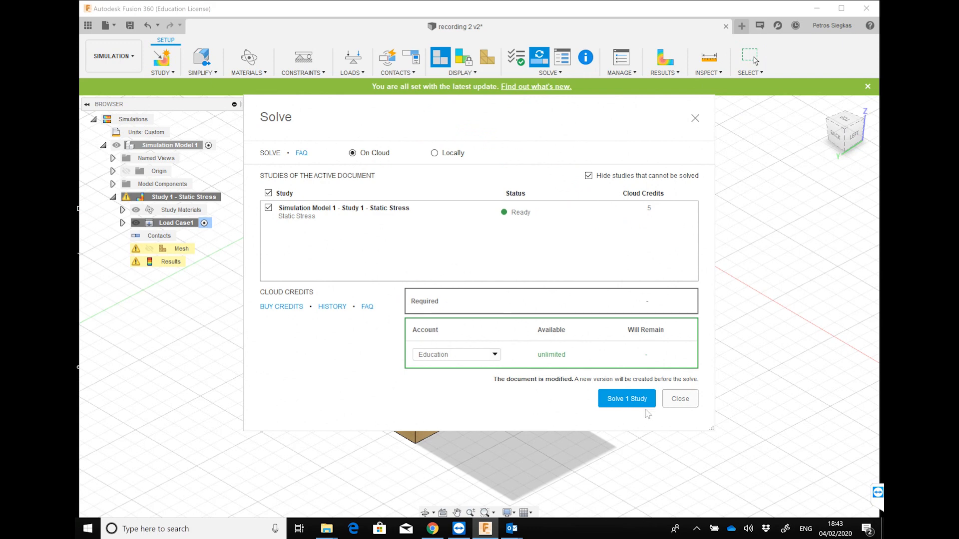
pyautogui.click(626, 399)
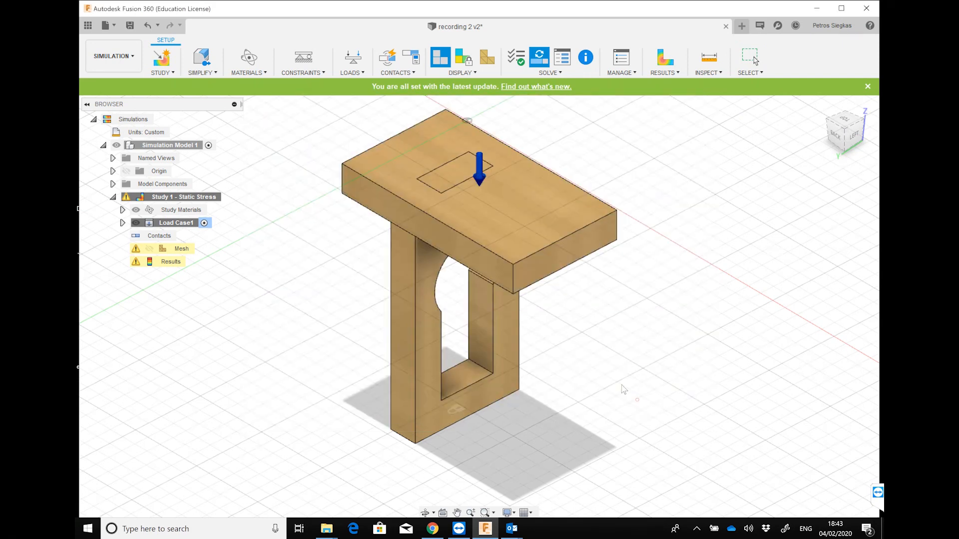
pyautogui.click(538, 57)
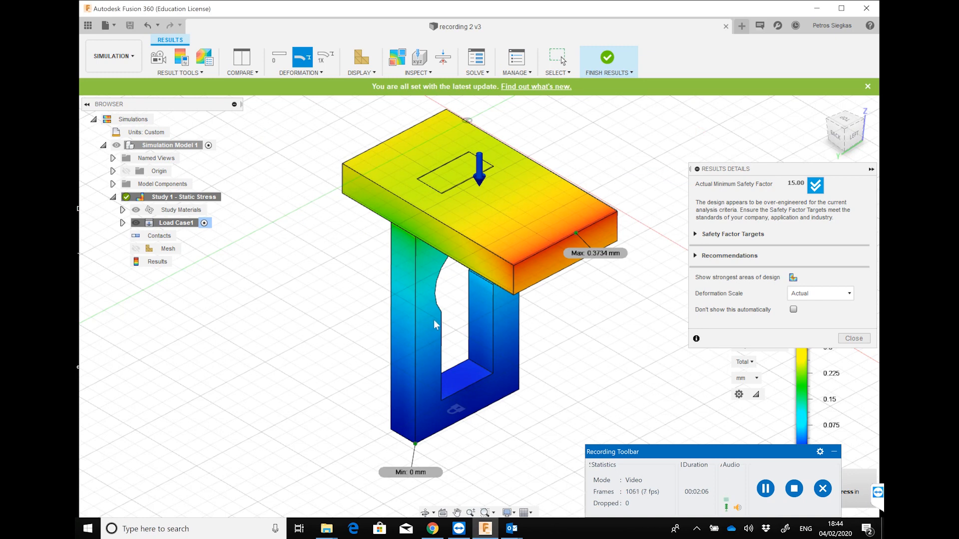
# Close the results summary and show von Mises stress peaking at 0.5636 MPa.
pyautogui.click(818, 293)
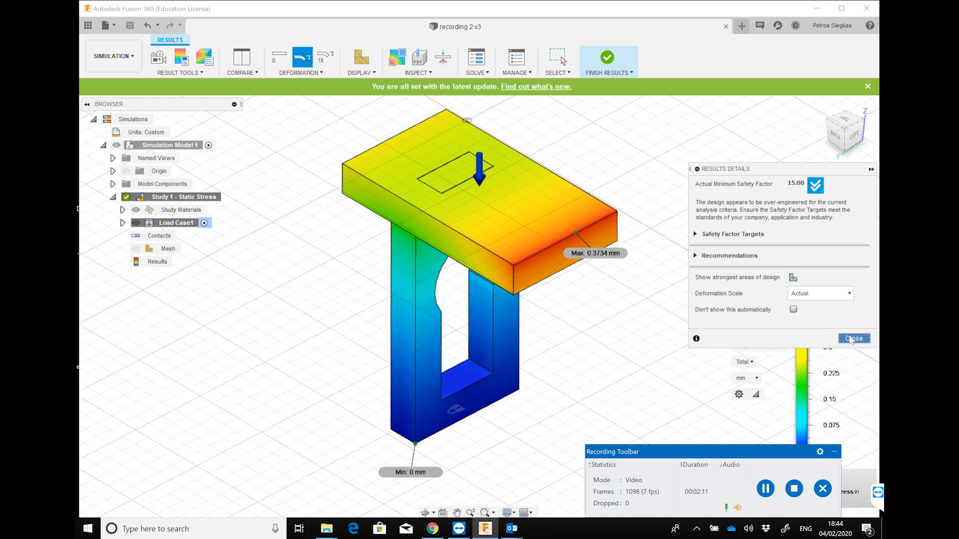
pyautogui.click(854, 338)
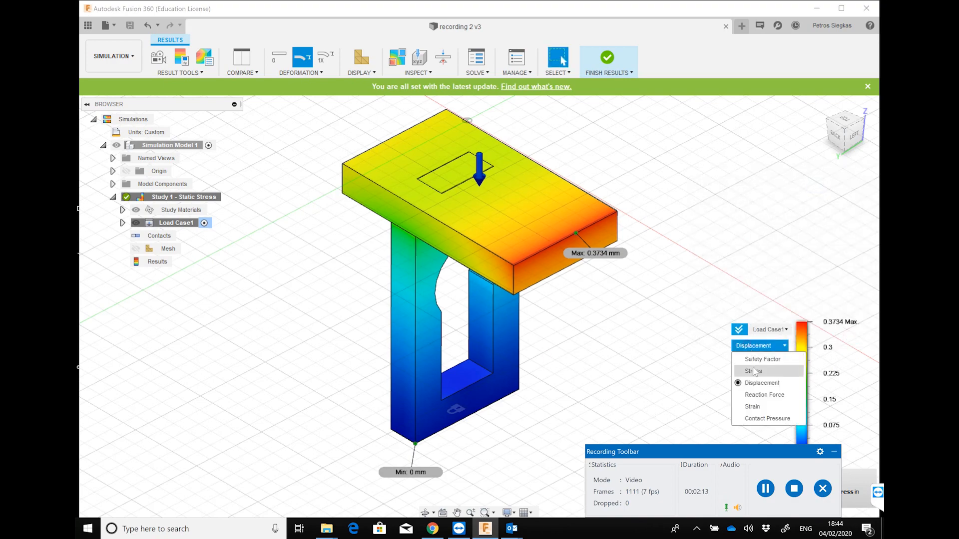
pyautogui.click(752, 371)
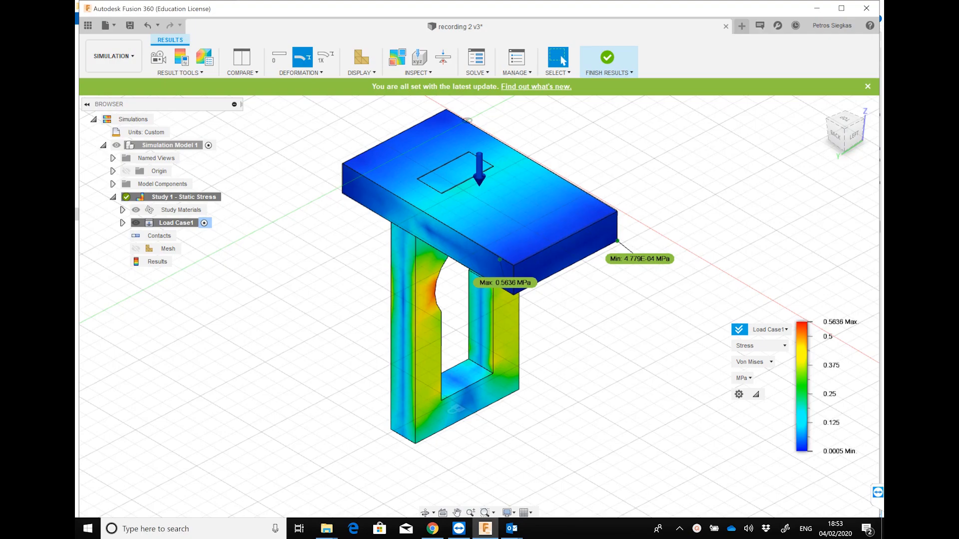
pyautogui.moveTo(113, 55)
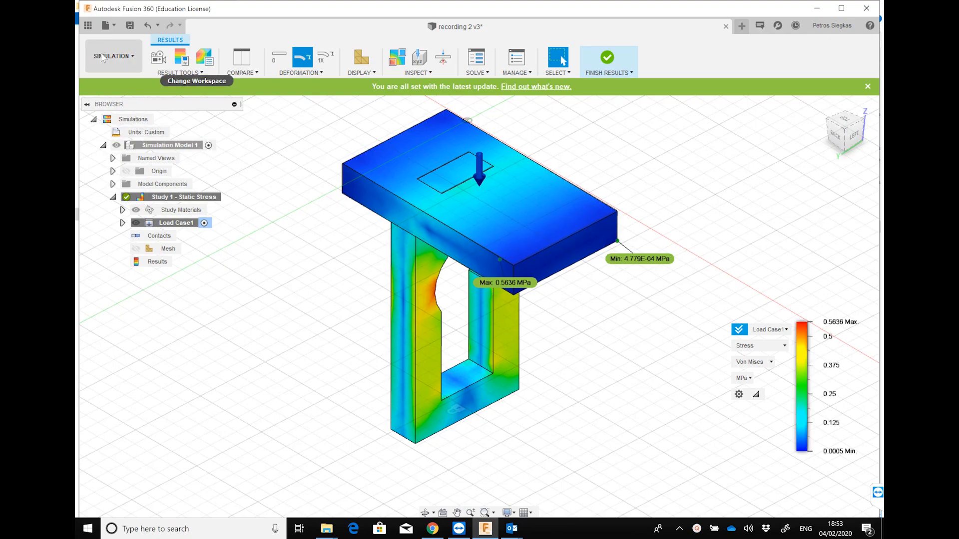
# Switch from Simulation through Design toward the Render workspace.
pyautogui.click(112, 56)
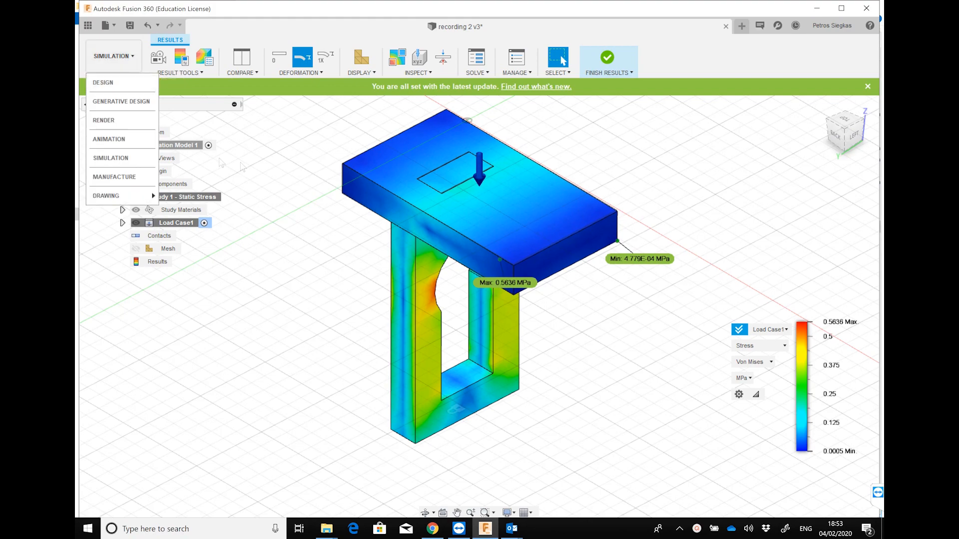
pyautogui.moveTo(103, 82)
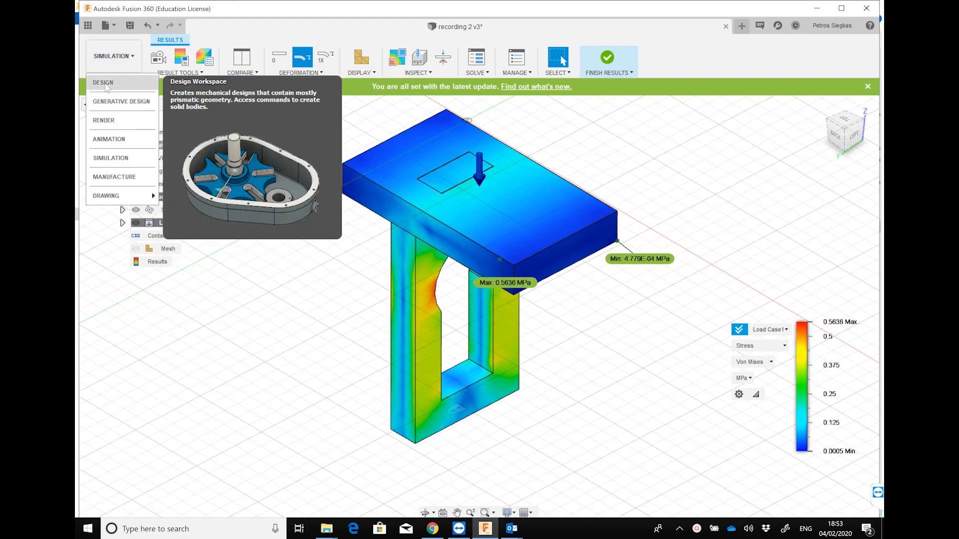
pyautogui.click(103, 82)
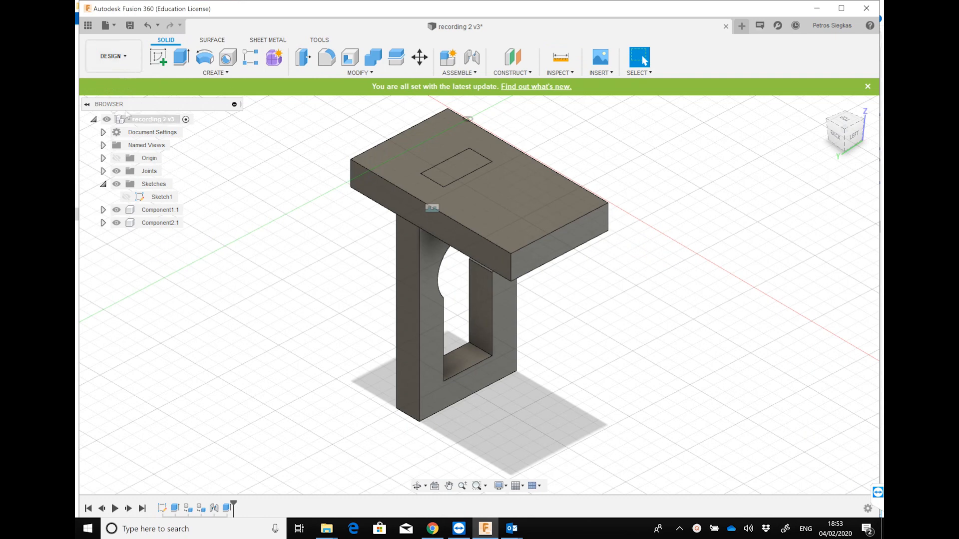
pyautogui.click(112, 55)
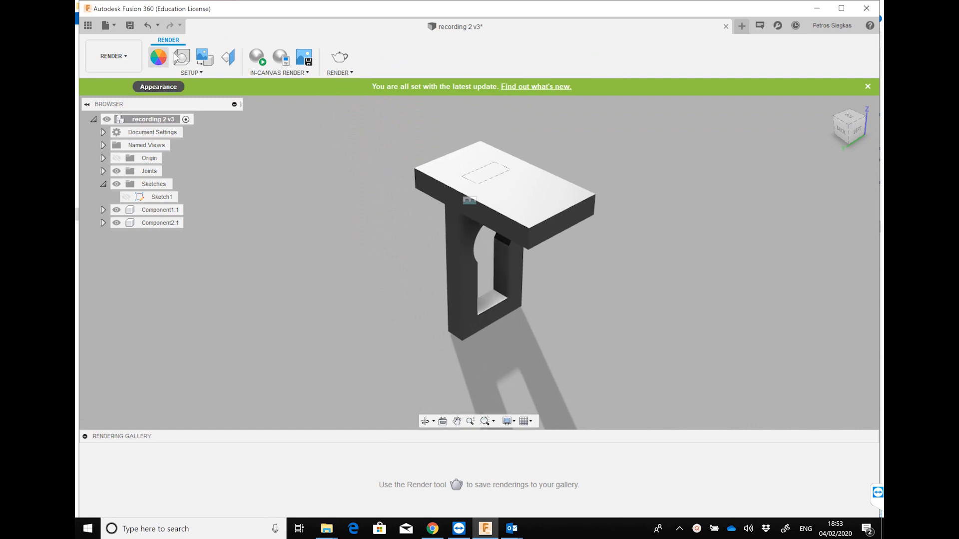
# Open render Setup, check Physical Material, then browse the Wood appearances folder.
pyautogui.click(340, 72)
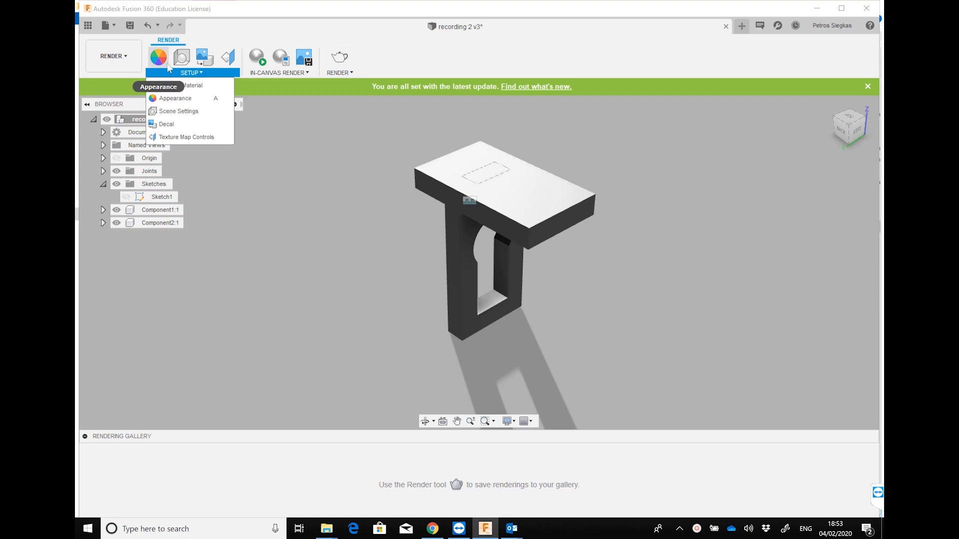
pyautogui.moveTo(181, 85)
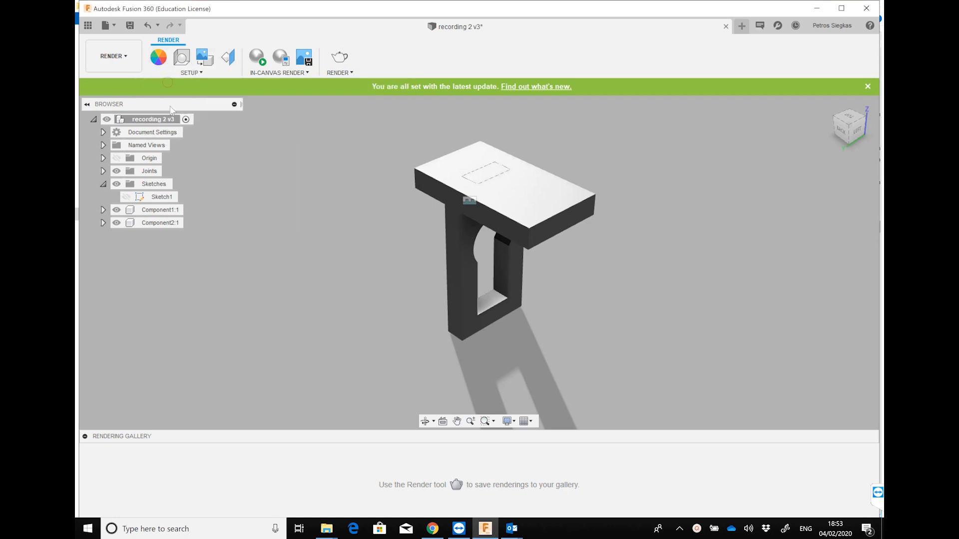
pyautogui.click(158, 58)
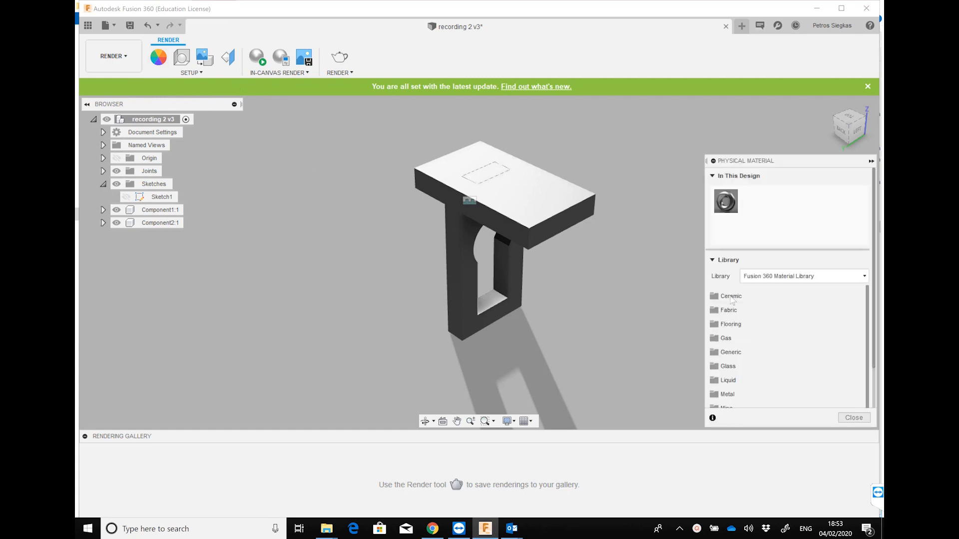
pyautogui.moveTo(730, 398)
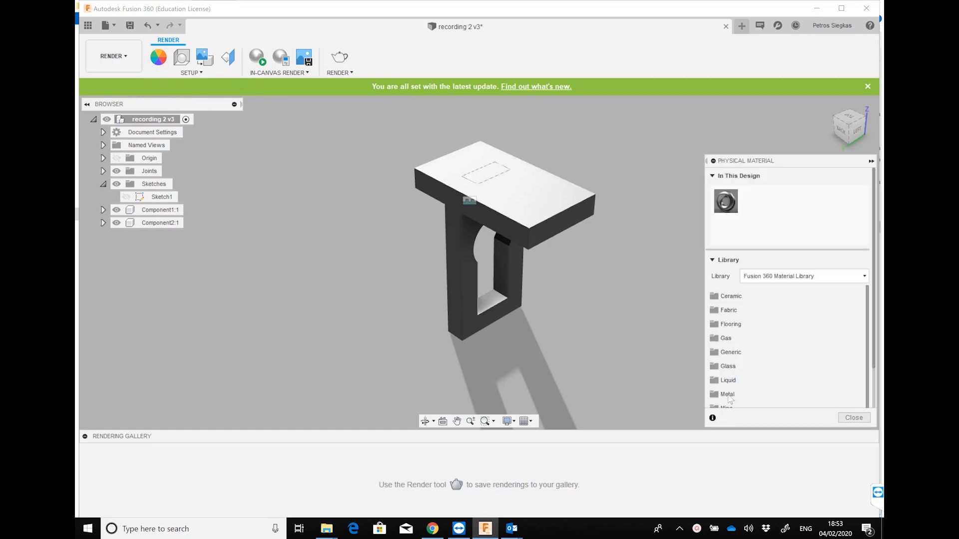
pyautogui.click(852, 417)
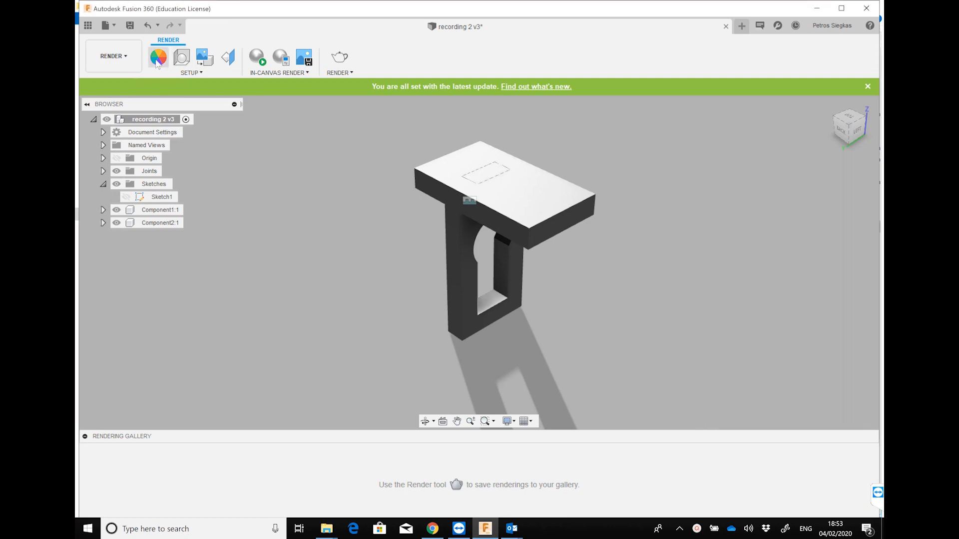
pyautogui.click(158, 57)
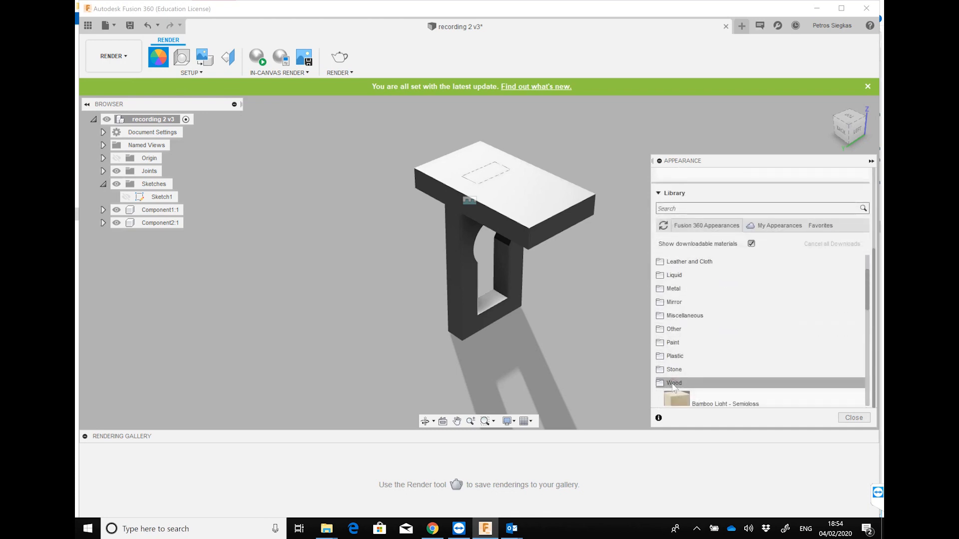
pyautogui.click(673, 383)
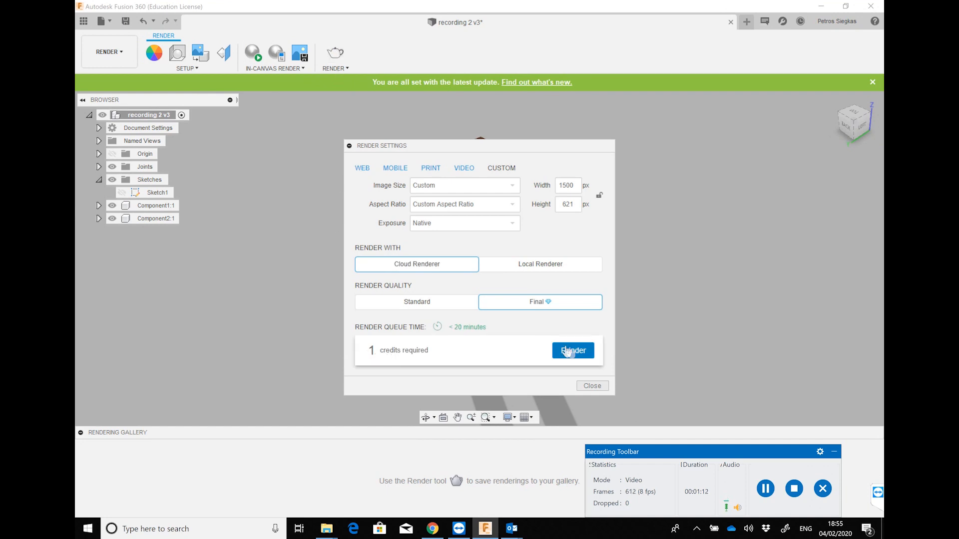
# Render the dark-wood assembly with the cloud renderer at final quality, then return to Design.
pyautogui.click(573, 351)
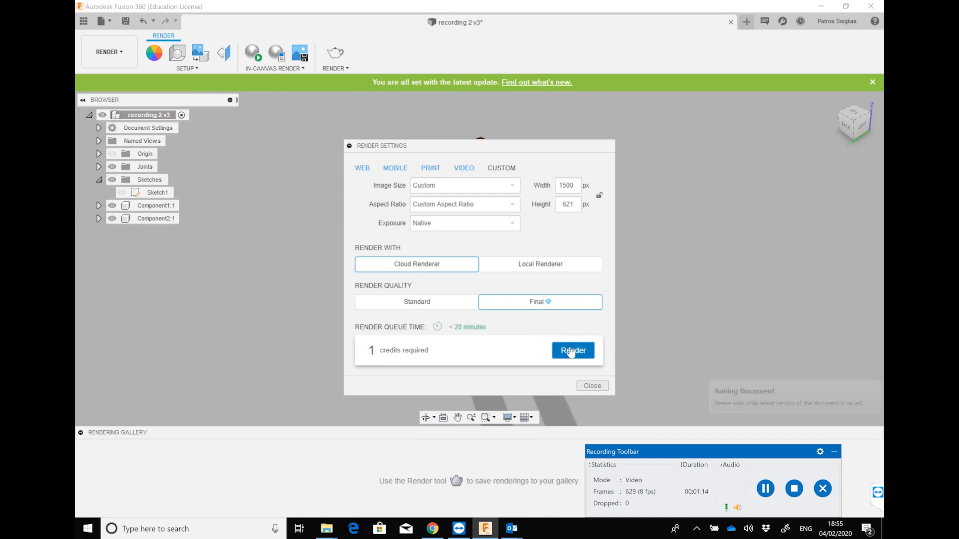
pyautogui.click(572, 351)
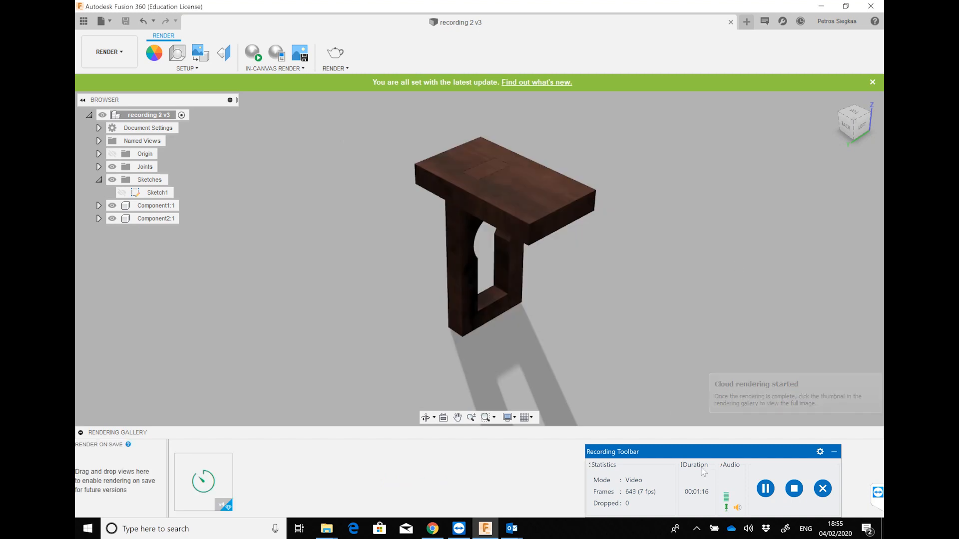
pyautogui.click(765, 488)
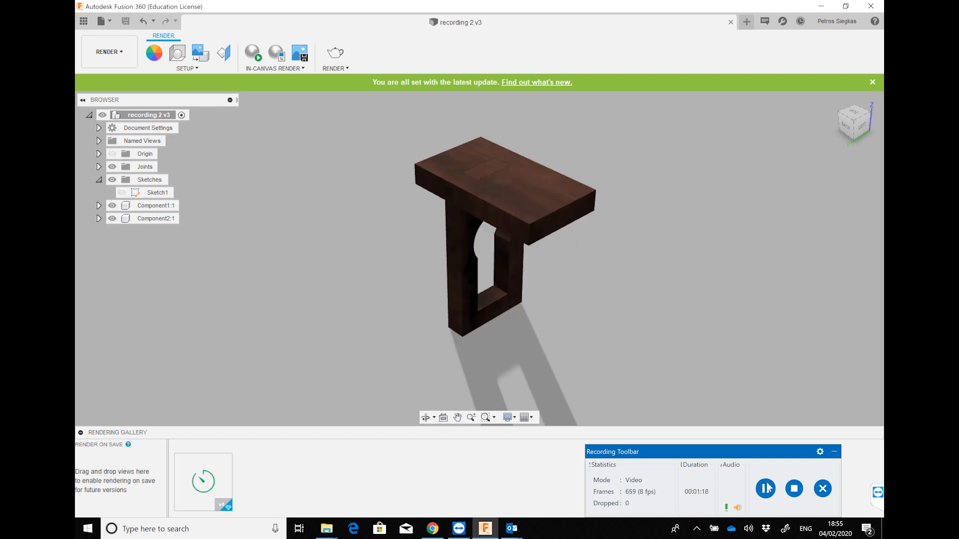
pyautogui.moveTo(765, 488)
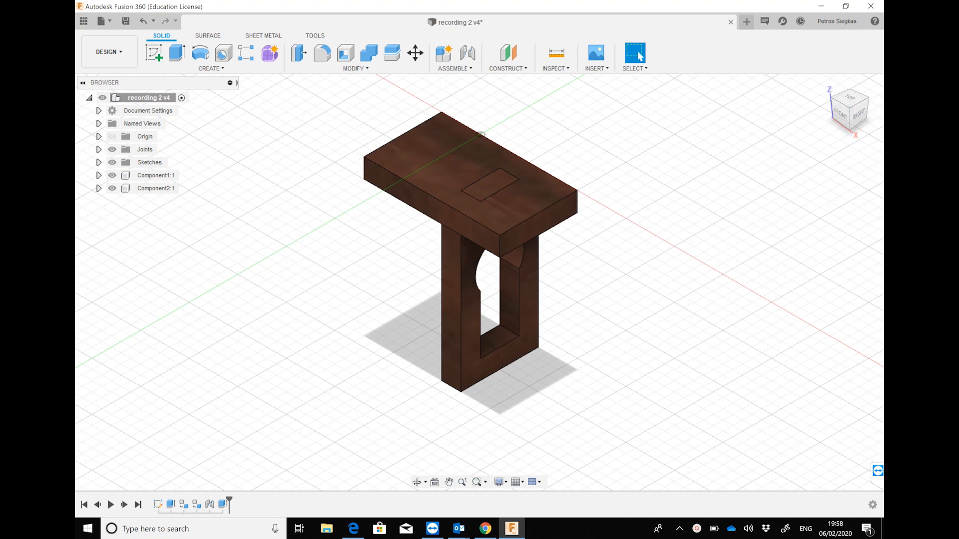
pyautogui.moveTo(177, 204)
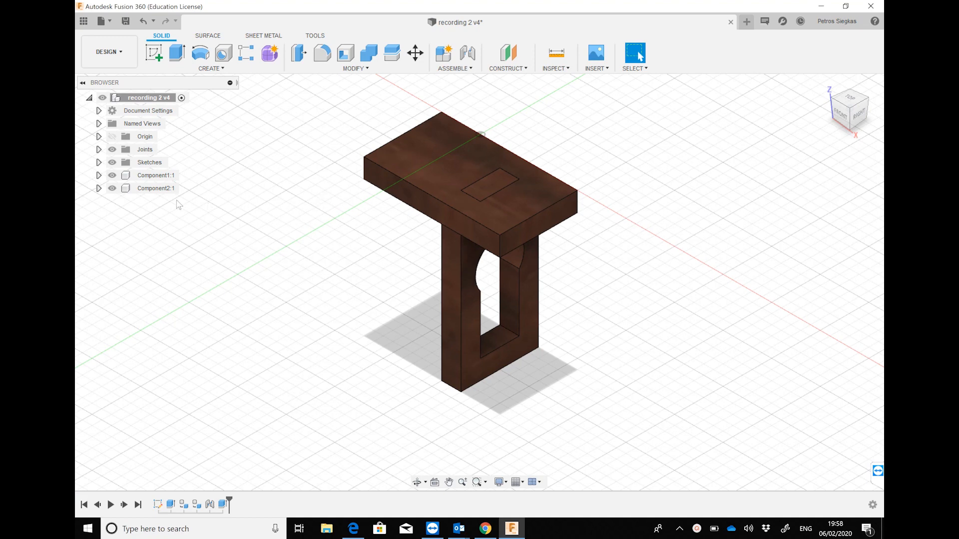
pyautogui.moveTo(109, 51)
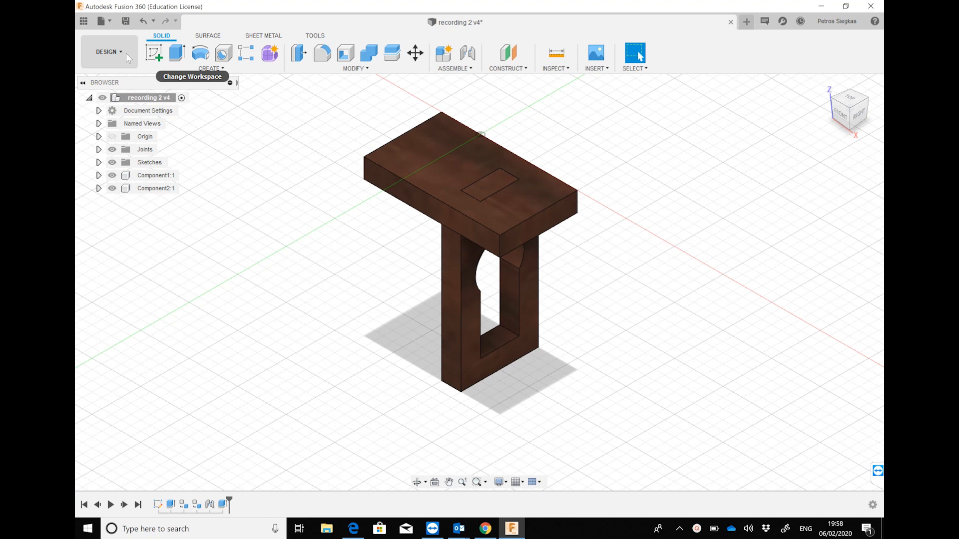
pyautogui.moveTo(278, 244)
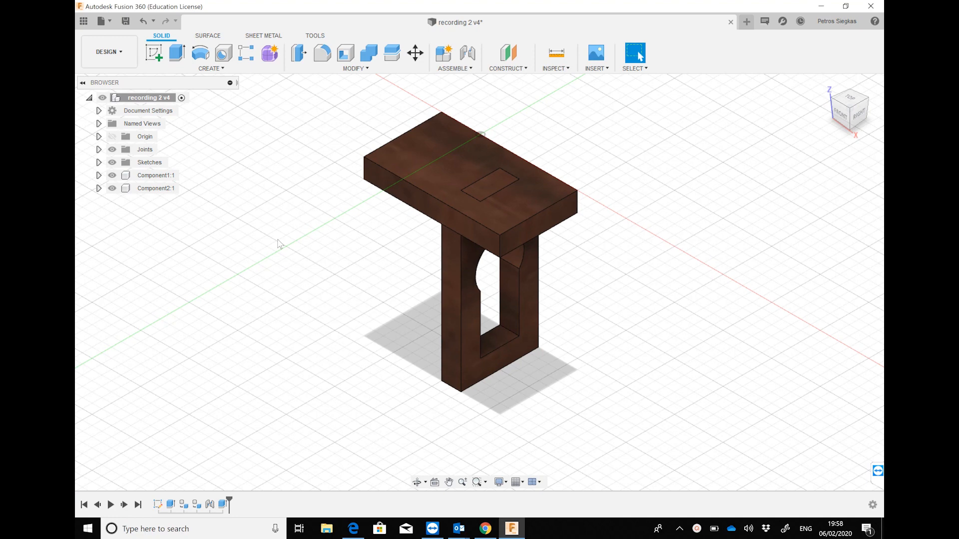
pyautogui.moveTo(395, 228)
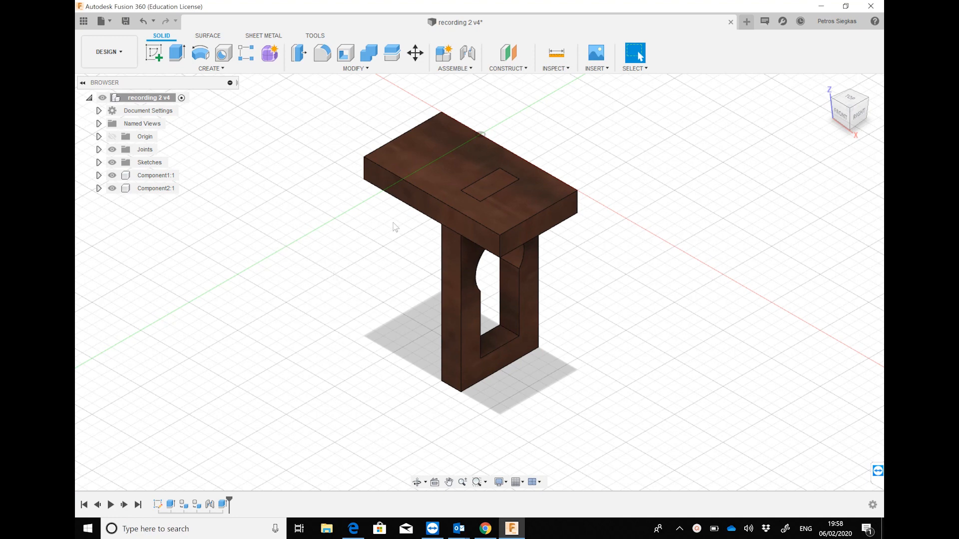
pyautogui.moveTo(230, 428)
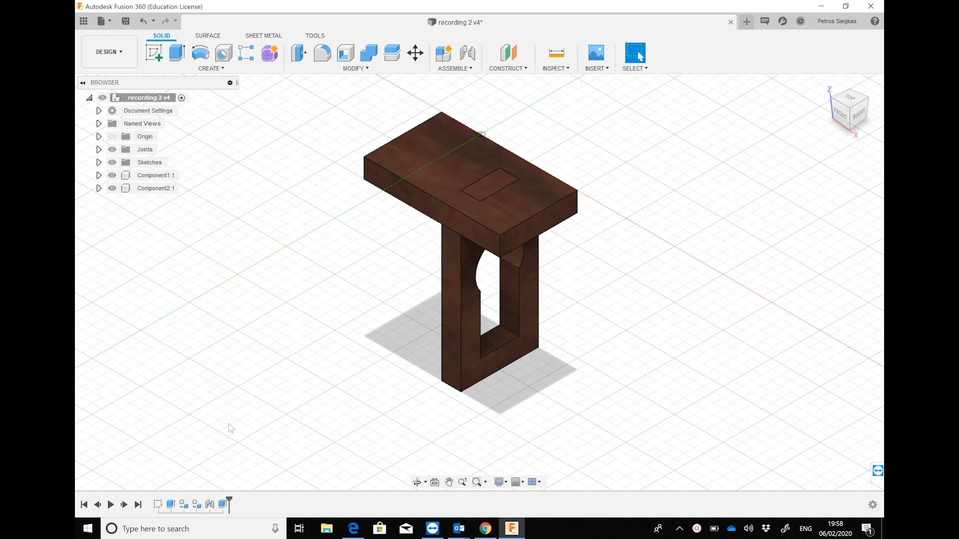
pyautogui.moveTo(243, 510)
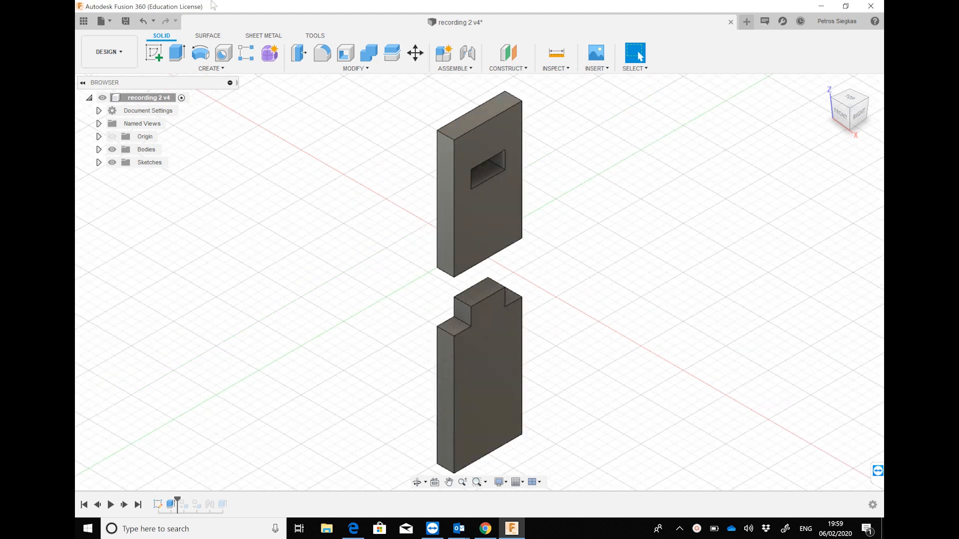
# Enter Manufacture, view the two pieces from the right, and list cutting operations.
pyautogui.click(108, 51)
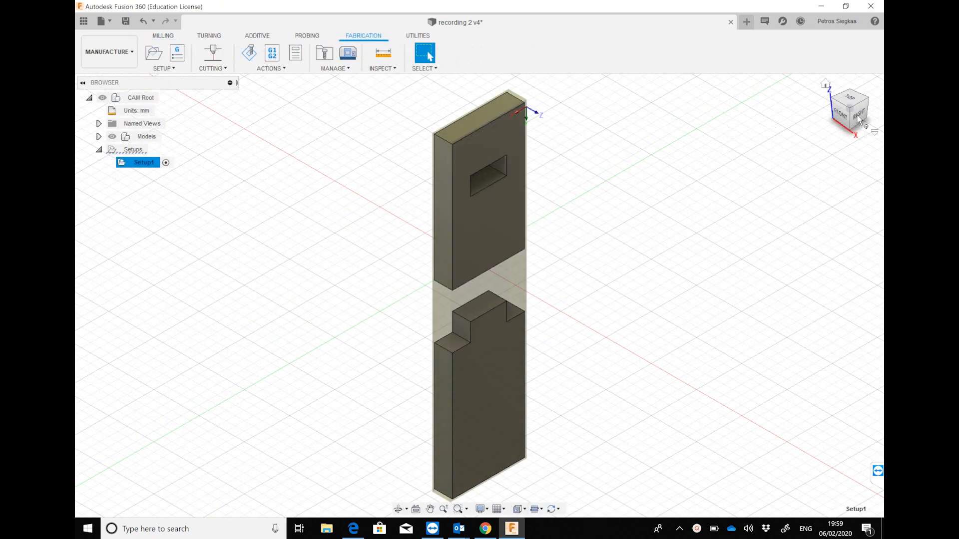
pyautogui.click(849, 109)
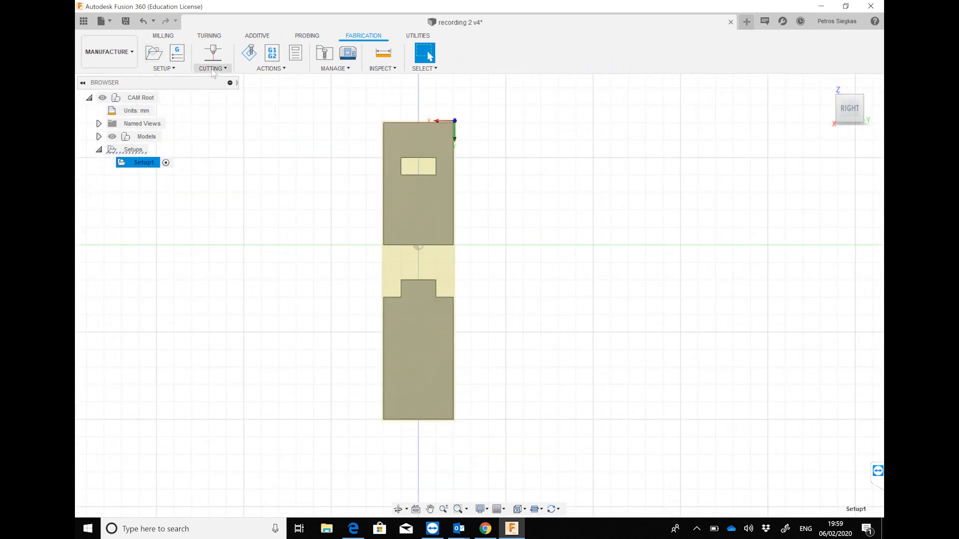
pyautogui.click(212, 58)
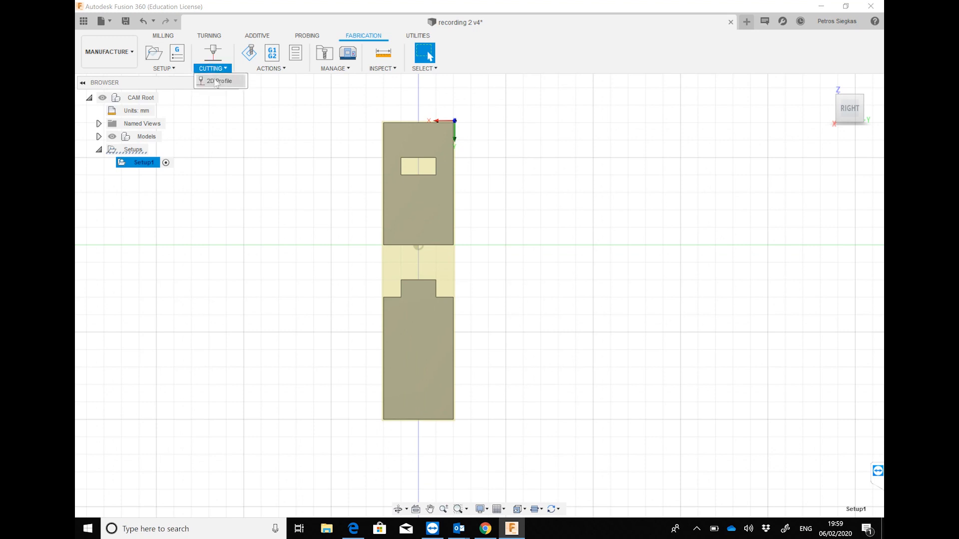
# Create a 2D Profile operation whose tool is a 2 mm laser cutter.
pyautogui.click(219, 81)
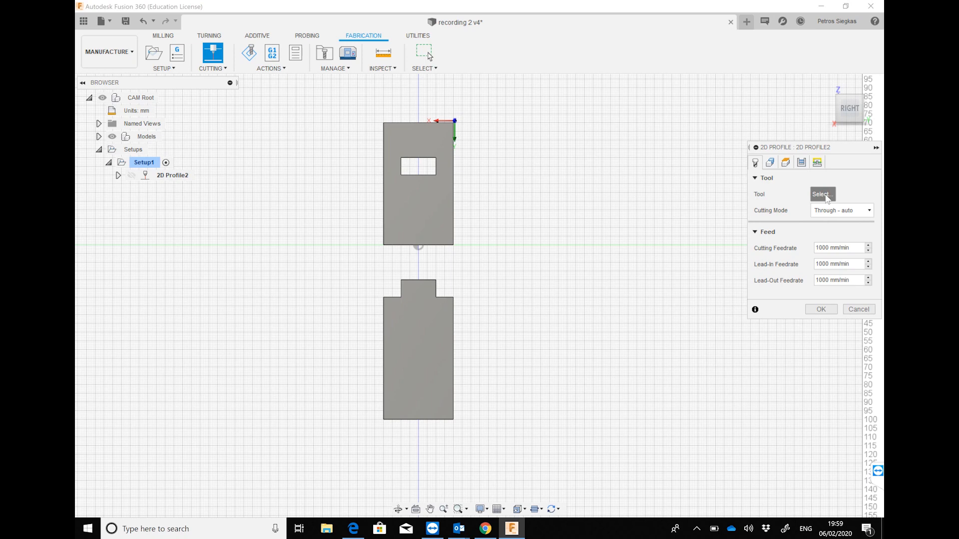
pyautogui.moveTo(688, 172)
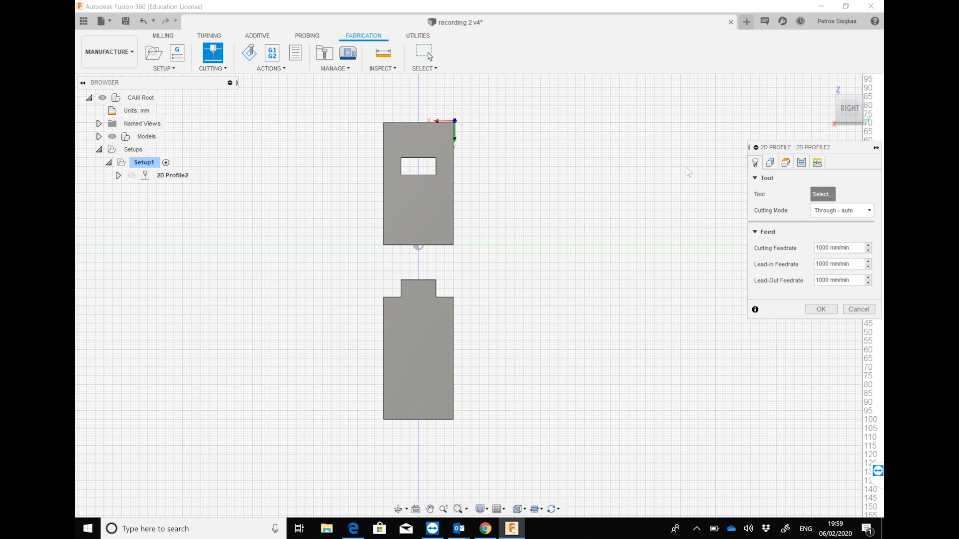
pyautogui.click(822, 194)
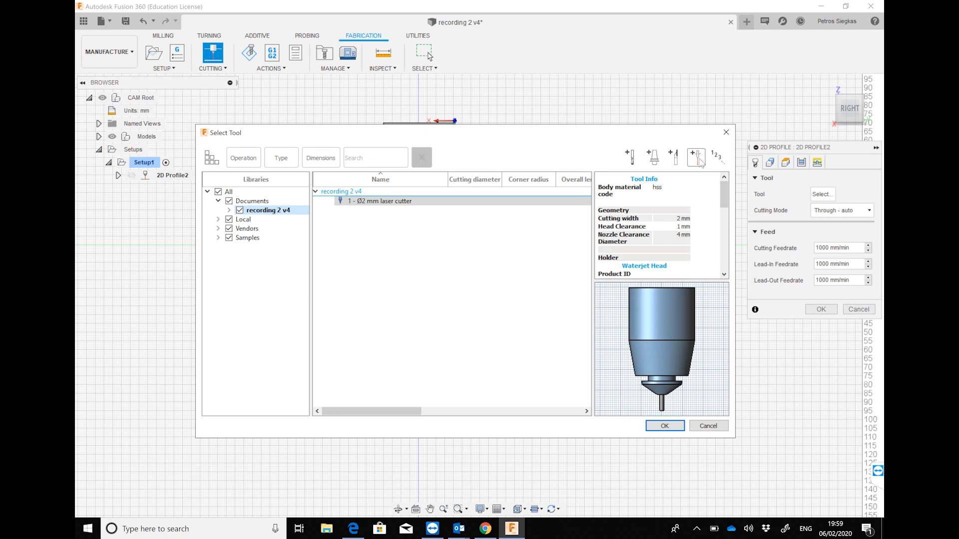
pyautogui.moveTo(701, 163)
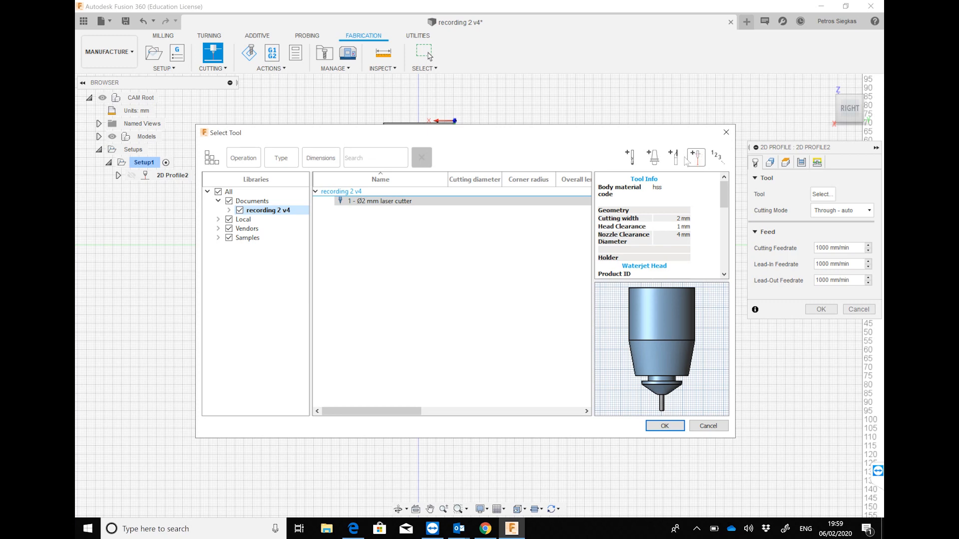
pyautogui.doubleClick(379, 201)
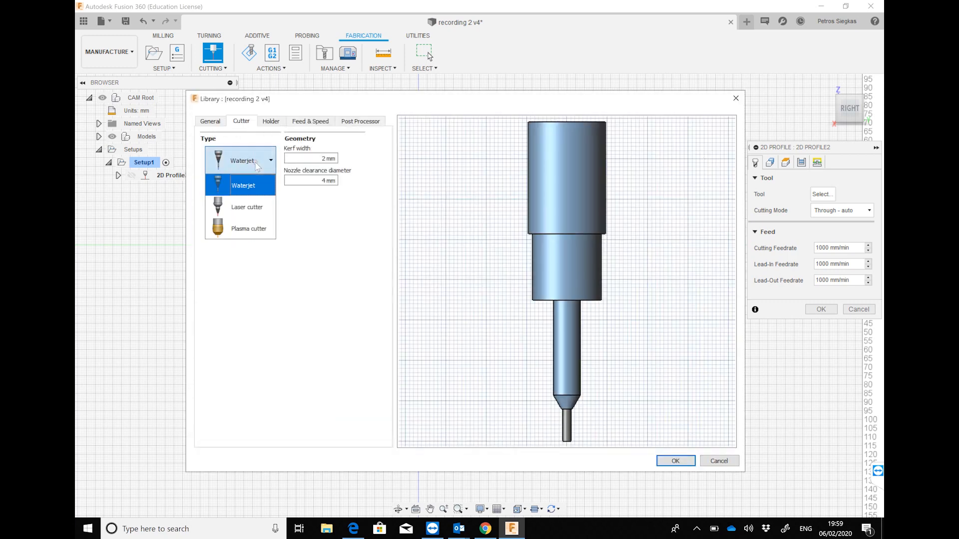
pyautogui.click(247, 206)
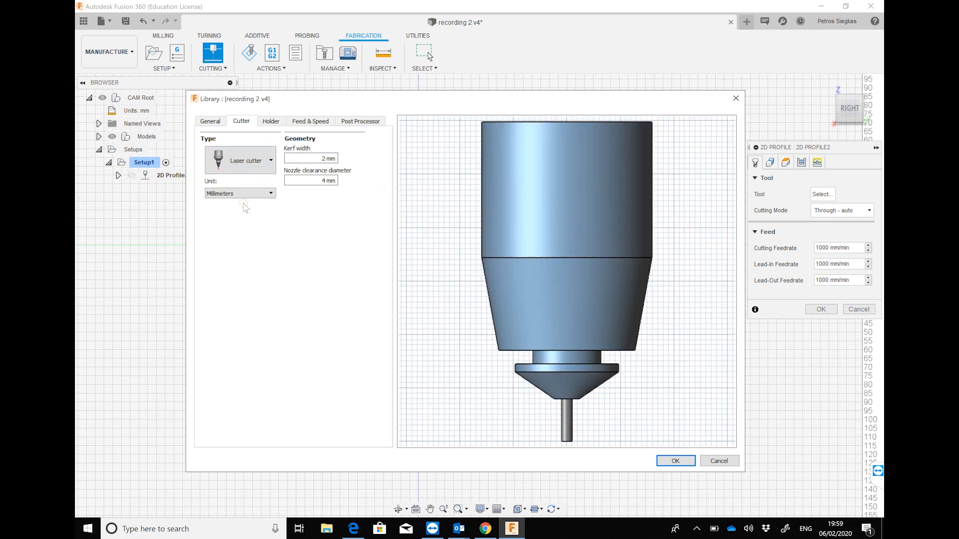
pyautogui.click(822, 194)
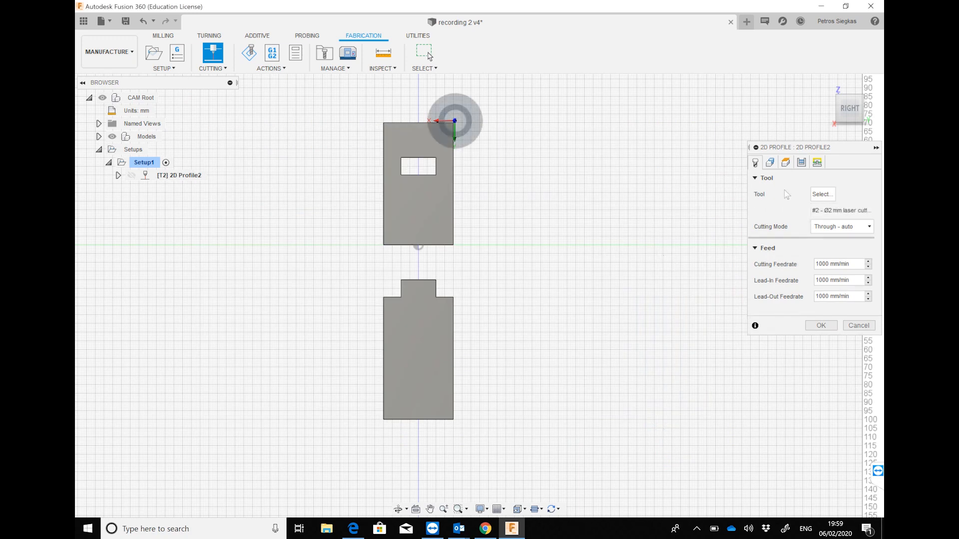
pyautogui.click(770, 162)
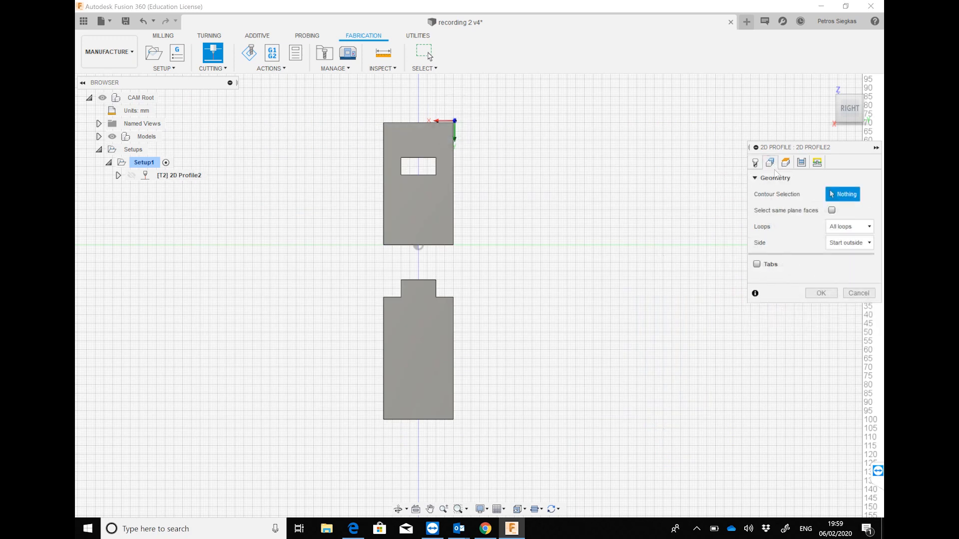
# Profile-cut the keyhole and tabbed piece outlines with Side set to Start inside.
pyautogui.click(428, 224)
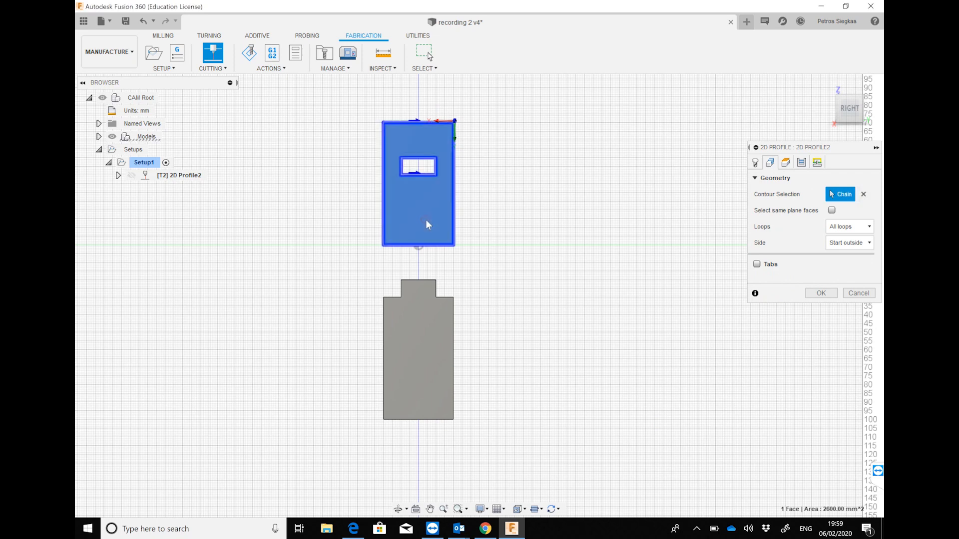
pyautogui.click(418, 352)
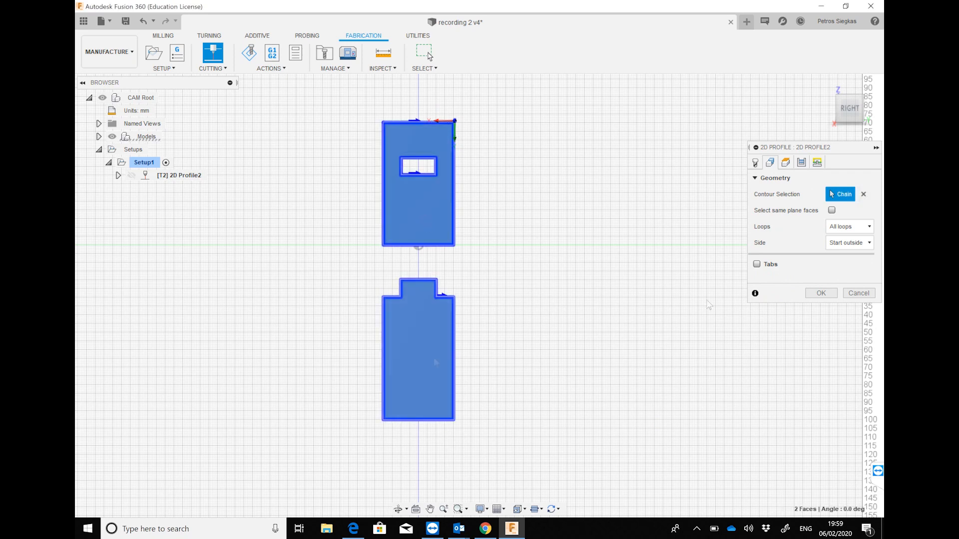
pyautogui.click(848, 243)
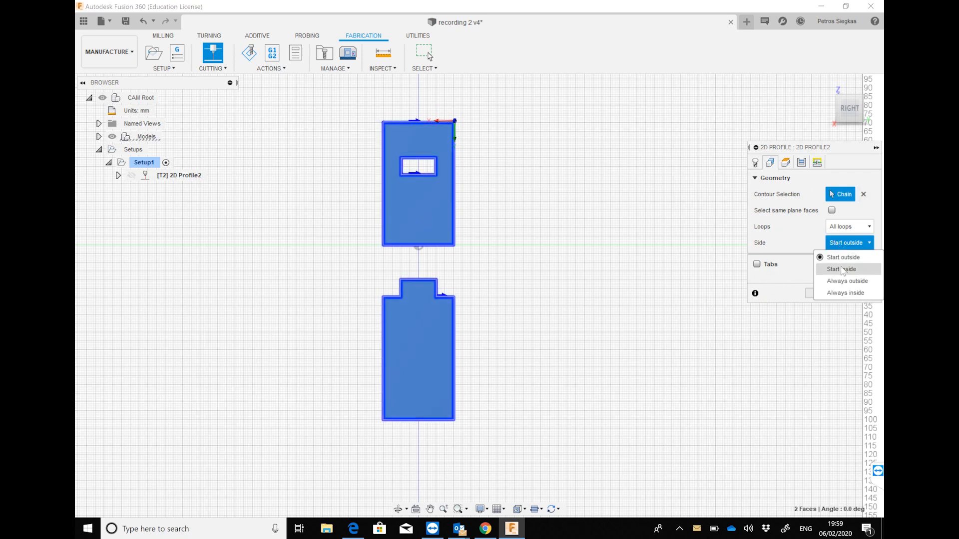
pyautogui.click(841, 269)
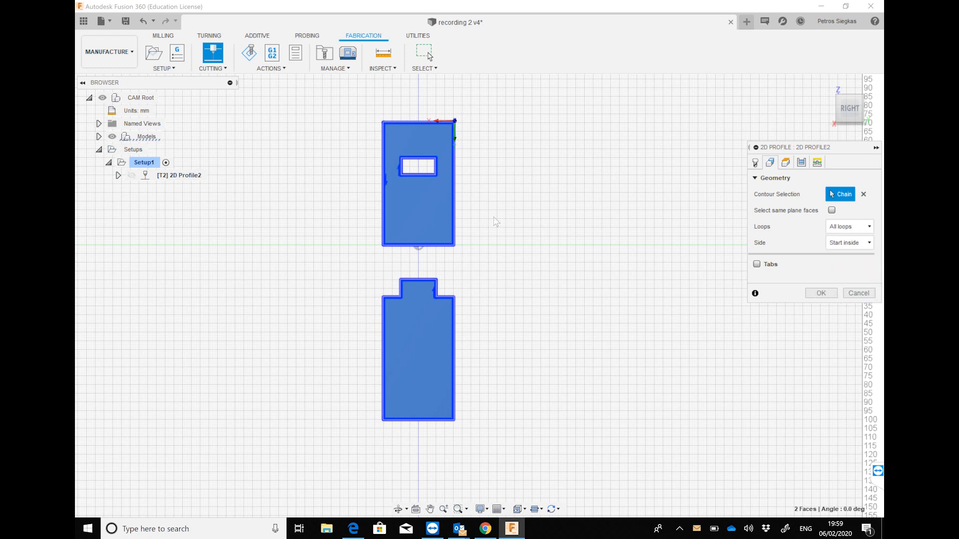
pyautogui.moveTo(227, 224)
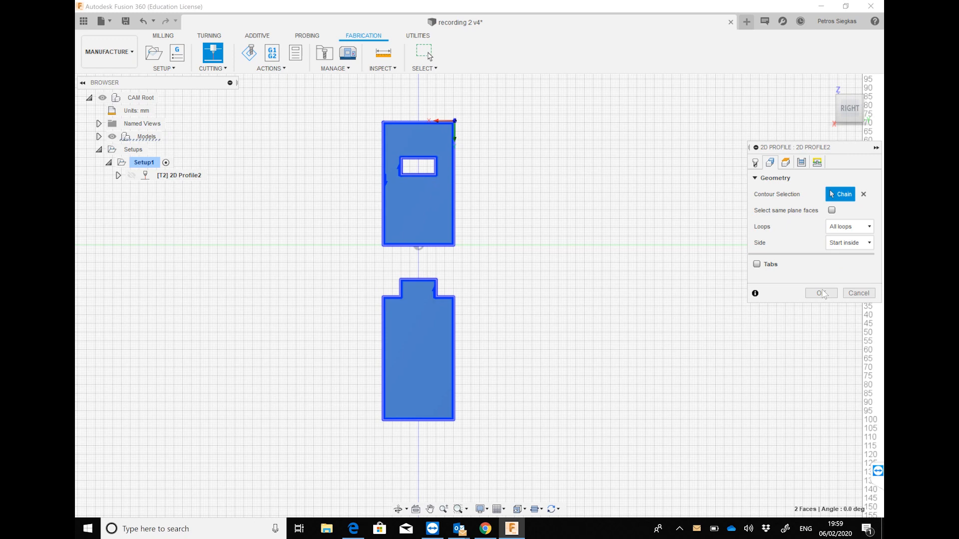
pyautogui.click(820, 293)
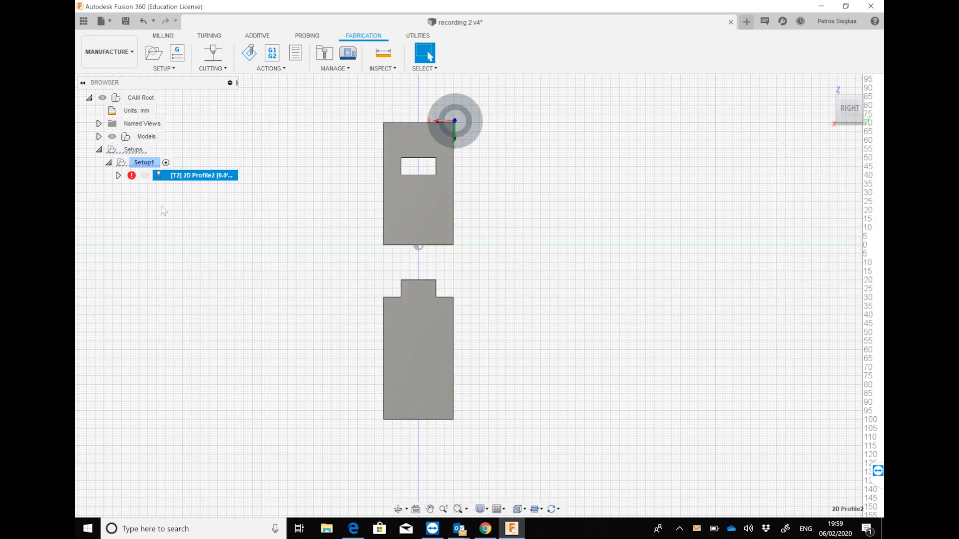
pyautogui.rightClick(196, 175)
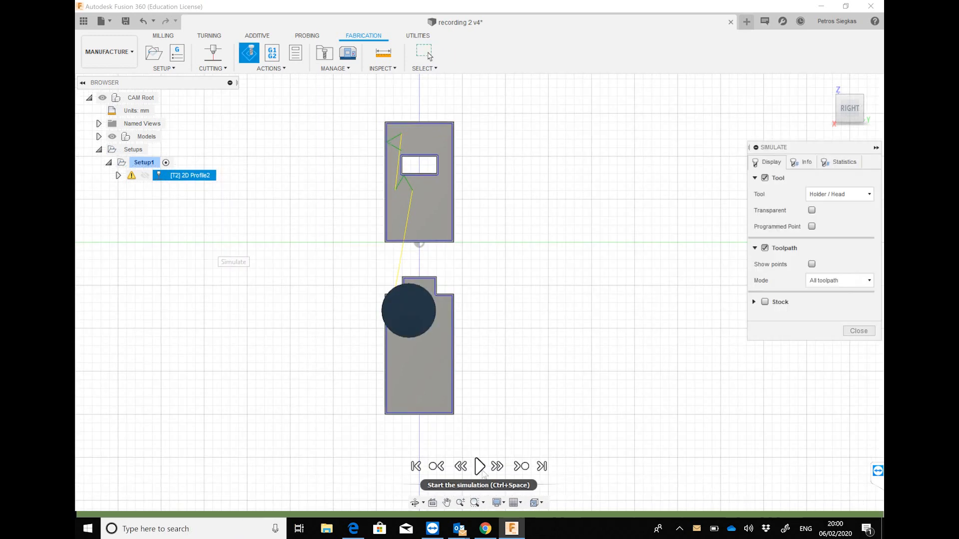
# Play the laser toolpath simulation until the head reaches the slotted plate's outline.
pyautogui.click(479, 466)
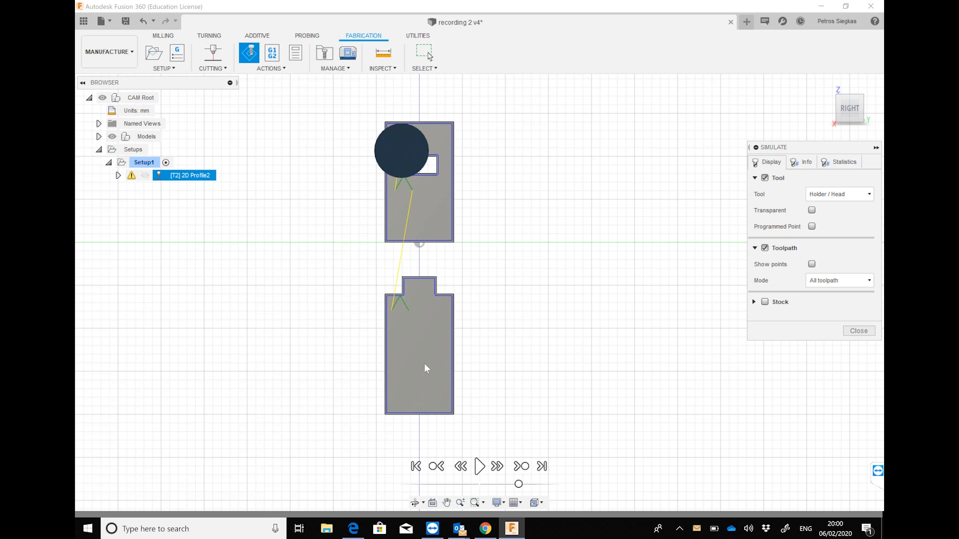
pyautogui.click(674, 528)
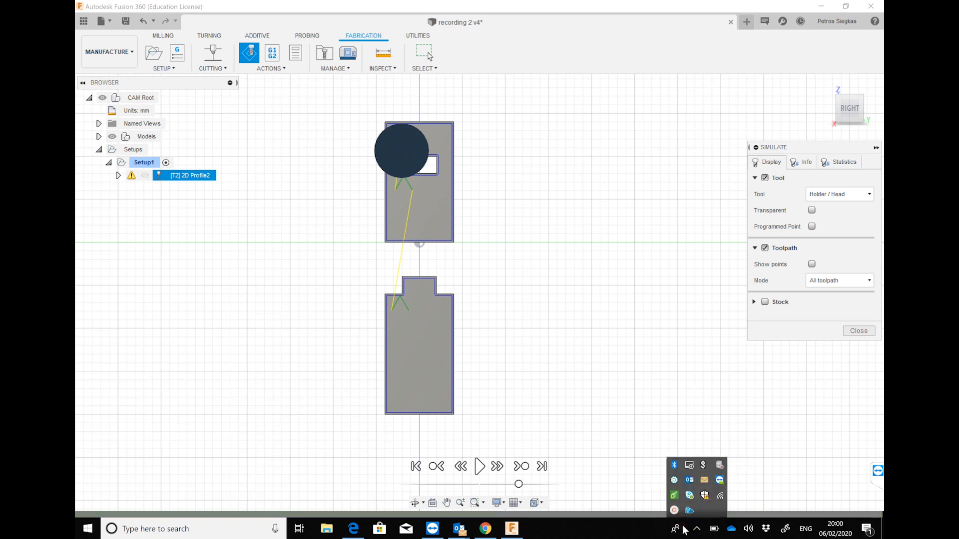